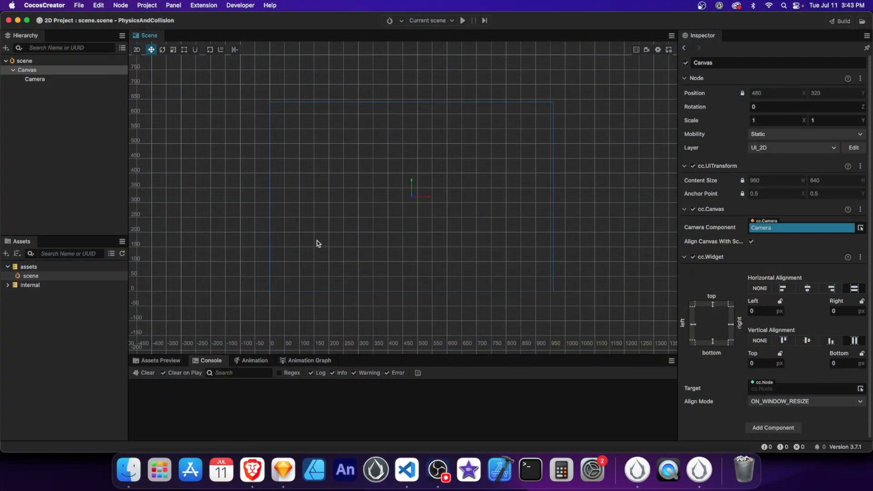
Create a Floor sprite under Canvas using default_sprite_splash, stretched into a wide bottom bar.
{"action": "right_click", "coordinate": [26, 70]}
{"action": "type", "text": "Floor"}
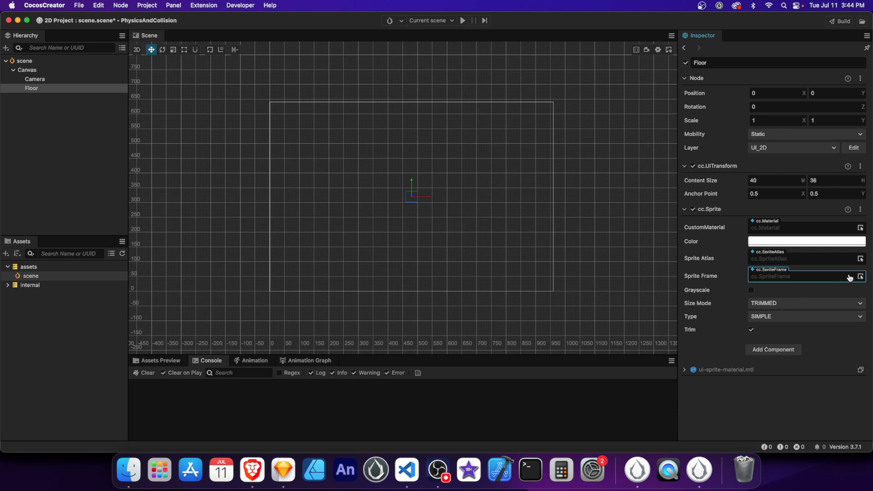
{"action": "left_click", "coordinate": [861, 276]}
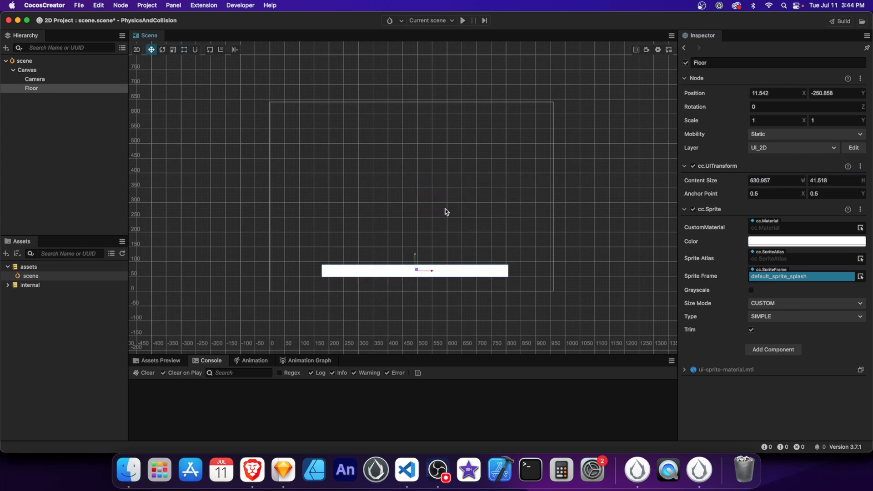
{"action": "mouse_move", "coordinate": [677, 264]}
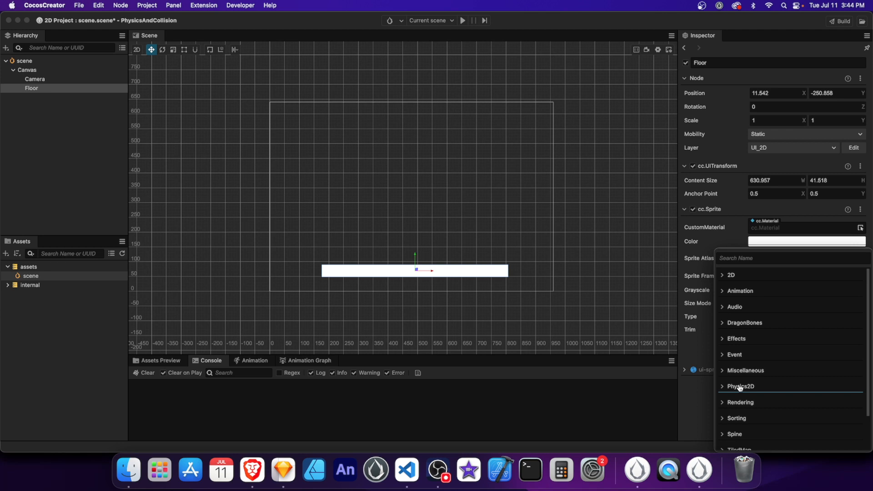
Add a BoxCollider2D component from Physics2D > Colliders to the Floor.
{"action": "left_click", "coordinate": [740, 386]}
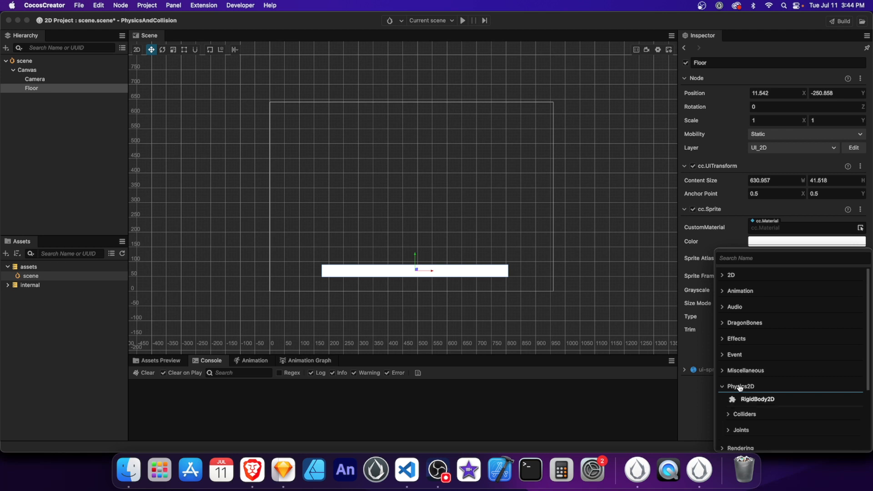
{"action": "left_click", "coordinate": [744, 414]}
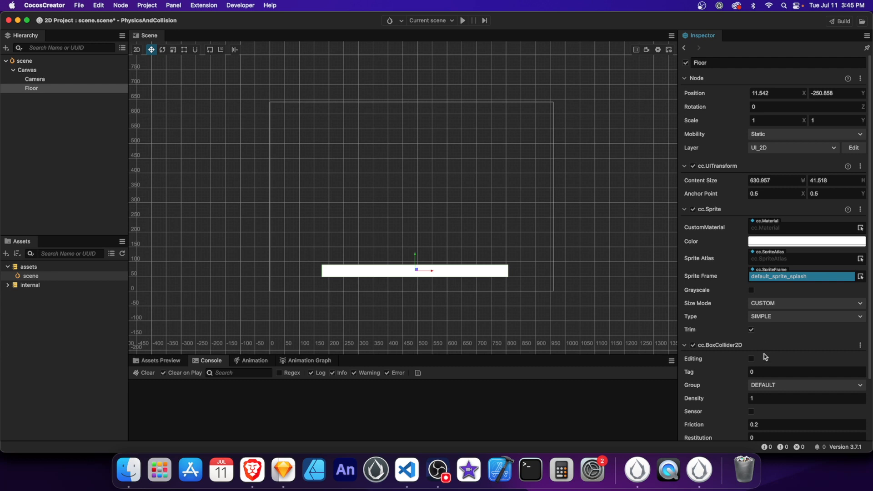
{"action": "scroll", "scroll_direction": "down", "scroll_amount": 3}
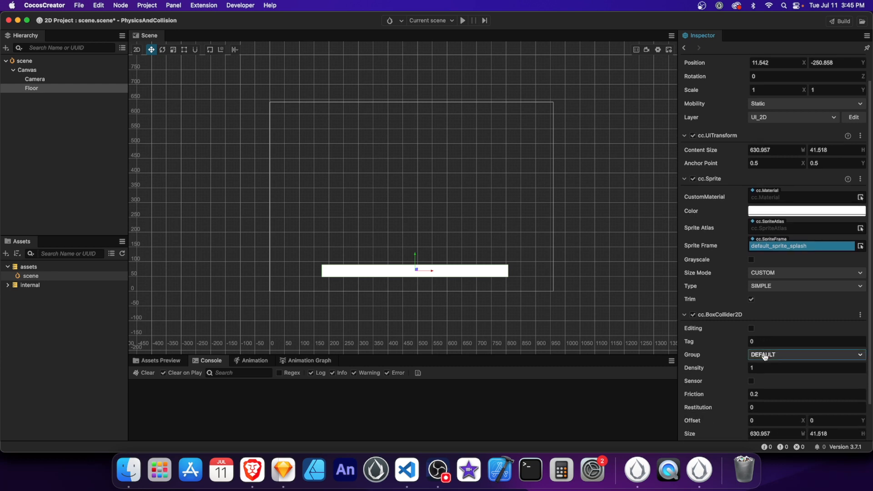
Adjust the collider shape in Editing mode to match the white bar, then switch Editing off.
{"action": "left_click", "coordinate": [751, 328]}
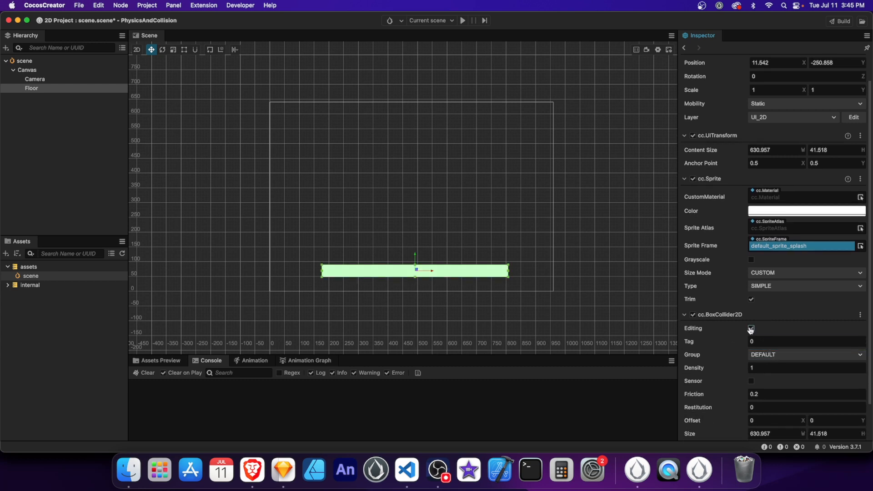
{"action": "left_click_drag", "start_coordinate": [508, 271], "coordinate": [525, 273]}
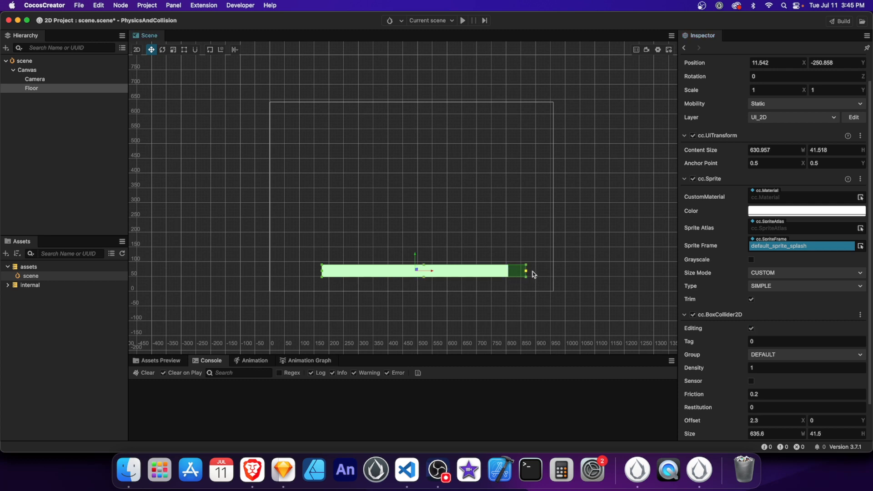
{"action": "left_click", "coordinate": [751, 328]}
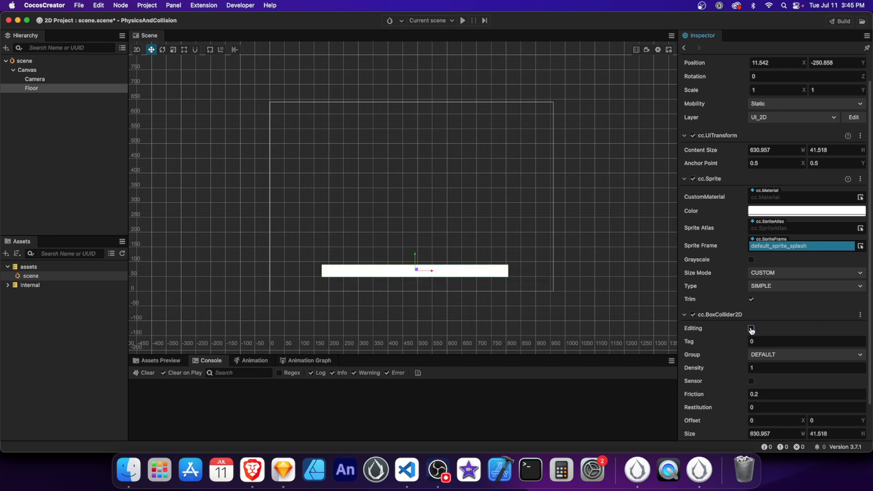
{"action": "left_click", "coordinate": [750, 329]}
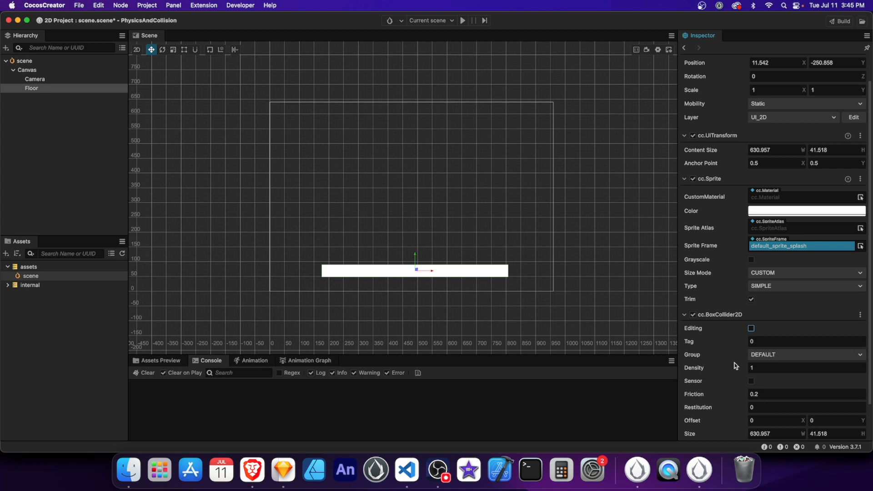
{"action": "scroll", "scroll_direction": "down", "scroll_amount": 3}
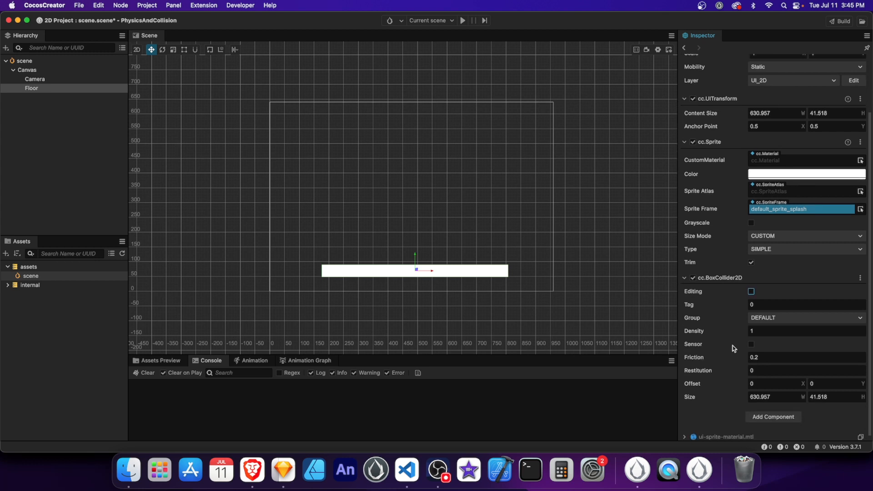
{"action": "mouse_move", "coordinate": [773, 344]}
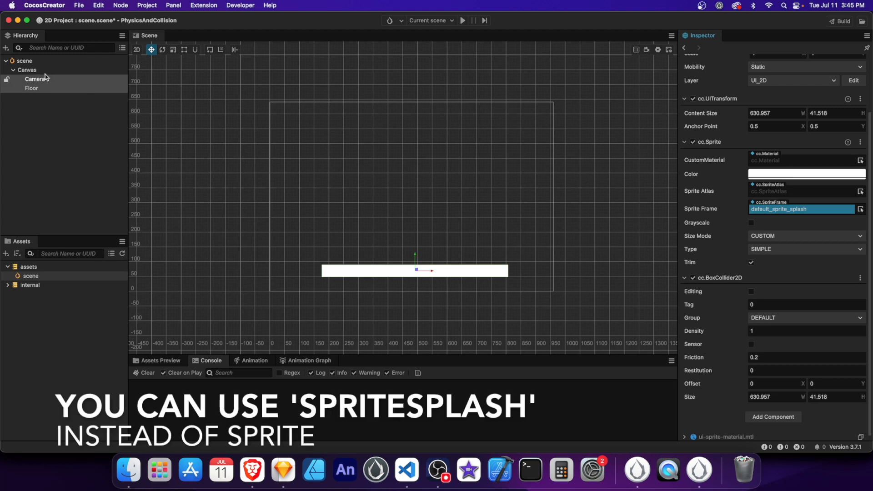
Make a red 100×100 Block sprite with default_sprite_splash and a BoxCollider2D.
{"action": "type", "text": "Block"}
{"action": "type", "text": "spla"}
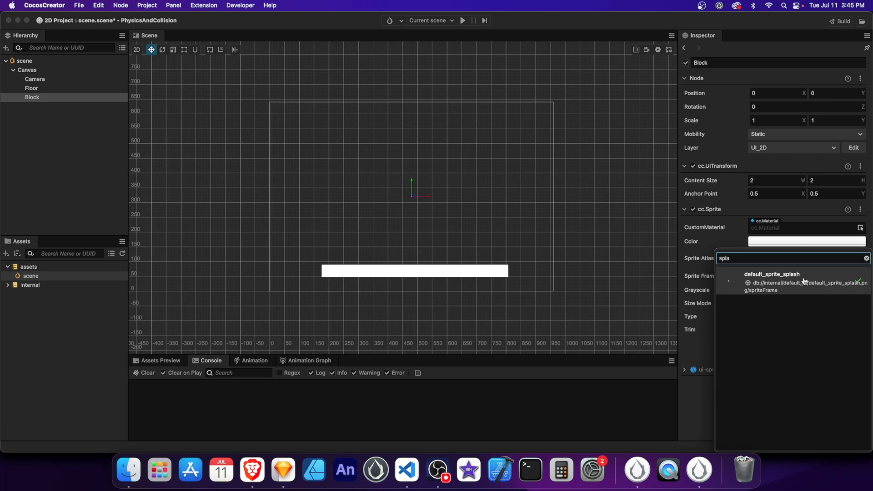
{"action": "left_click", "coordinate": [787, 276]}
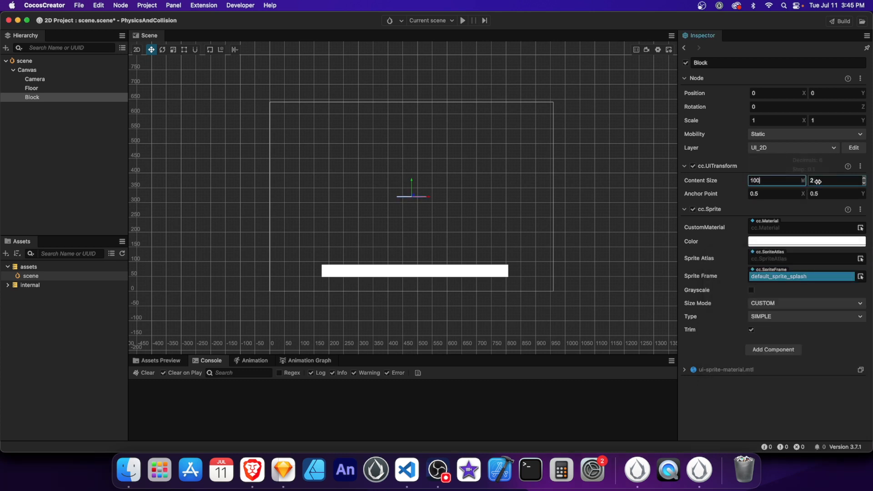
{"action": "left_click", "coordinate": [805, 240]}
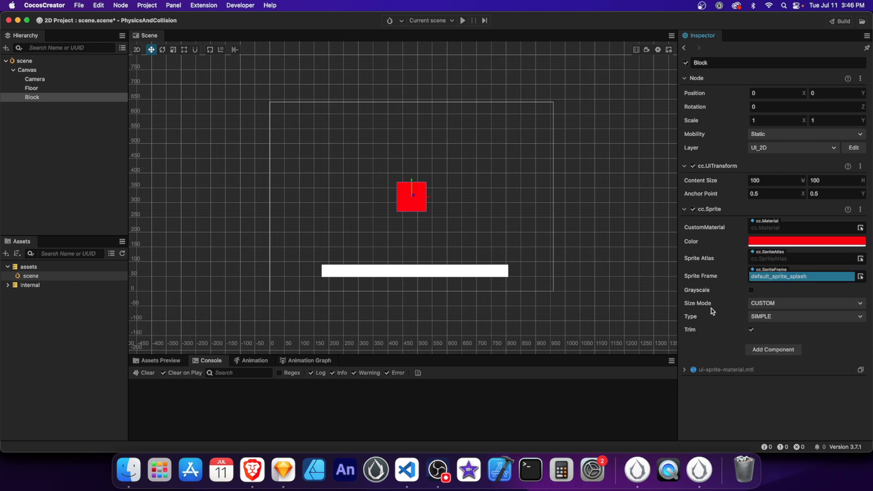
{"action": "left_click", "coordinate": [773, 350]}
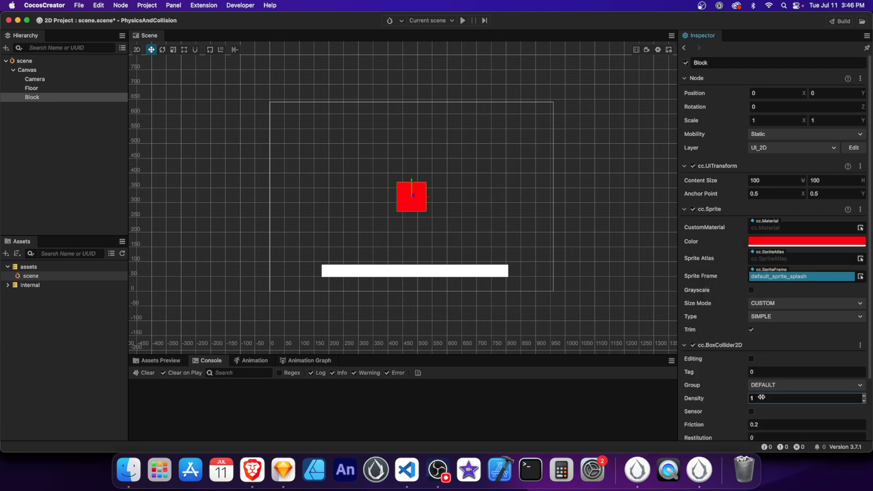
Preview the scene and stop it, noting the null-property error in the console.
{"action": "left_click", "coordinate": [27, 70]}
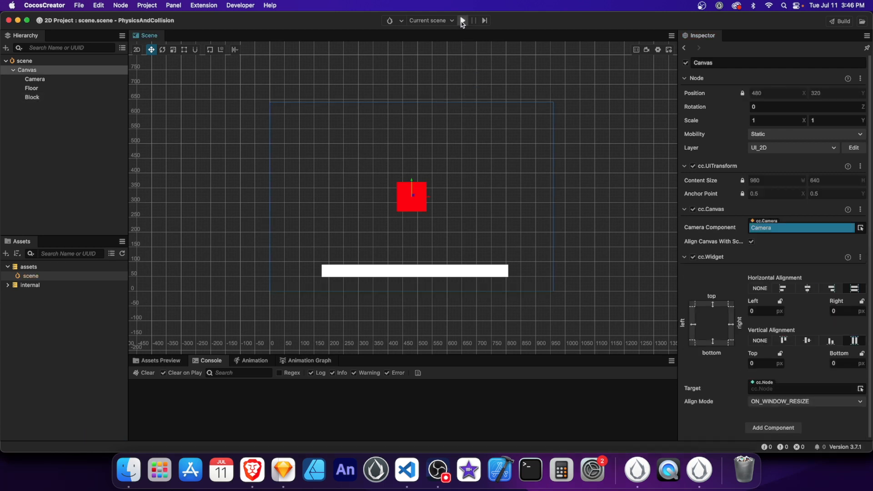
{"action": "left_click", "coordinate": [463, 20]}
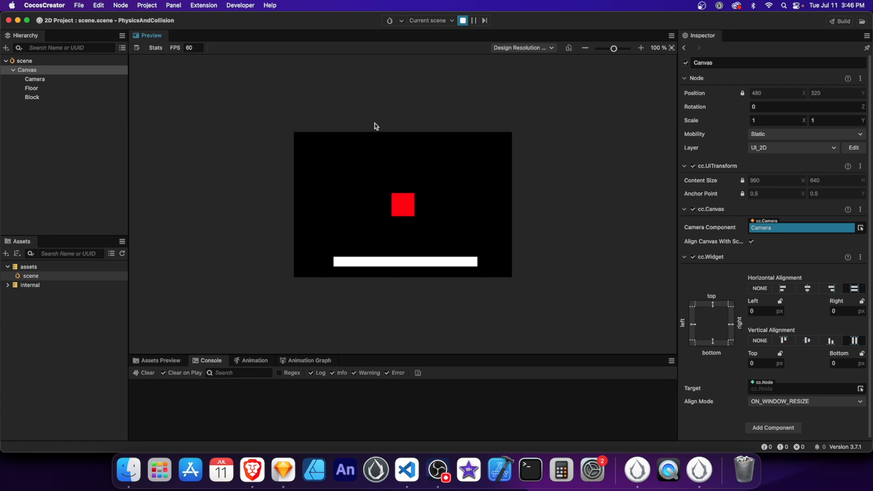
{"action": "left_click", "coordinate": [462, 21]}
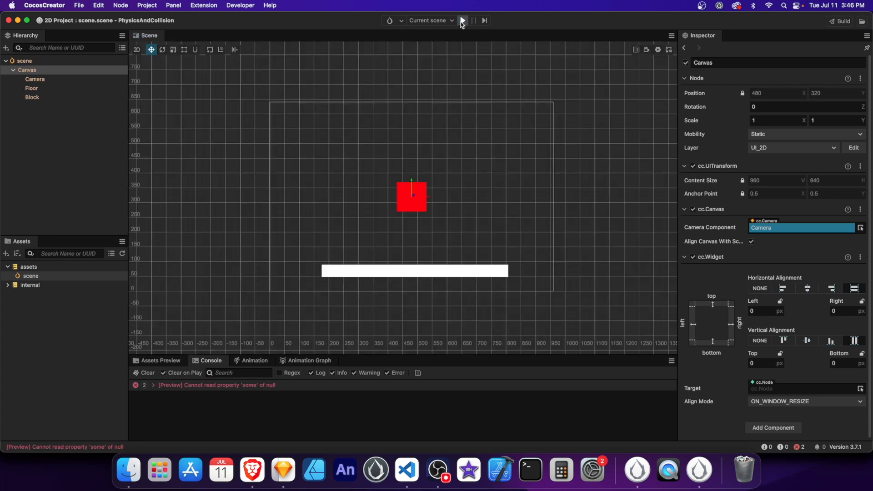
Add a RigidBody2D from Physics2D to the Floor, body type currently Dynamic.
{"action": "left_click", "coordinate": [31, 88]}
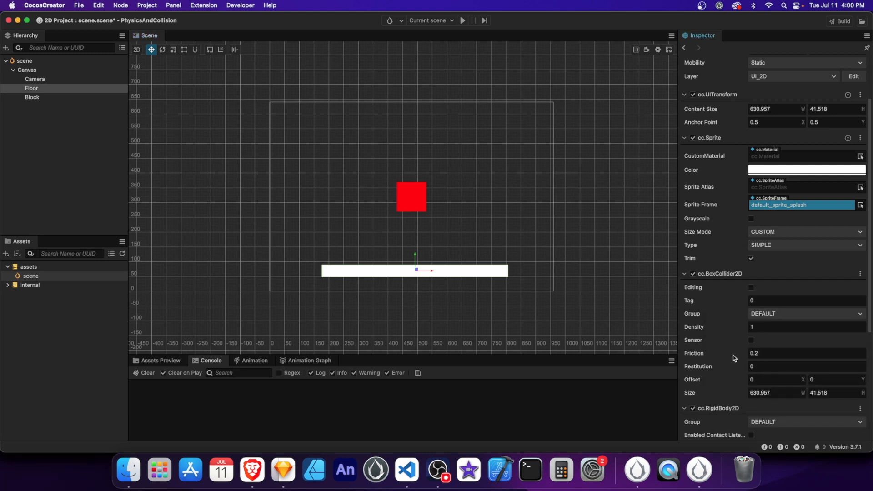
{"action": "scroll", "scroll_direction": "down", "scroll_amount": 3}
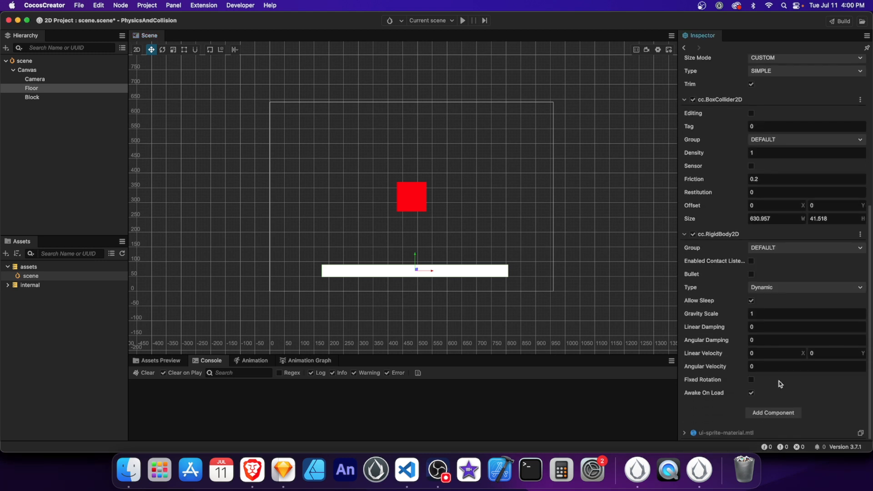
{"action": "left_click", "coordinate": [777, 353]}
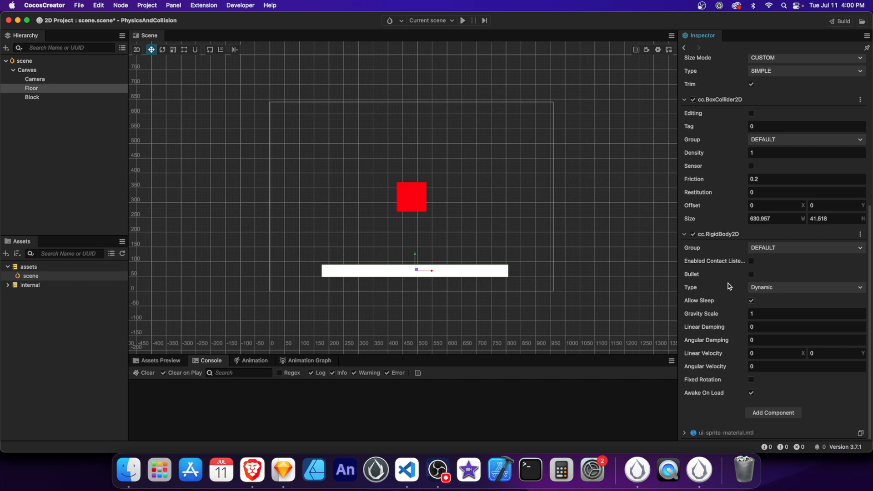
{"action": "mouse_move", "coordinate": [731, 285]}
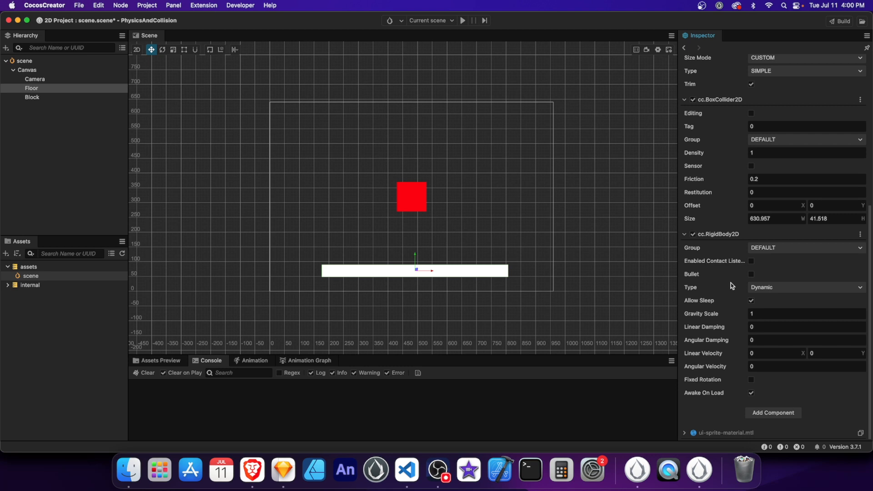
{"action": "left_click", "coordinate": [804, 287]}
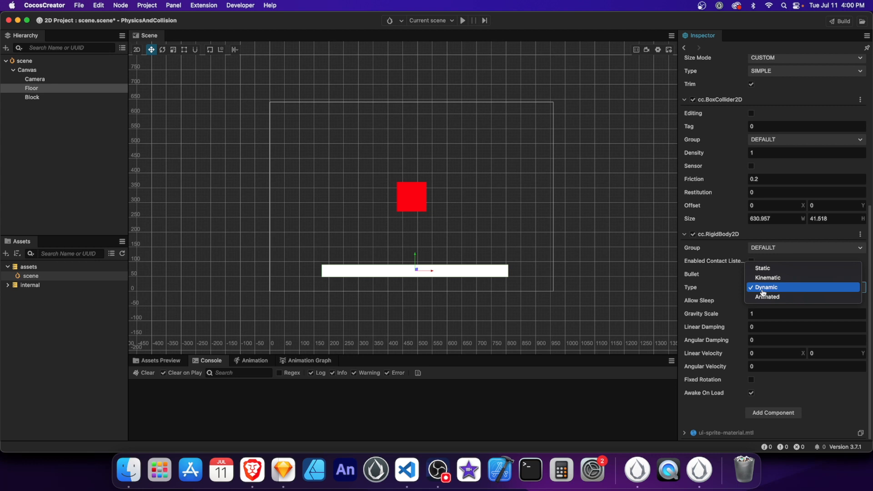
Make the Floor's rigid body Static and give the Block a Dynamic RigidBody2D.
{"action": "left_click", "coordinate": [766, 287]}
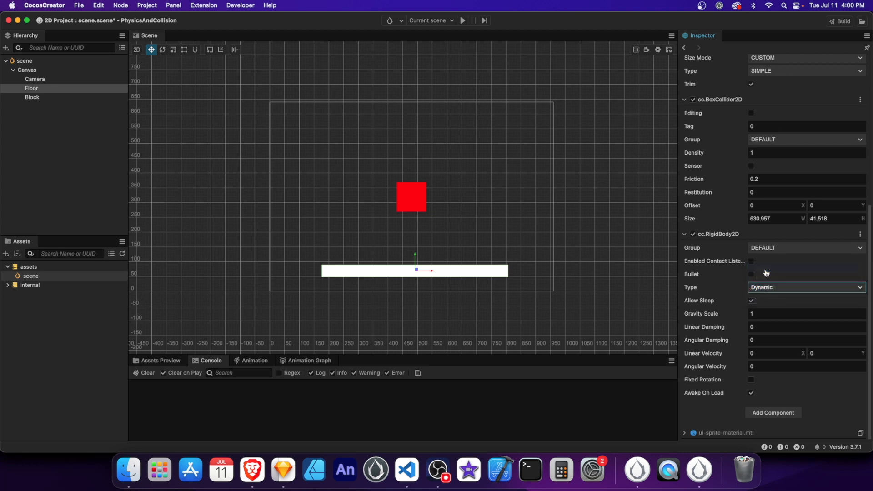
{"action": "left_click", "coordinate": [804, 287]}
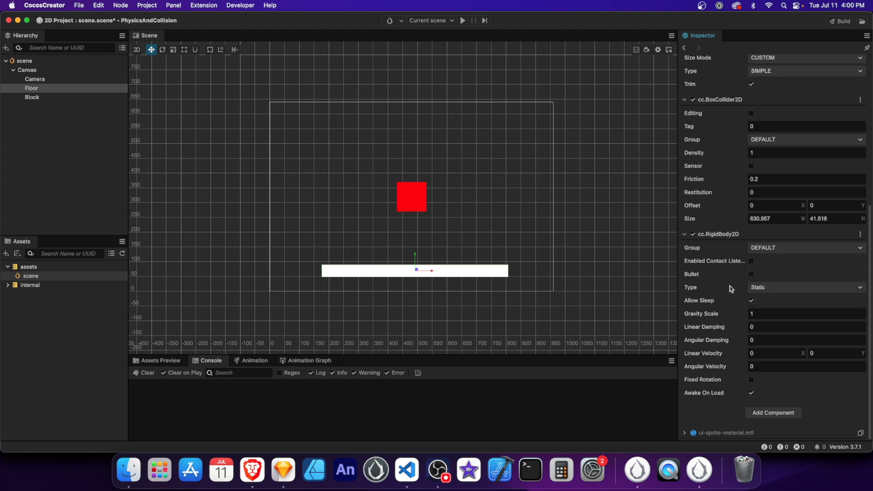
{"action": "mouse_move", "coordinate": [727, 306]}
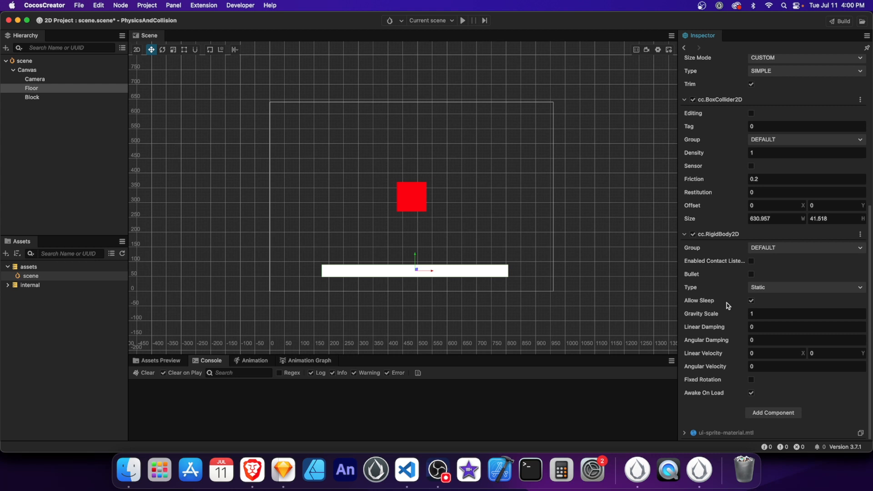
{"action": "mouse_move", "coordinate": [451, 214]}
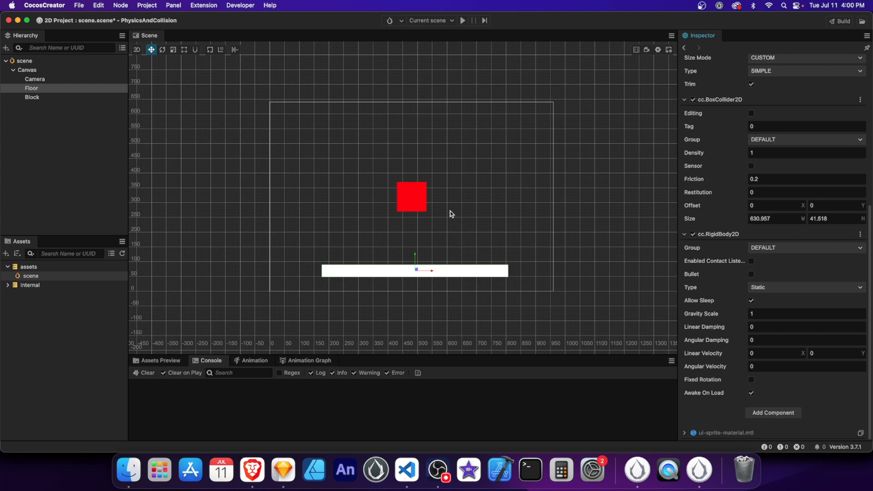
{"action": "left_click", "coordinate": [32, 98]}
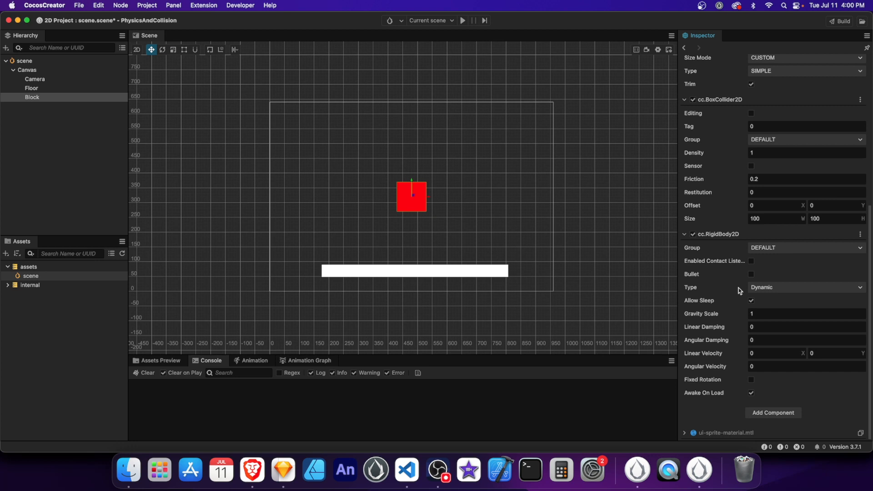
{"action": "mouse_move", "coordinate": [311, 128]}
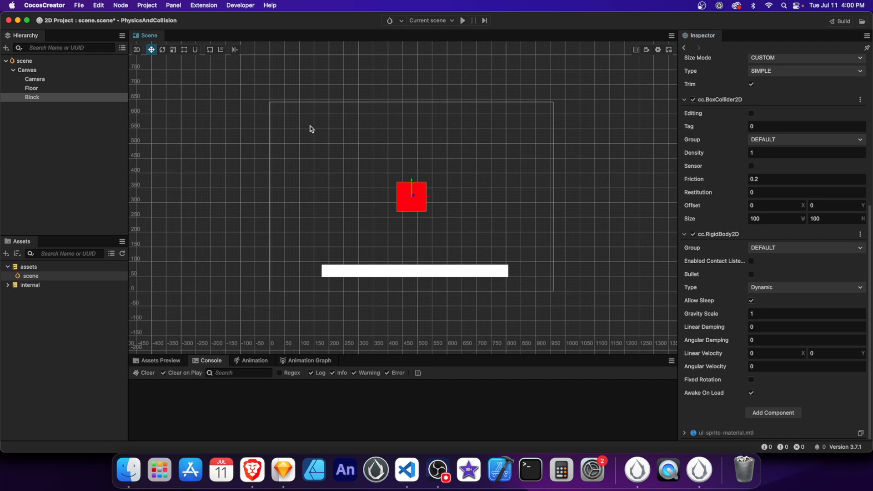
Save and preview the scene so the red block falls onto the floor, then stop.
{"action": "left_click", "coordinate": [27, 70]}
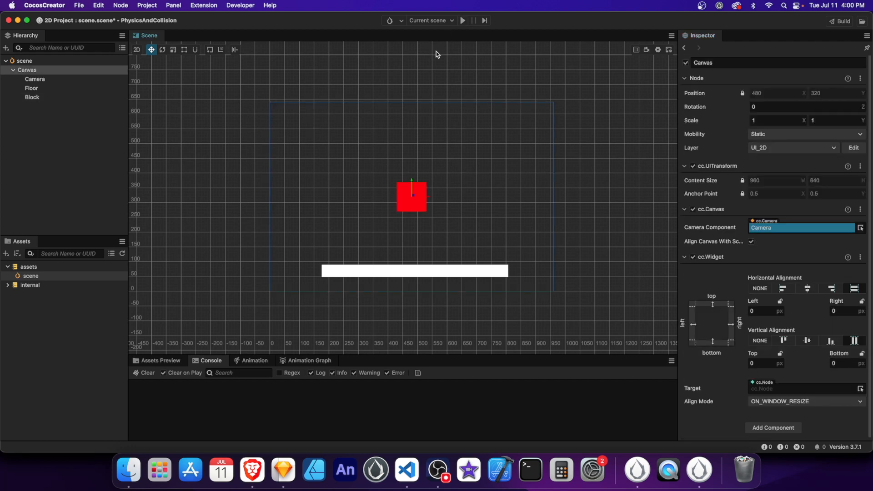
{"action": "left_click", "coordinate": [462, 21]}
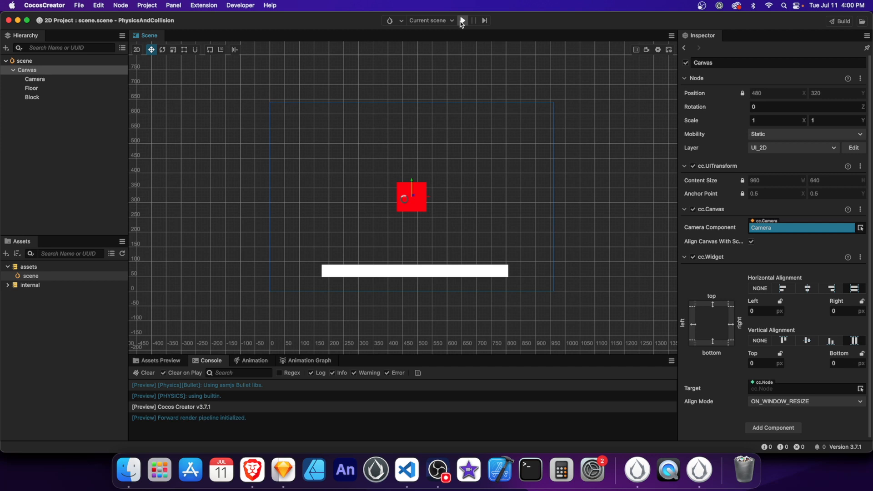
{"action": "left_click", "coordinate": [462, 21]}
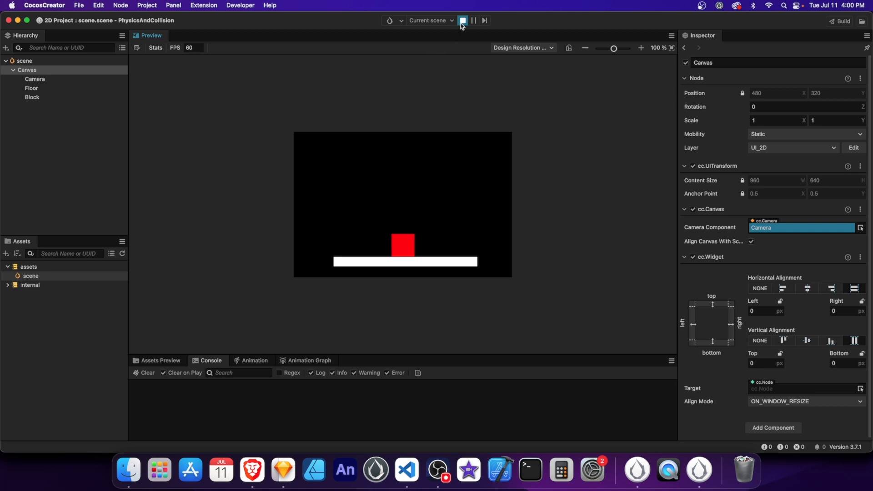
{"action": "left_click", "coordinate": [463, 21]}
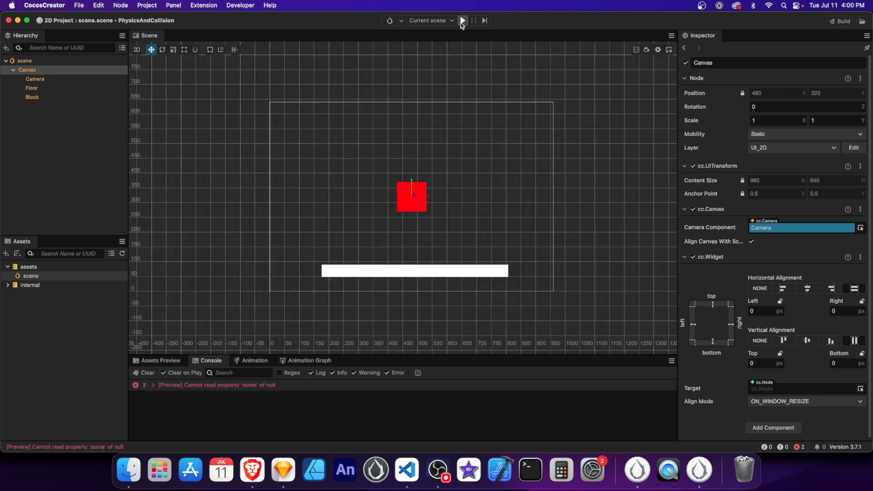
{"action": "left_click", "coordinate": [461, 21]}
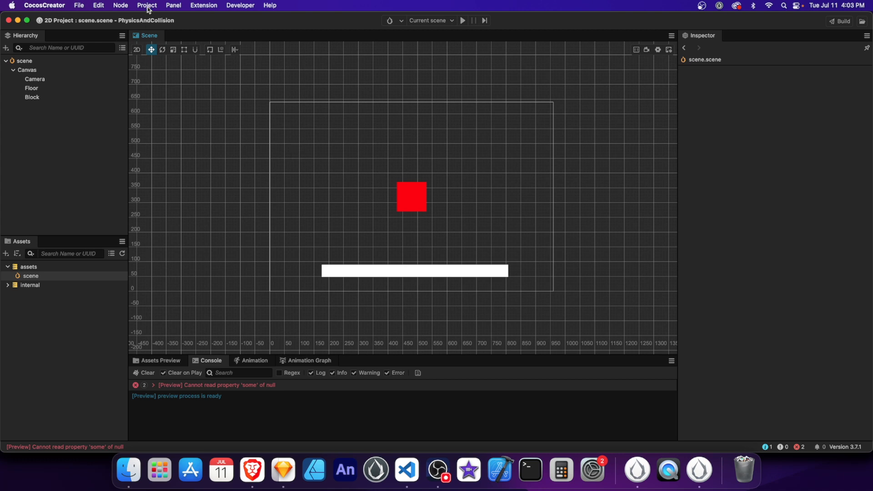
Add a FLOOR group to the Collision Matrix in Project Settings > Physics.
{"action": "left_click", "coordinate": [146, 5]}
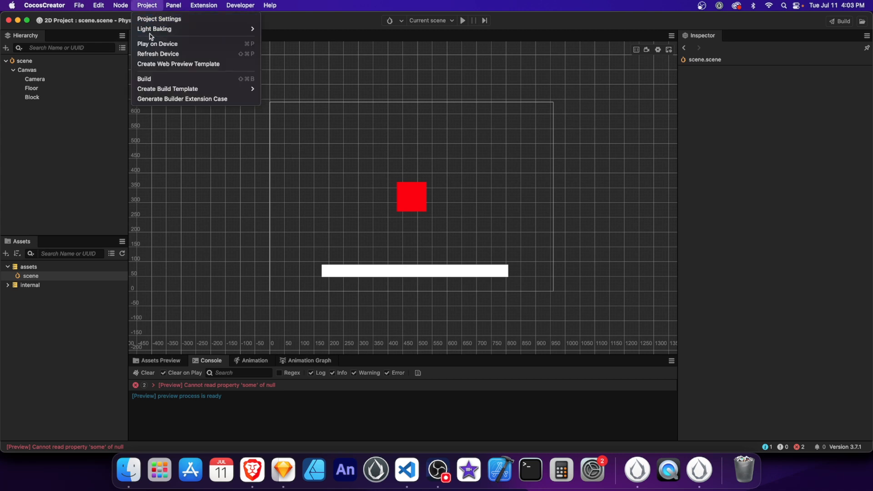
{"action": "left_click", "coordinate": [159, 18]}
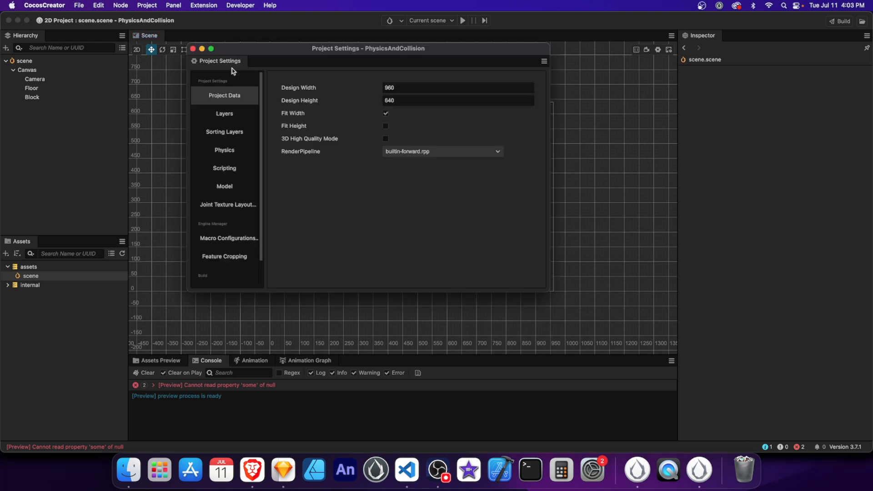
{"action": "left_click", "coordinate": [223, 150]}
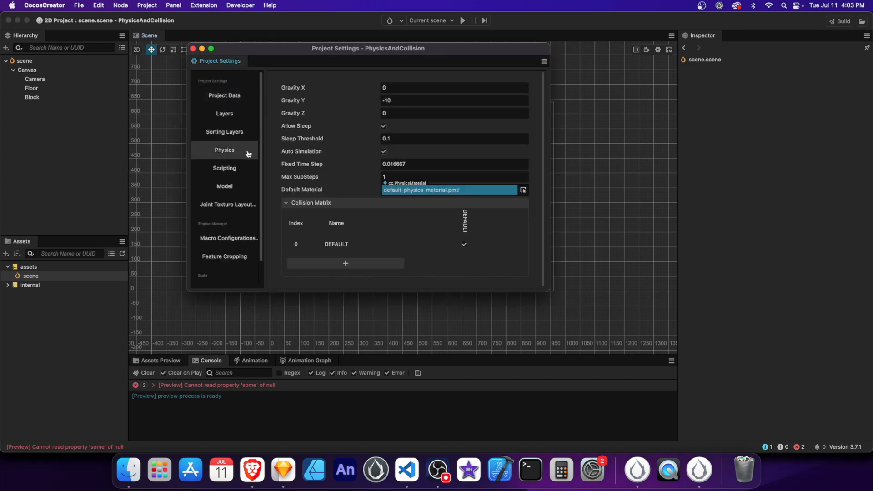
{"action": "mouse_move", "coordinate": [297, 211]}
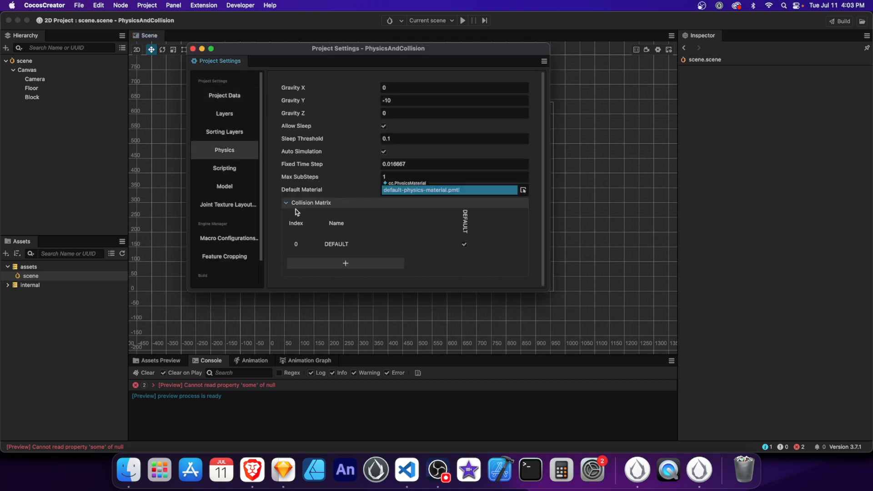
{"action": "mouse_move", "coordinate": [407, 233]}
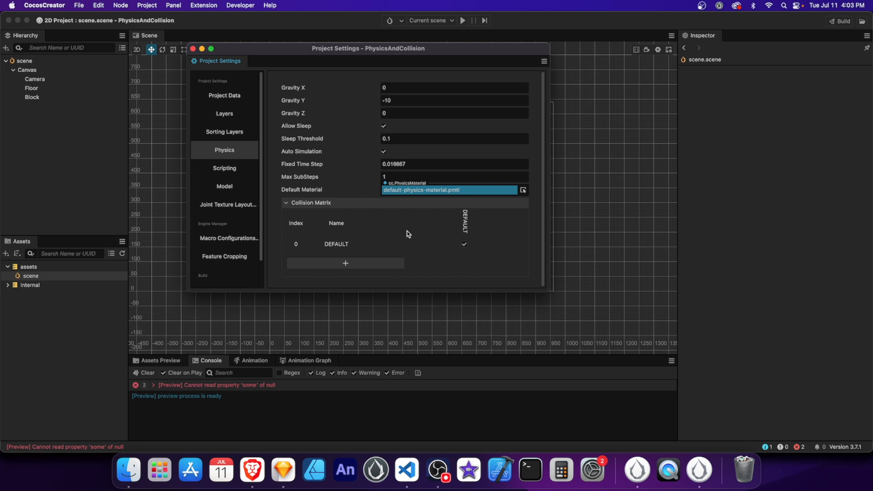
{"action": "mouse_move", "coordinate": [473, 260]}
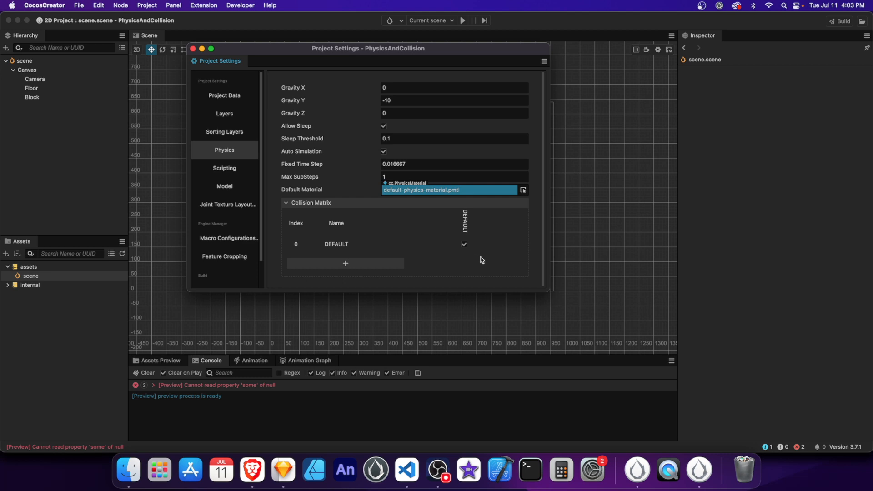
{"action": "mouse_move", "coordinate": [345, 264]}
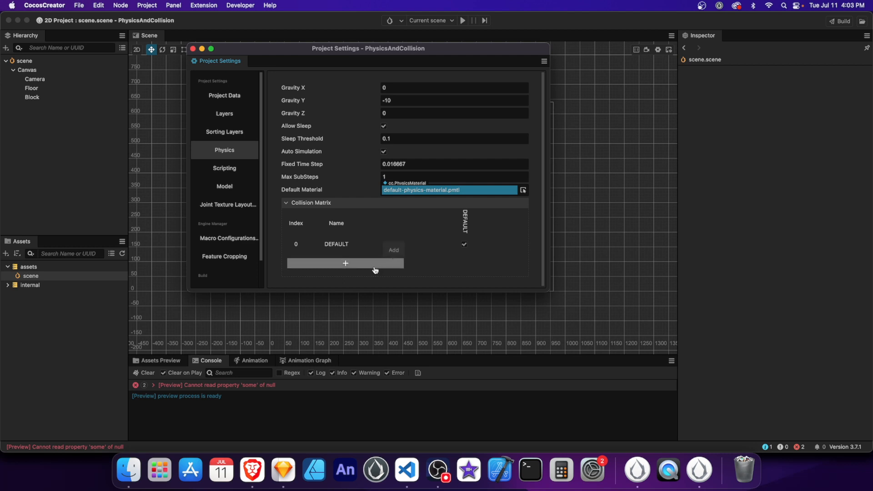
{"action": "type", "text": "FLO"}
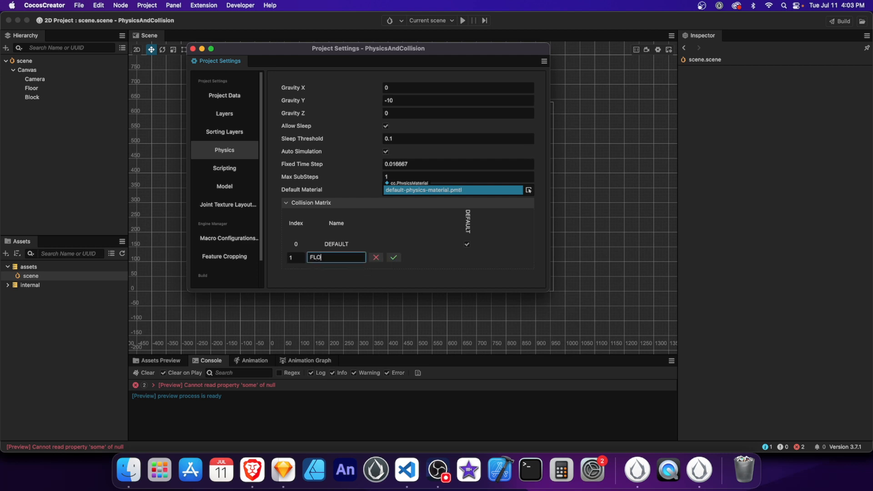
{"action": "left_click", "coordinate": [393, 256]}
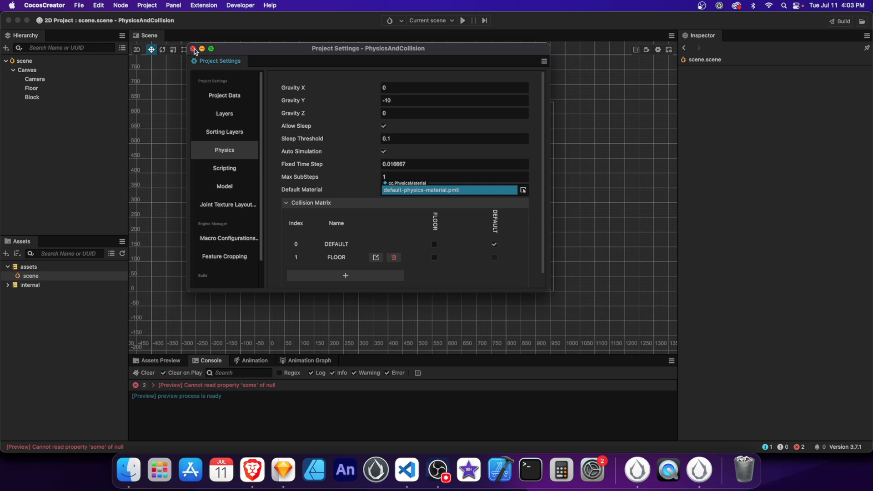
{"action": "left_click", "coordinate": [194, 49]}
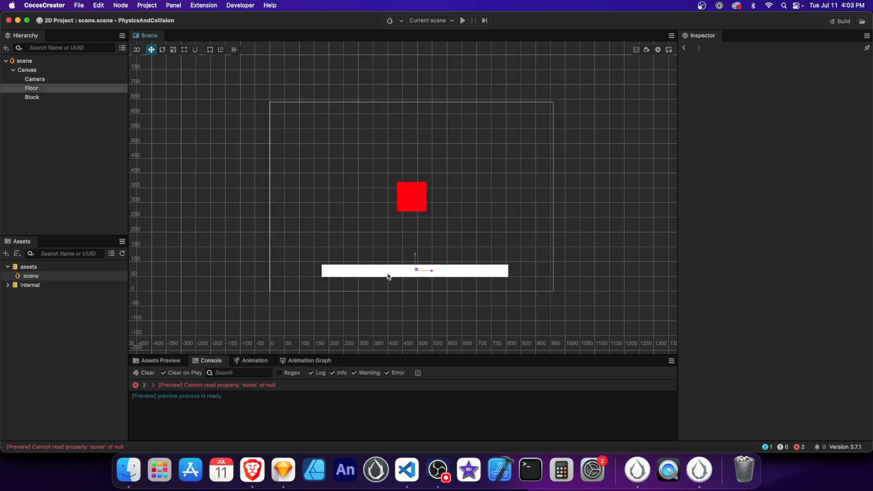
Assign the Floor collider to the FLOOR group and preview the block falling through.
{"action": "left_click", "coordinate": [31, 89]}
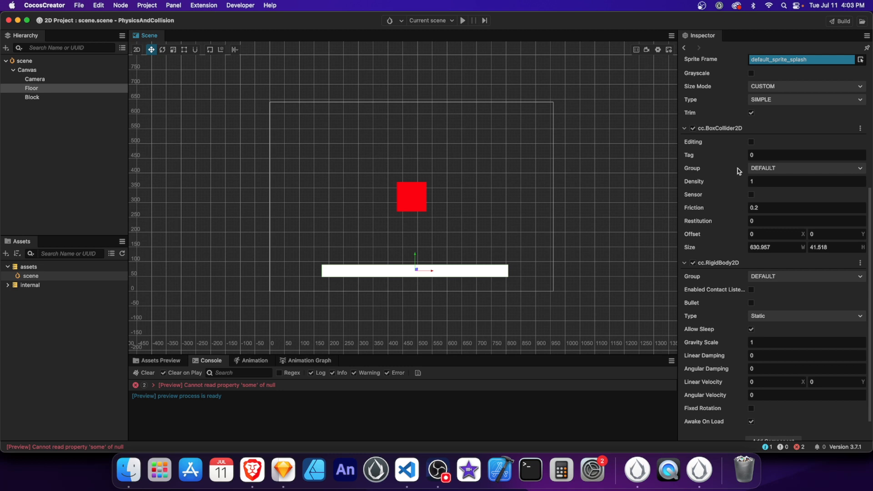
{"action": "left_click", "coordinate": [805, 168]}
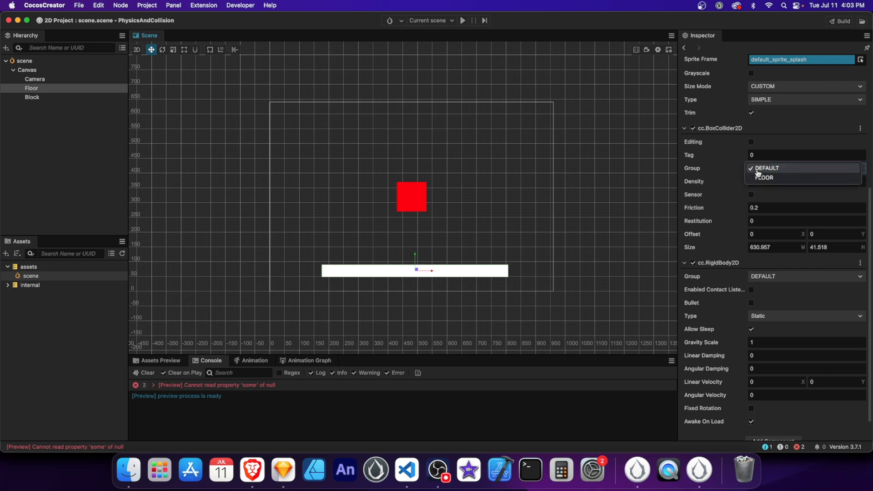
{"action": "left_click", "coordinate": [765, 177]}
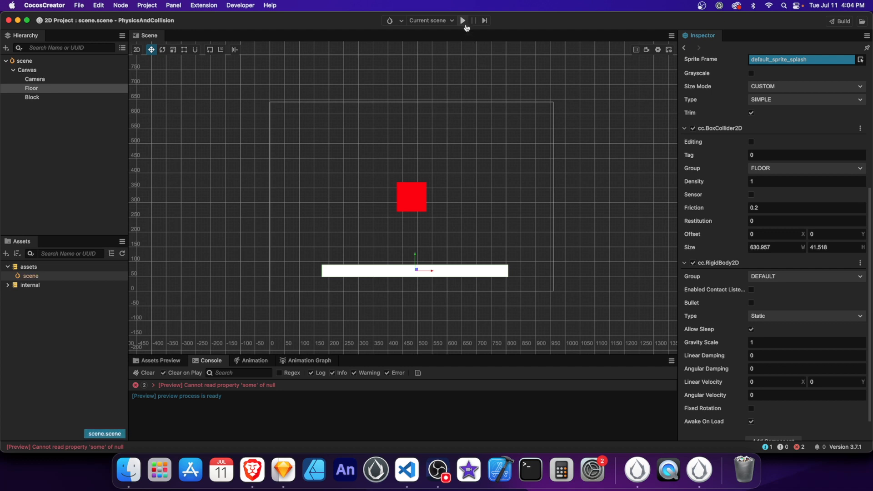
{"action": "left_click", "coordinate": [462, 21]}
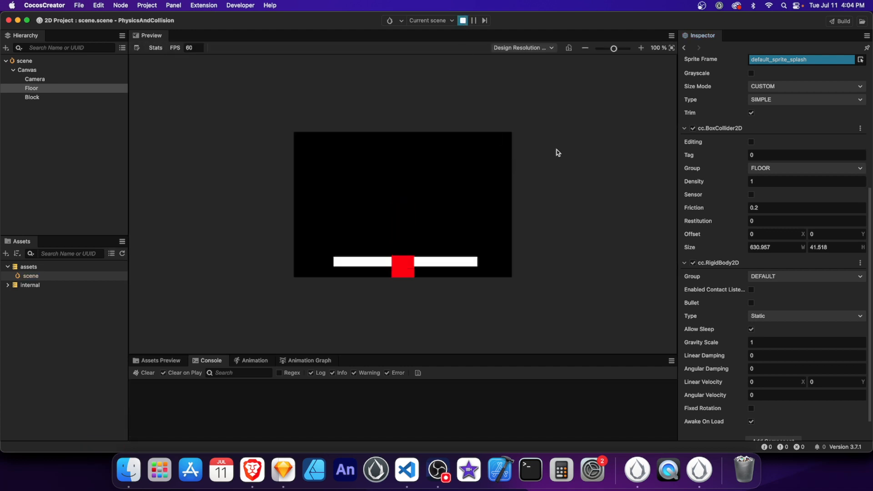
{"action": "left_click", "coordinate": [463, 21]}
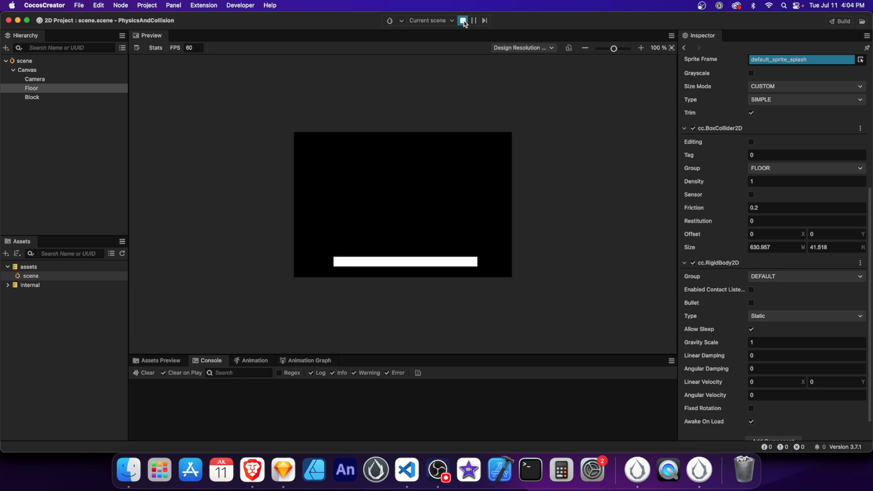
{"action": "left_click", "coordinate": [461, 21]}
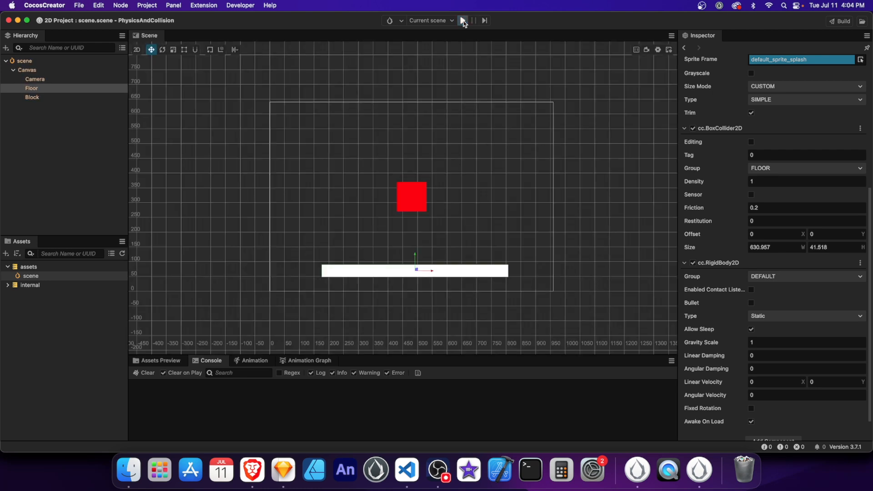
Set the Block collider's Restitution to 1 and preview it bouncing off the floor.
{"action": "left_click", "coordinate": [462, 21]}
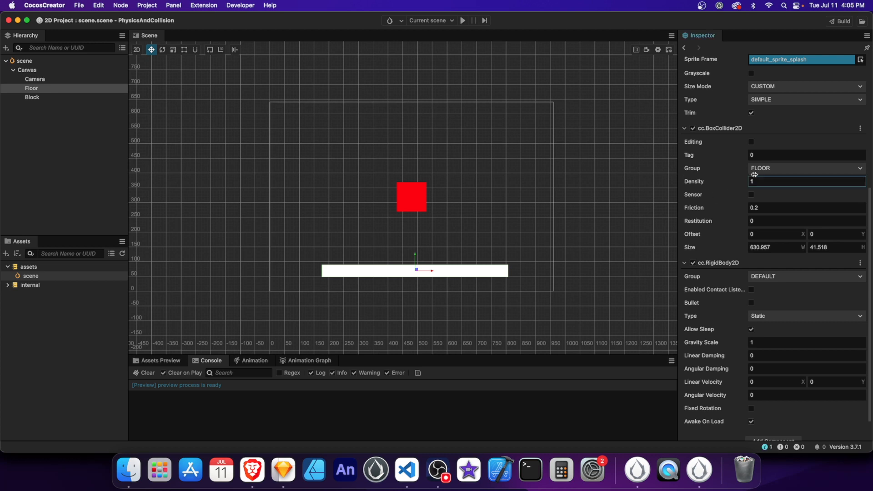
{"action": "left_click", "coordinate": [804, 168]}
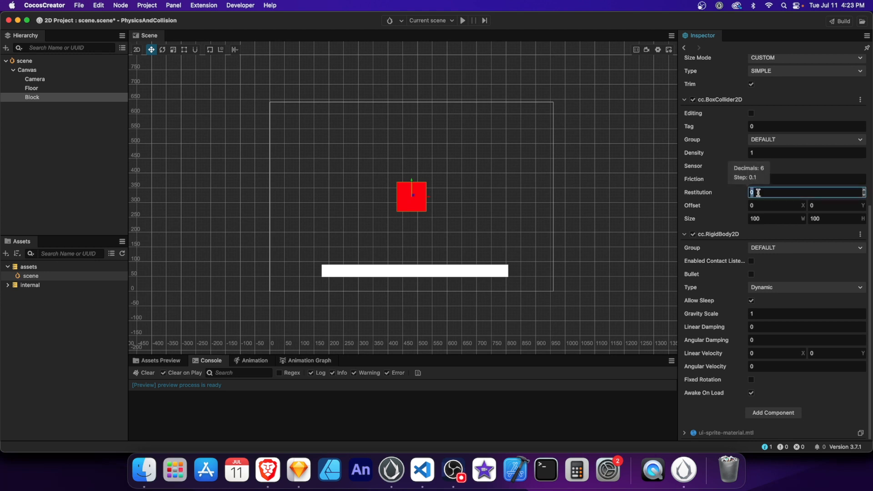
{"action": "type", "text": "1"}
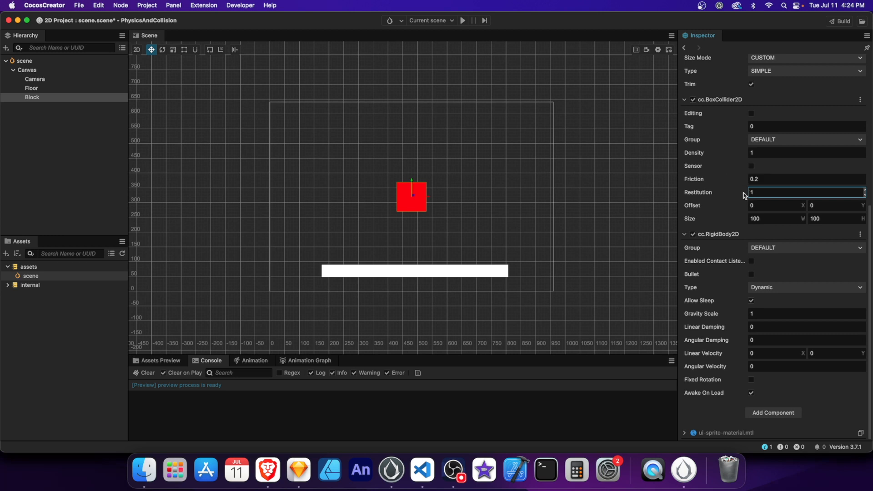
{"action": "left_click", "coordinate": [462, 21]}
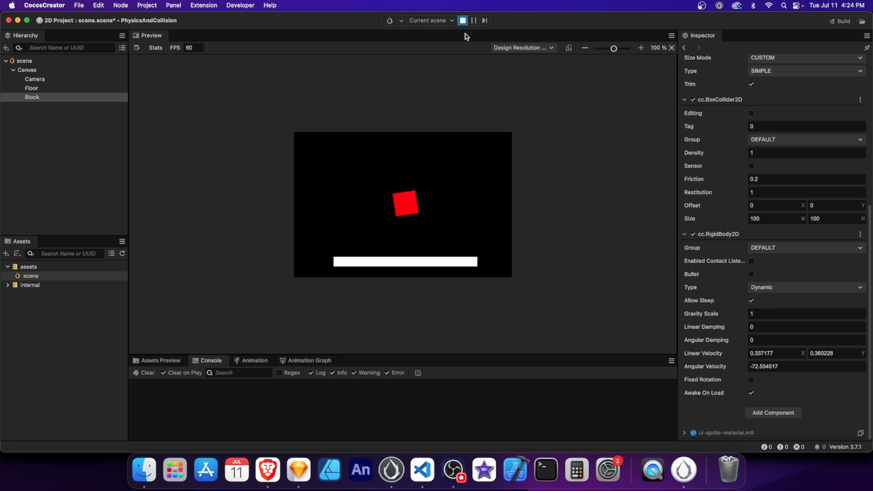
{"action": "left_click", "coordinate": [462, 21]}
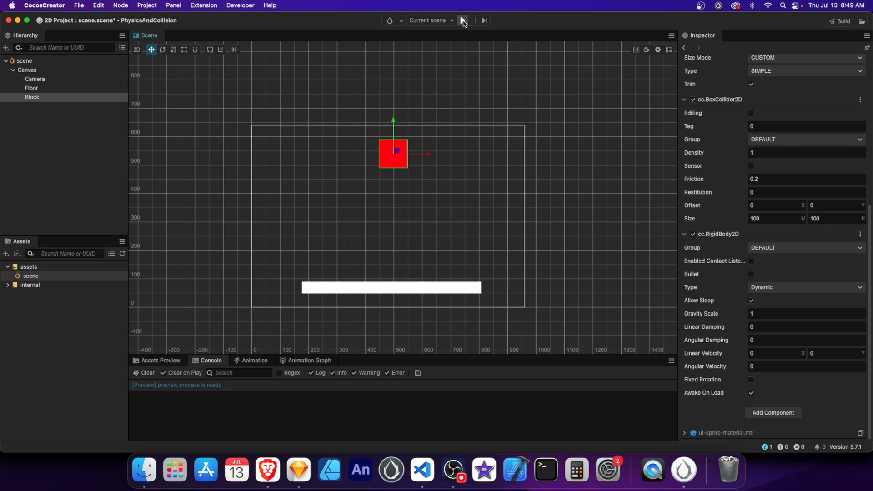
Preview the Block with a Gravity Scale of 20 and stop.
{"action": "left_click", "coordinate": [463, 21]}
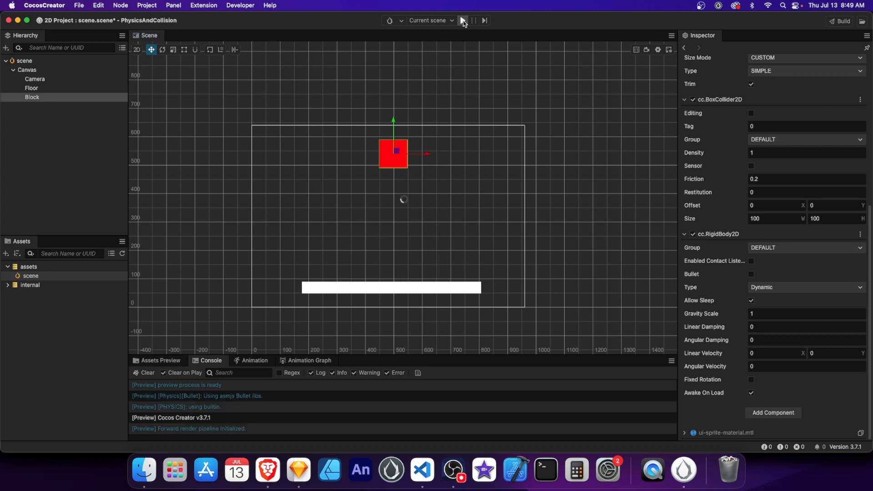
{"action": "left_click", "coordinate": [463, 21]}
{"action": "type", "text": "2"}
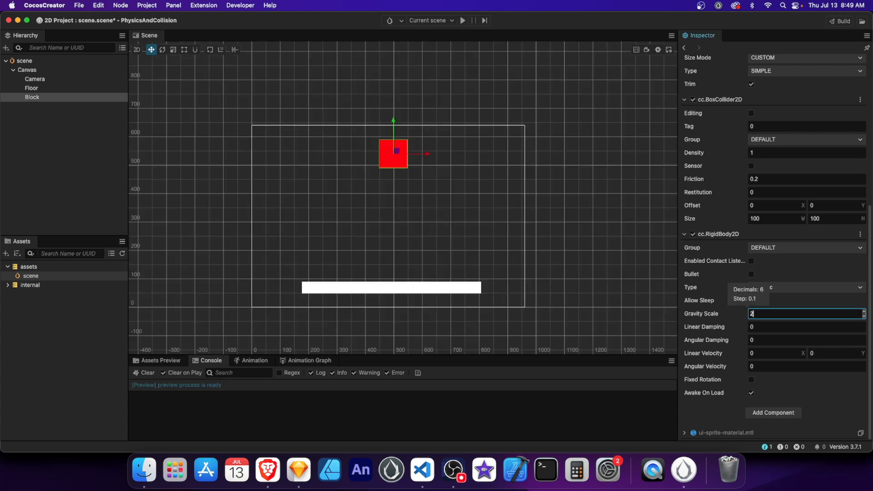
{"action": "type", "text": "0"}
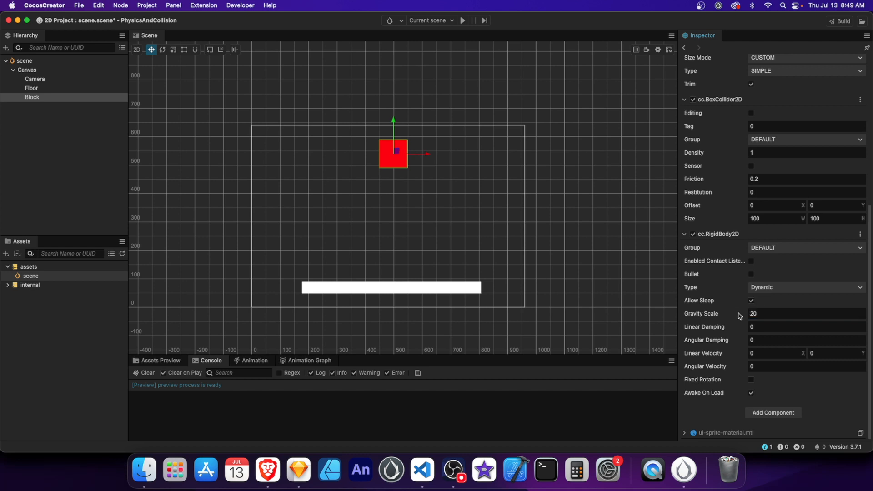
{"action": "left_click", "coordinate": [462, 21]}
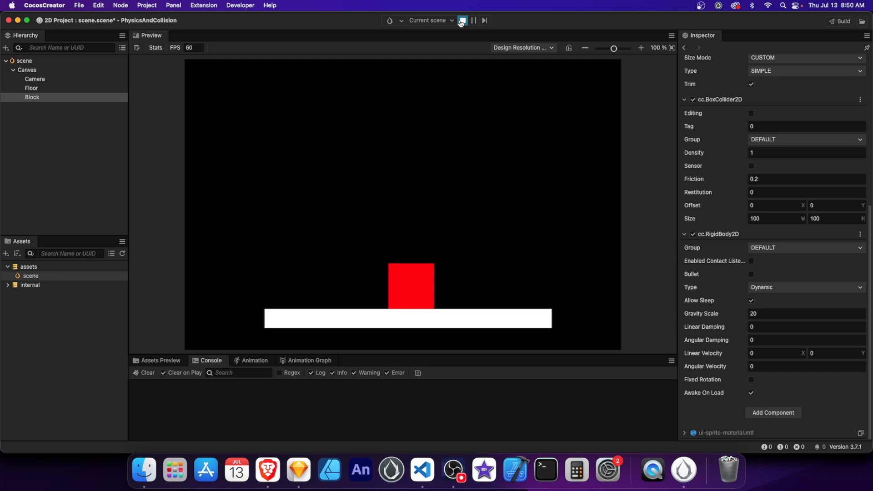
{"action": "left_click", "coordinate": [462, 21]}
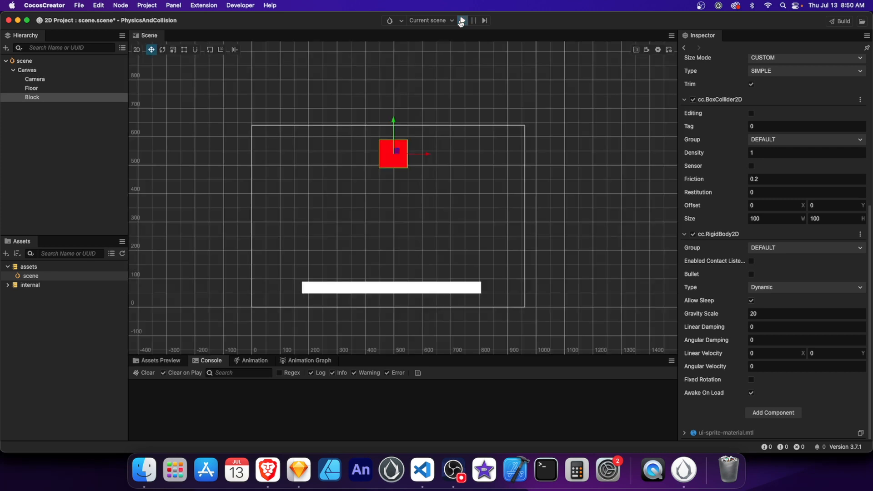
Preview the Block with Gravity Scale 0.5 falling more gently, then stop.
{"action": "left_click", "coordinate": [461, 21]}
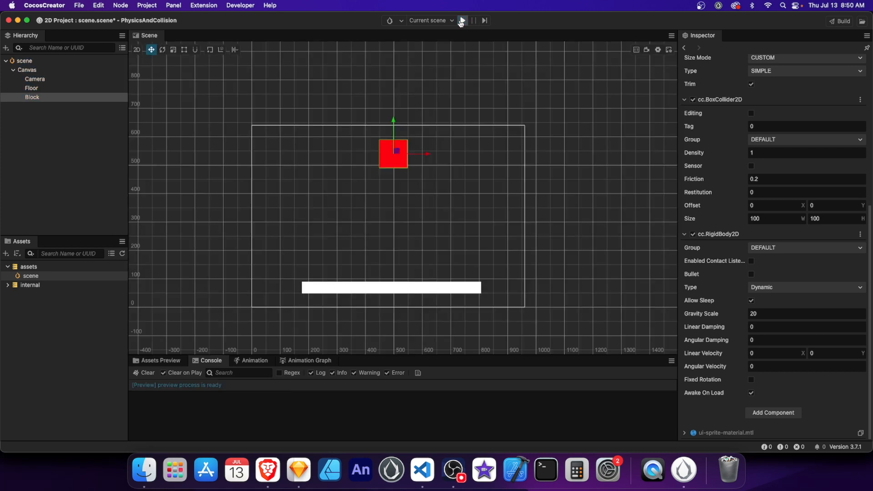
{"action": "left_click", "coordinate": [461, 21]}
{"action": "type", "text": "0.5"}
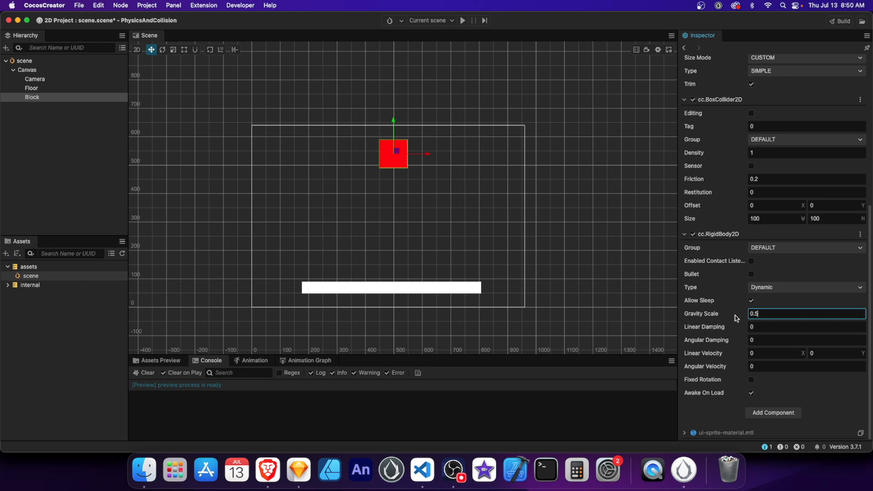
{"action": "left_click", "coordinate": [463, 21]}
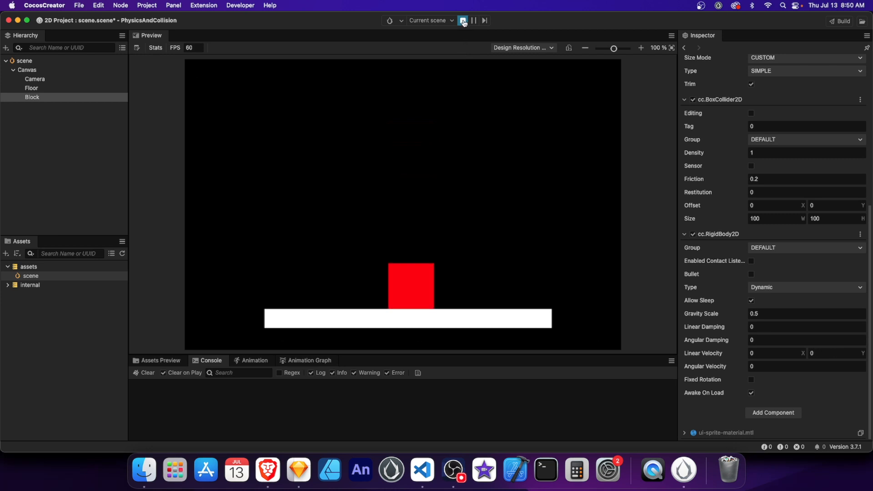
{"action": "left_click", "coordinate": [463, 21]}
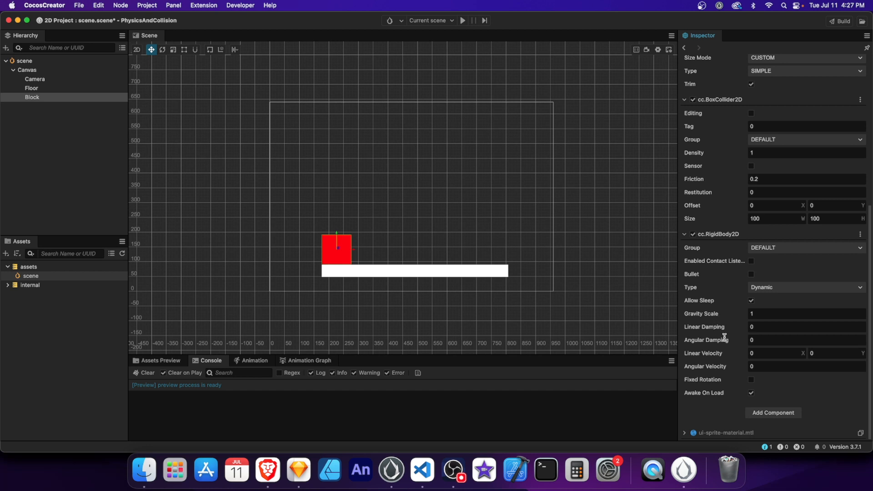
Set the red block's Linear Velocity X to 10 and preview the sideways launch.
{"action": "left_click", "coordinate": [775, 353]}
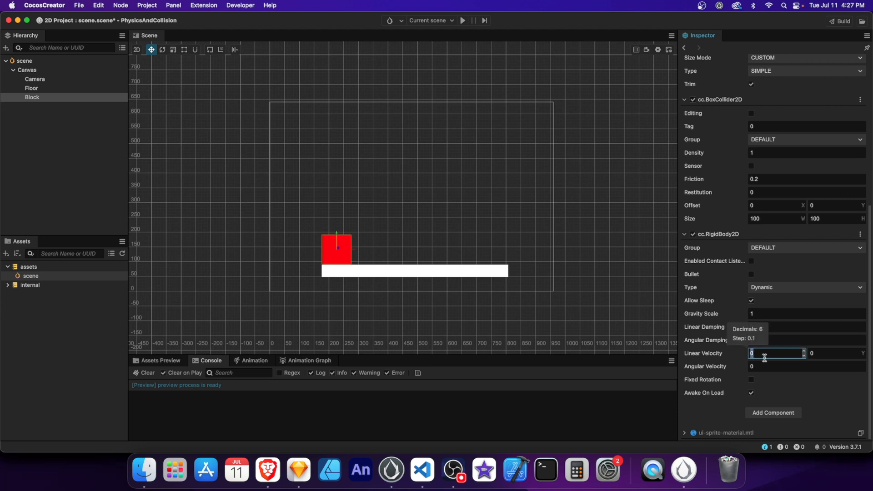
{"action": "type", "text": "10"}
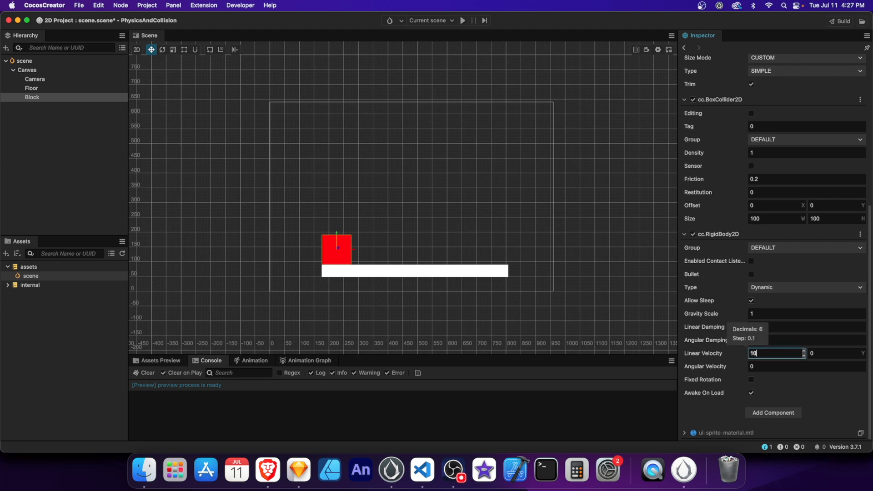
{"action": "left_click", "coordinate": [462, 21]}
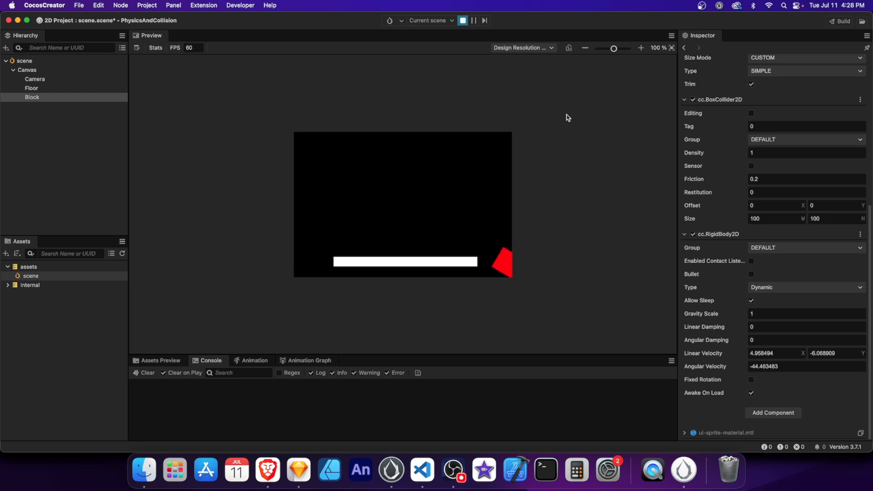
{"action": "left_click", "coordinate": [462, 21]}
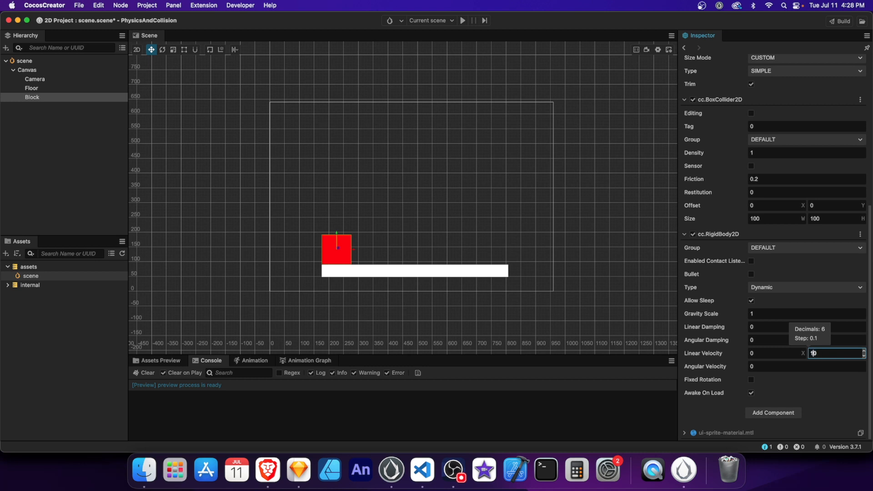
Move the velocity to Y at 10 and preview the block launching upward.
{"action": "type", "text": "10"}
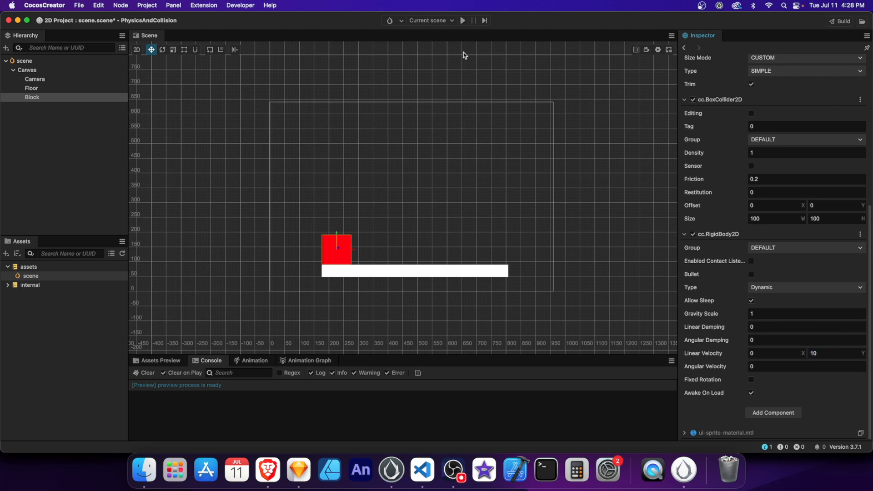
{"action": "left_click", "coordinate": [462, 21]}
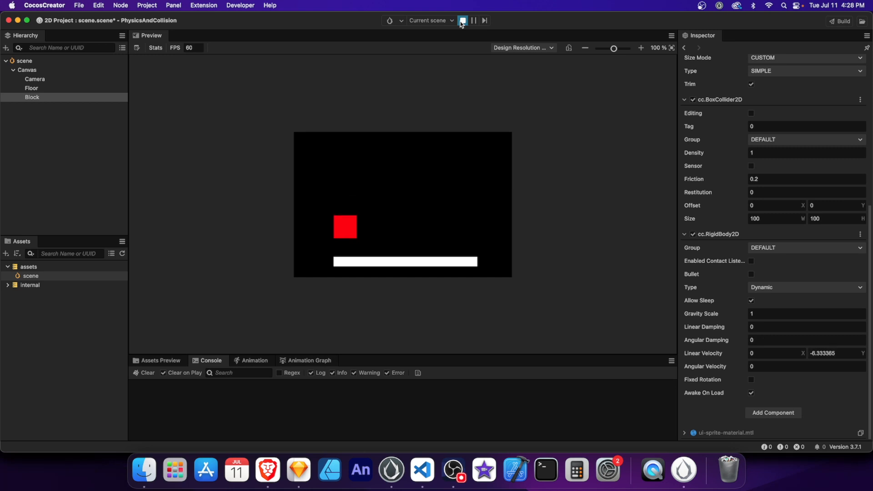
{"action": "left_click", "coordinate": [461, 21]}
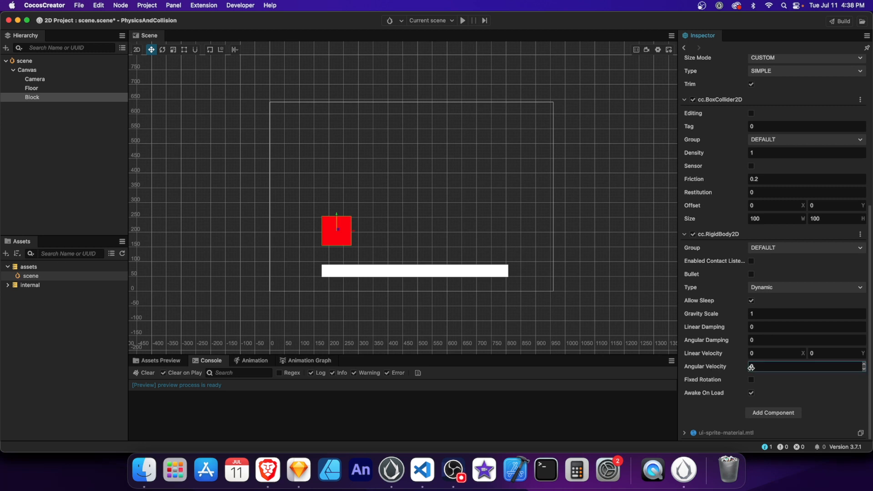
Set Angular Velocity to 100, then 360, and preview the block spinning as it drops.
{"action": "type", "text": "100"}
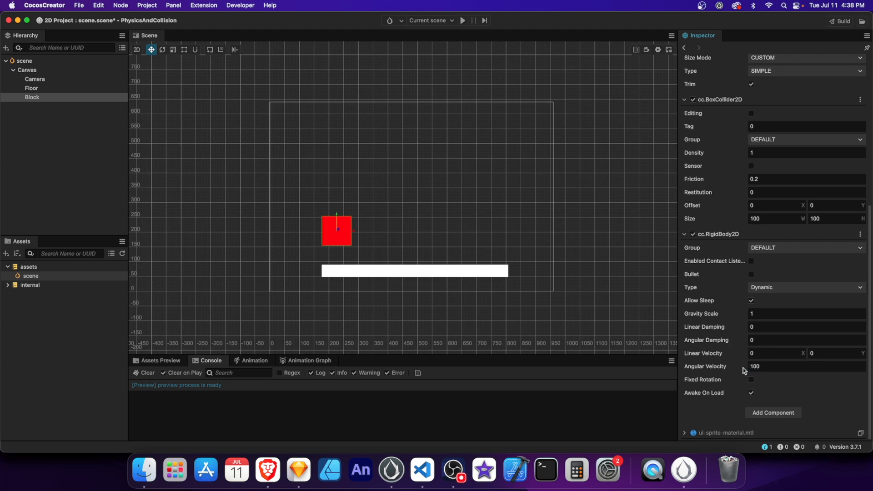
{"action": "left_click", "coordinate": [463, 21]}
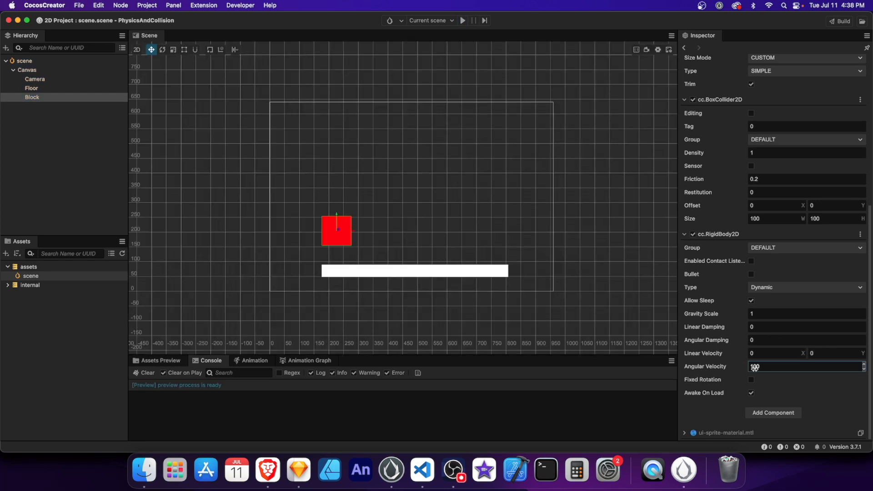
{"action": "type", "text": "360"}
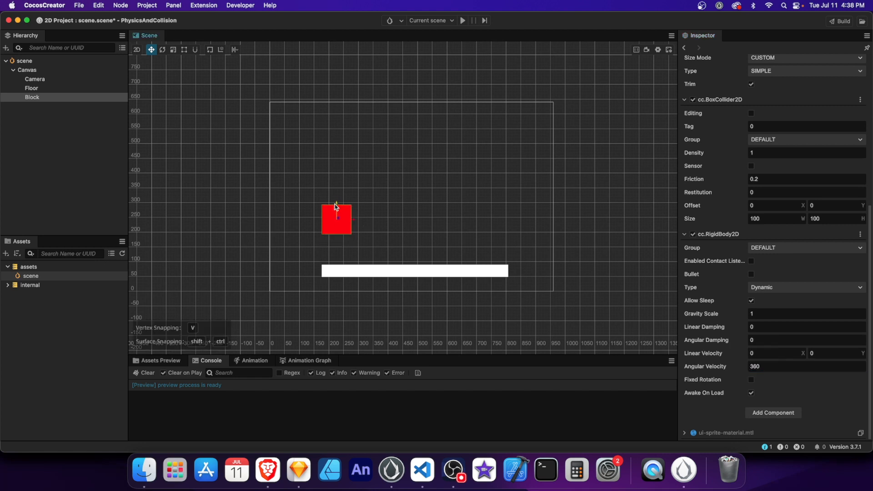
{"action": "left_click", "coordinate": [462, 21]}
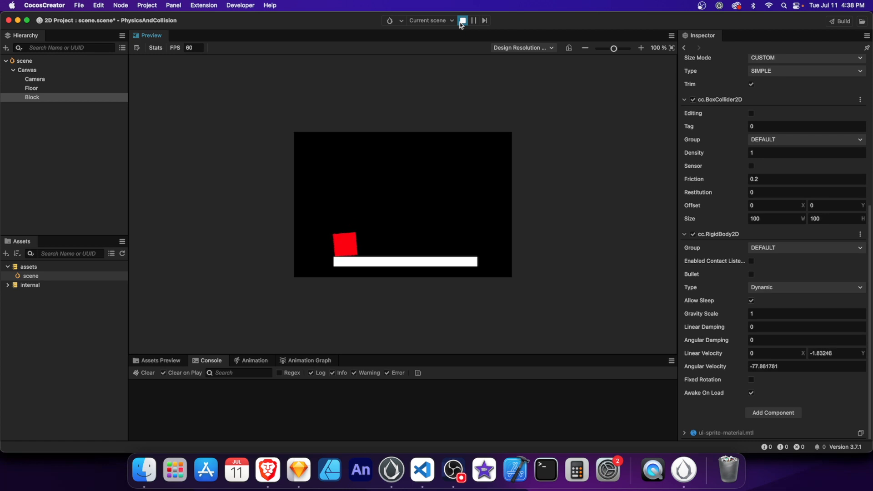
{"action": "left_click", "coordinate": [463, 21]}
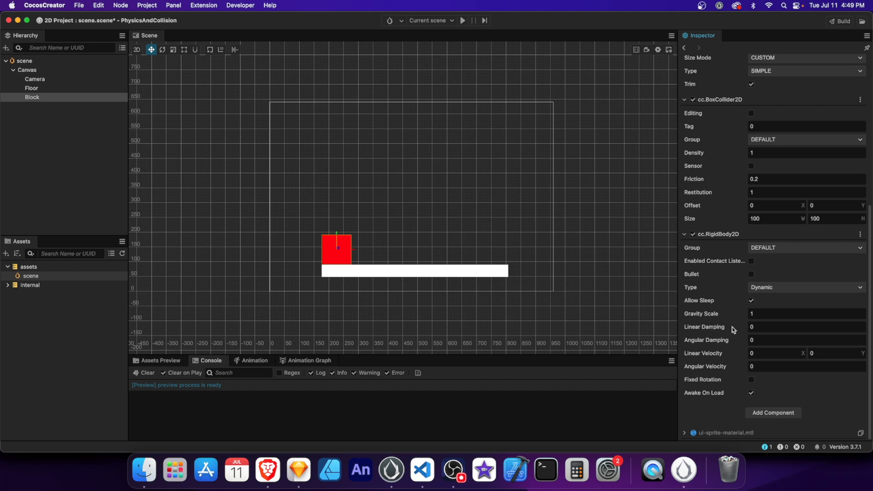
Set the block's Linear Damping to 10 and preview the upward launch slowing quickly.
{"action": "left_click", "coordinate": [835, 352]}
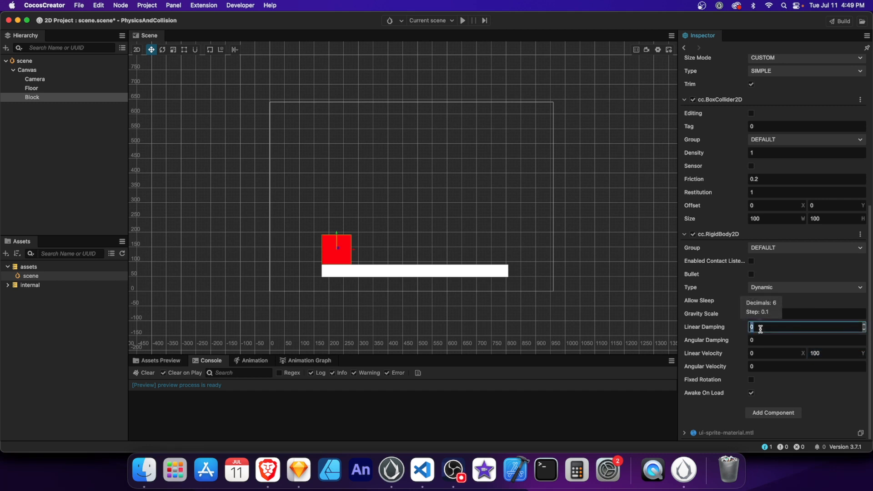
{"action": "type", "text": "10"}
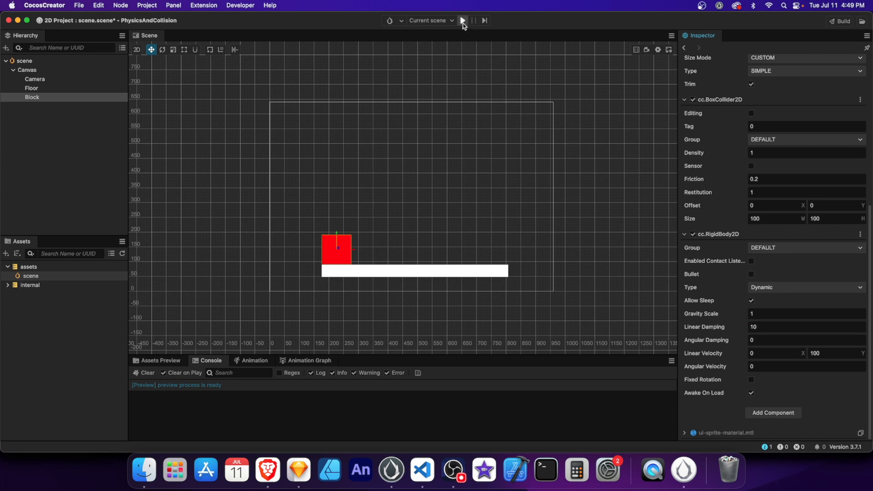
{"action": "left_click", "coordinate": [462, 20]}
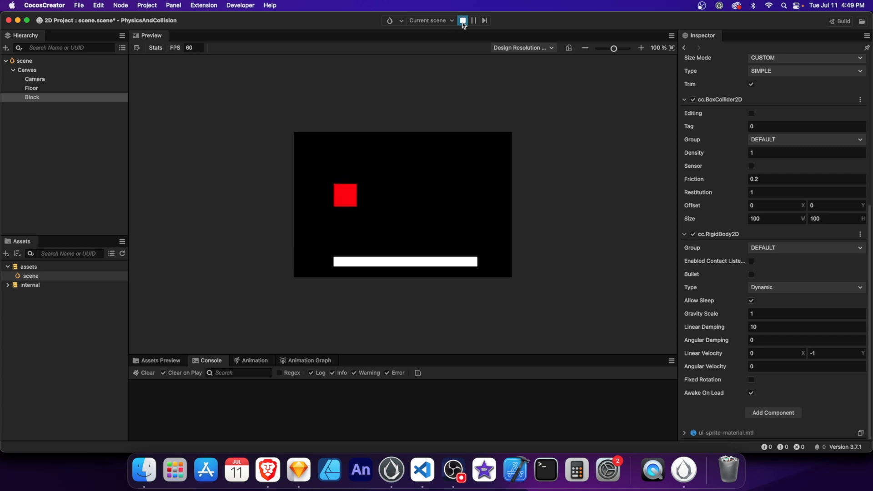
{"action": "left_click", "coordinate": [462, 21]}
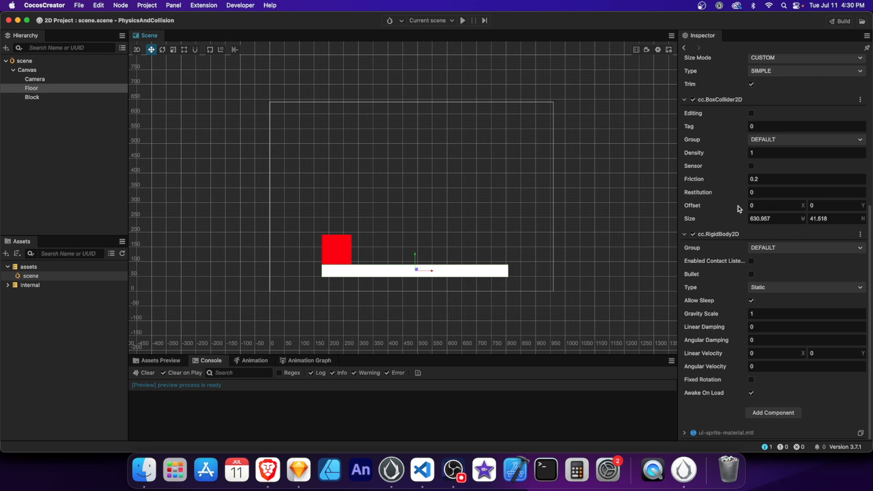
Give the Floor friction 5, the red block X velocity 10, and preview it sliding.
{"action": "left_click", "coordinate": [805, 179]}
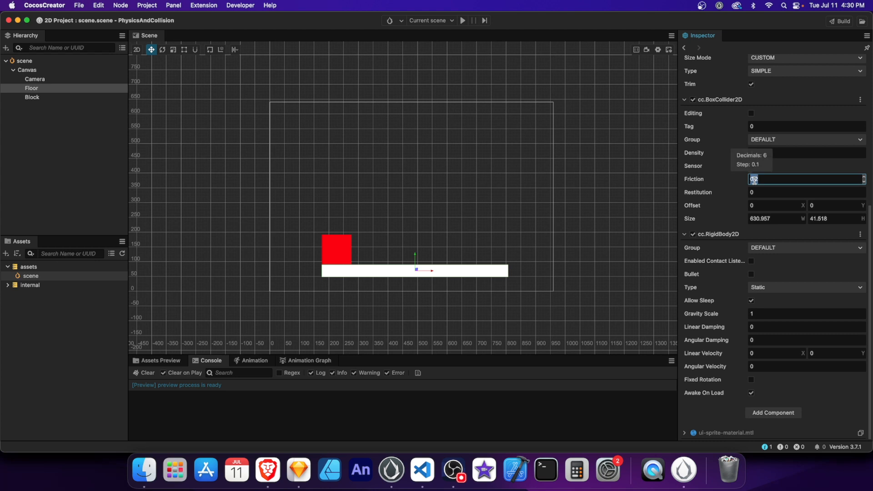
{"action": "type", "text": "5"}
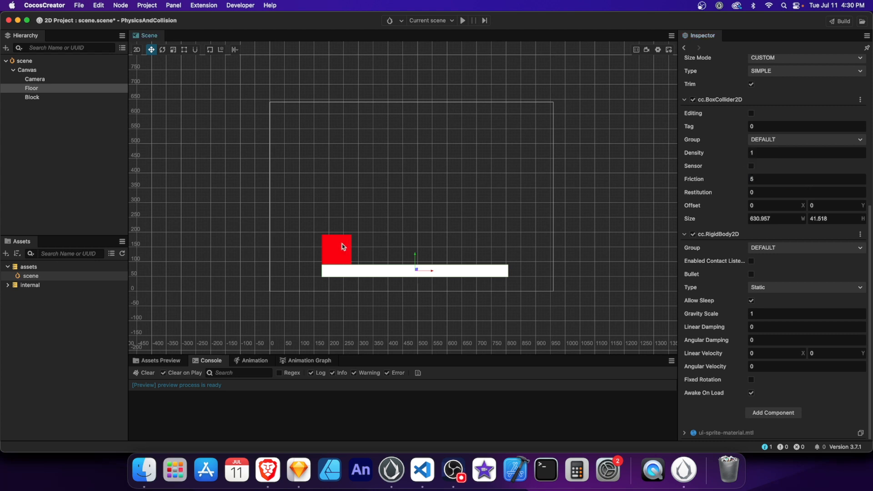
{"action": "left_click", "coordinate": [32, 97]}
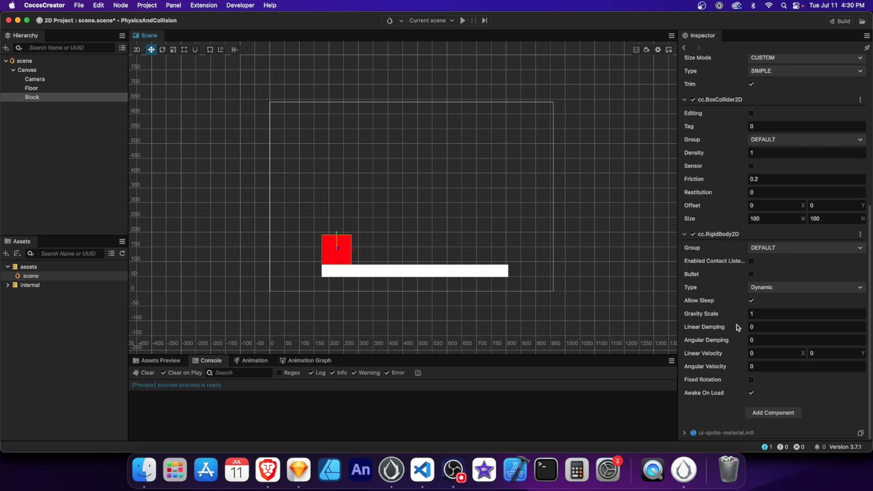
{"action": "left_click", "coordinate": [775, 353]}
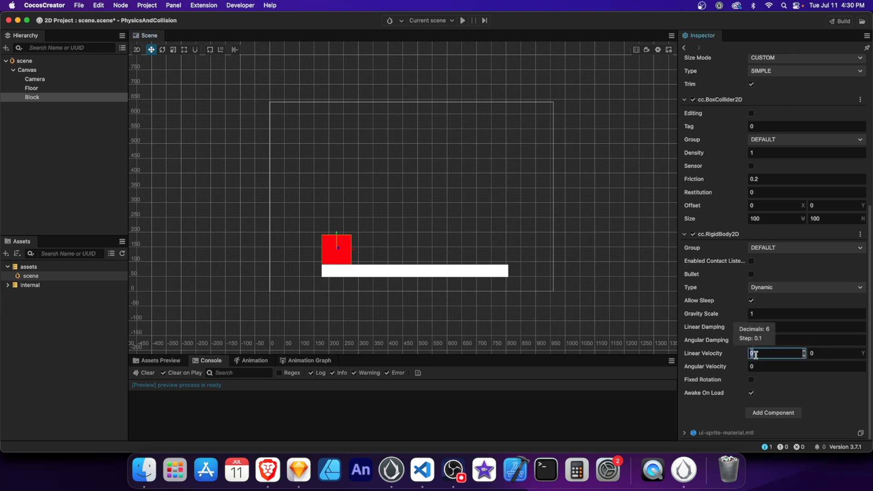
{"action": "type", "text": "10"}
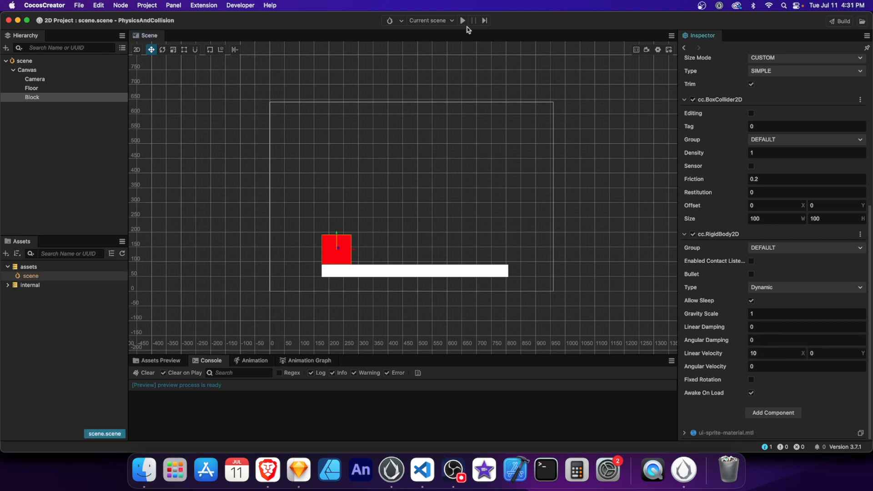
{"action": "left_click", "coordinate": [462, 21]}
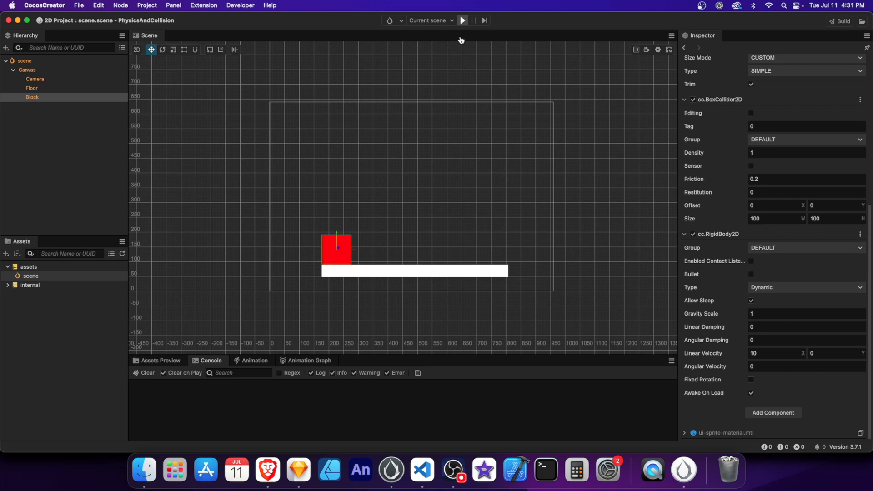
{"action": "left_click", "coordinate": [31, 88]}
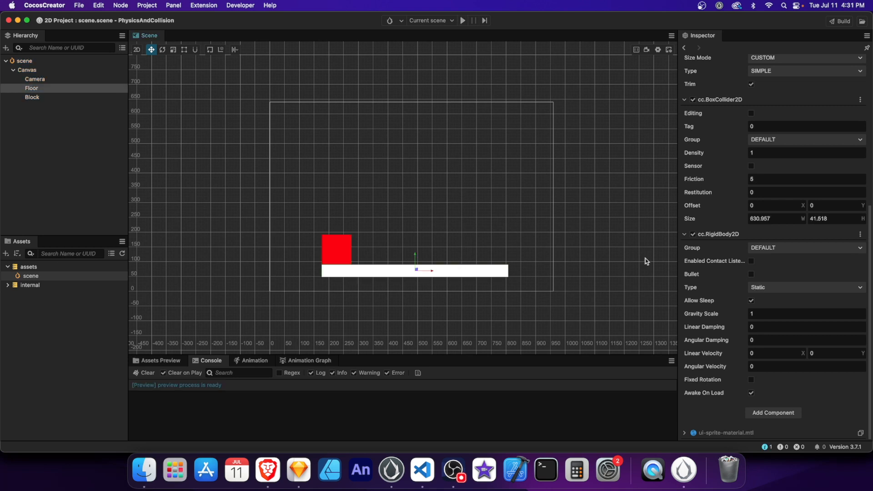
Make the Floor frictionless and preview the block sliding across it.
{"action": "left_click", "coordinate": [805, 179]}
{"action": "type", "text": "0"}
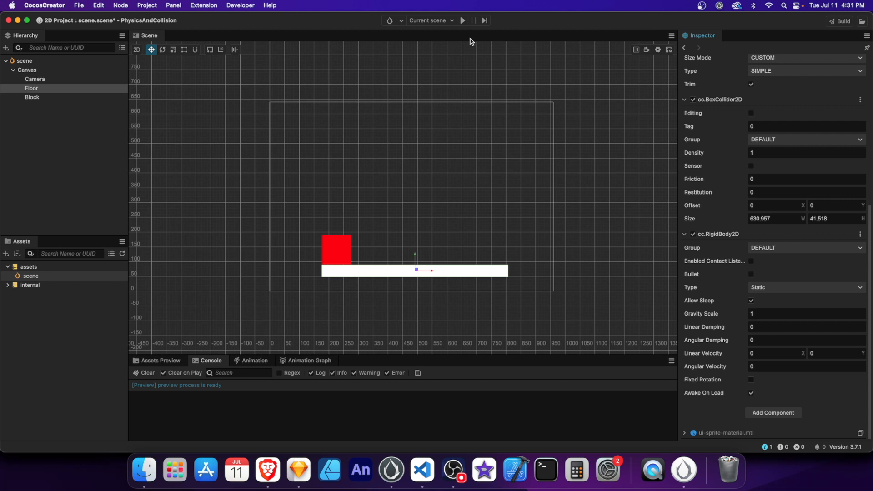
{"action": "left_click", "coordinate": [462, 21]}
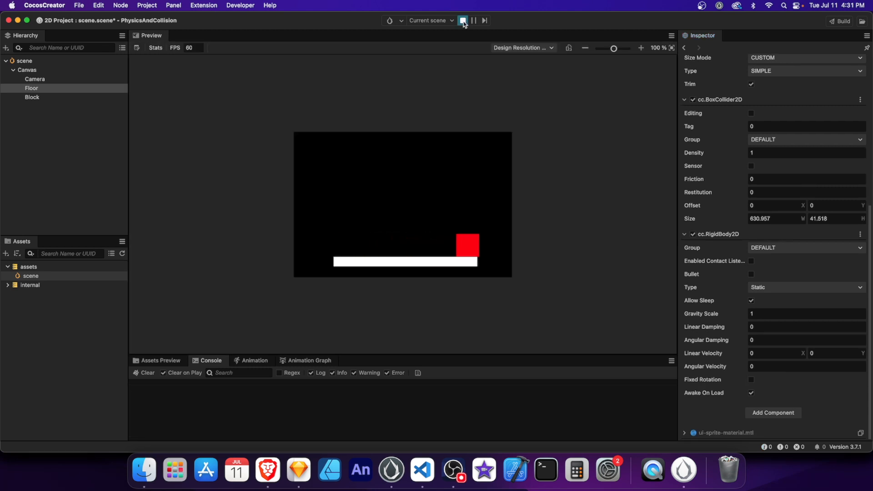
{"action": "left_click", "coordinate": [462, 21]}
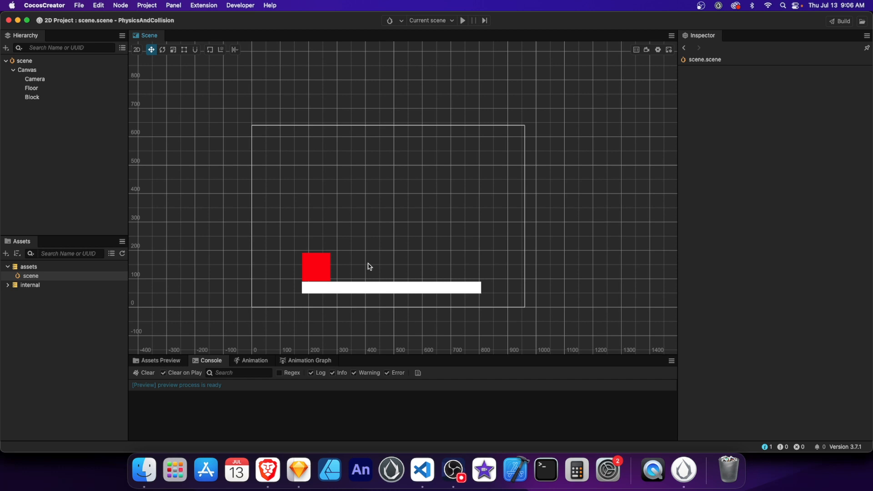
{"action": "mouse_move", "coordinate": [329, 274]}
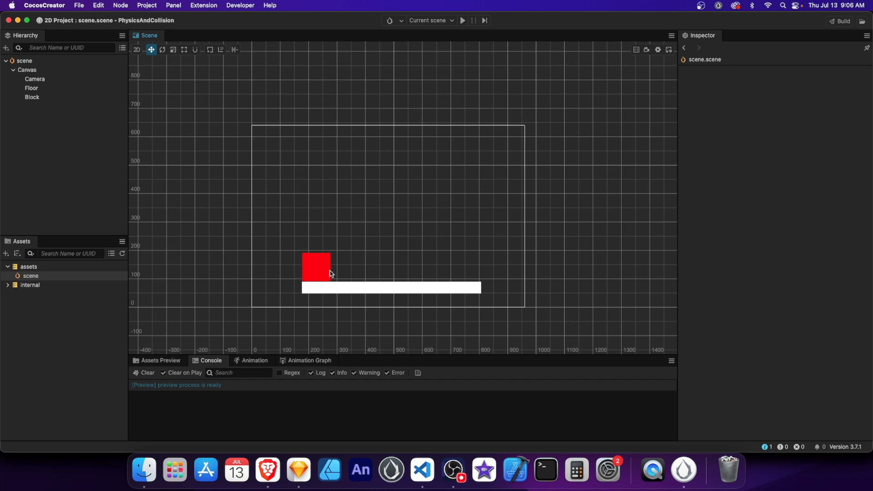
Duplicate the Block as yellow Block-001 with density 20, placed to its right.
{"action": "left_click", "coordinate": [32, 97]}
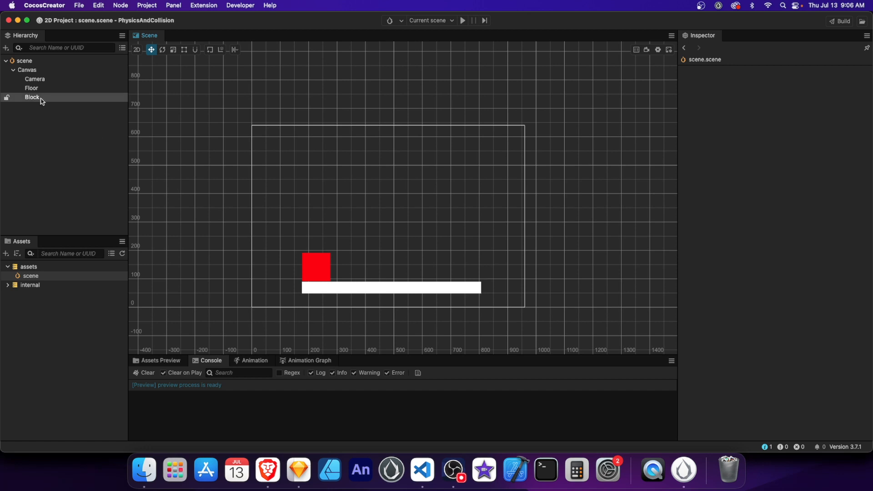
{"action": "right_click", "coordinate": [32, 97]}
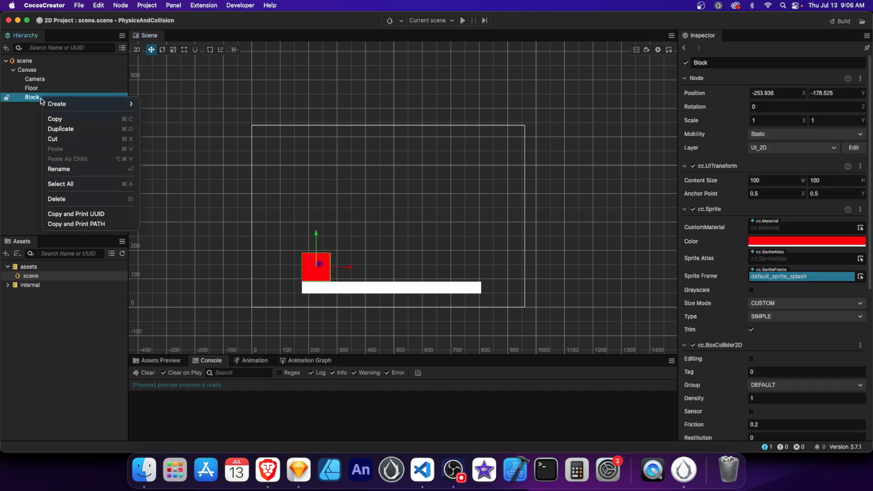
{"action": "left_click", "coordinate": [60, 128]}
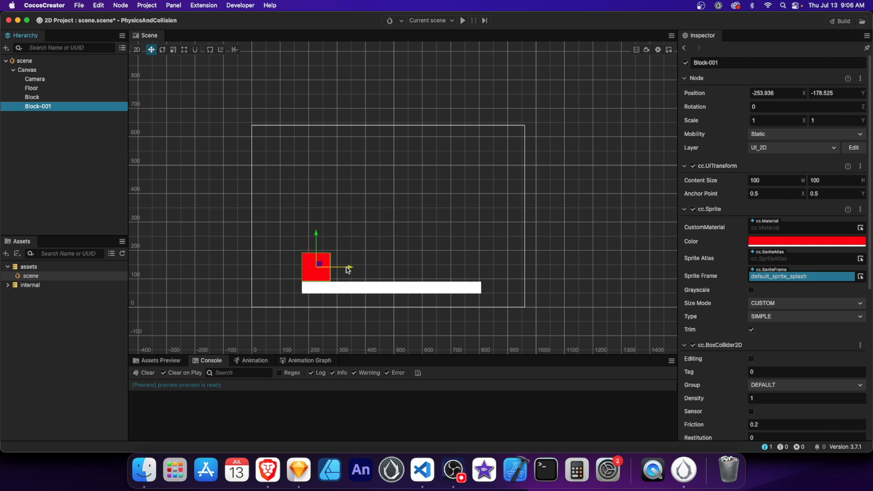
{"action": "left_click", "coordinate": [806, 241]}
{"action": "type", "text": "20"}
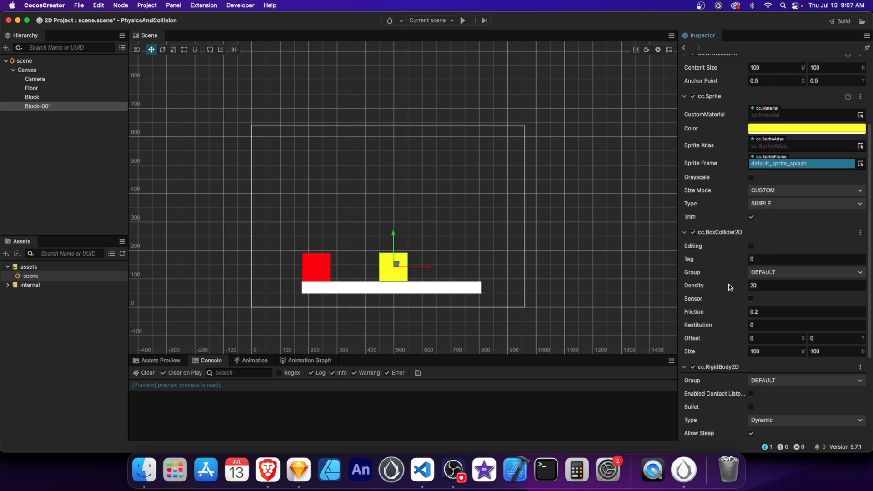
Give the red block Linear Velocity X 15 and preview it pushing the yellow block.
{"action": "left_click", "coordinate": [31, 97]}
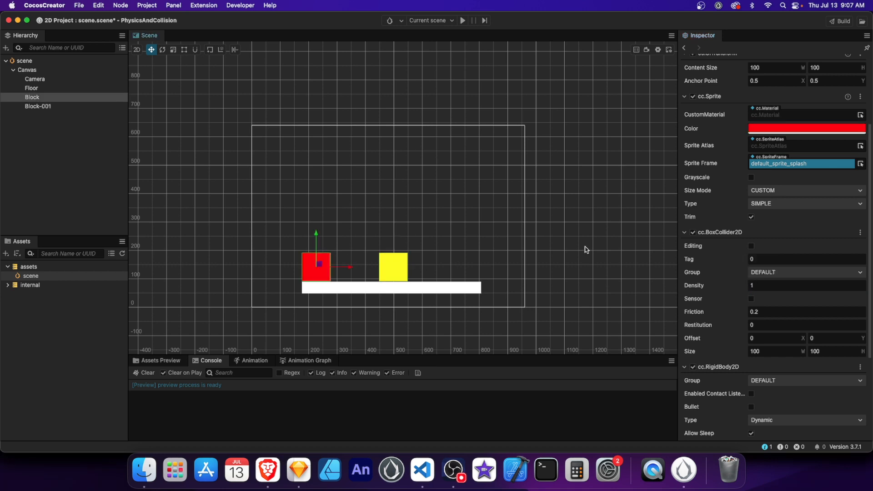
{"action": "scroll", "scroll_direction": "down", "scroll_amount": 3}
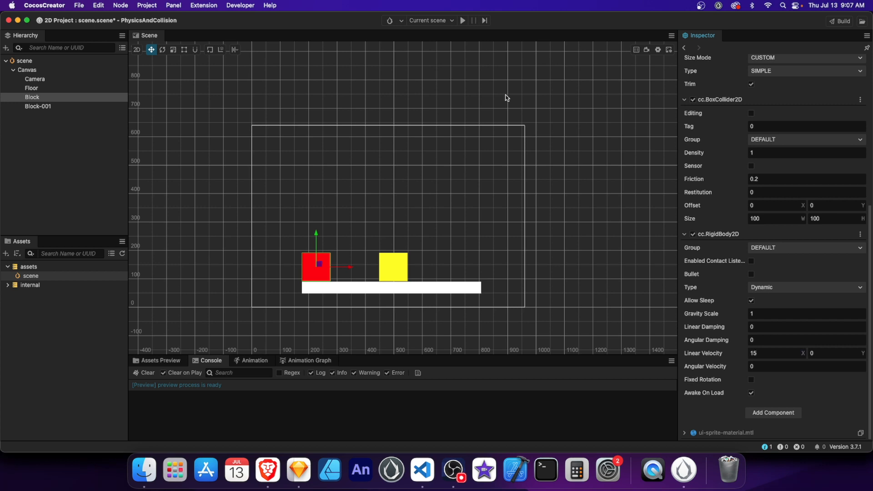
{"action": "left_click", "coordinate": [462, 21]}
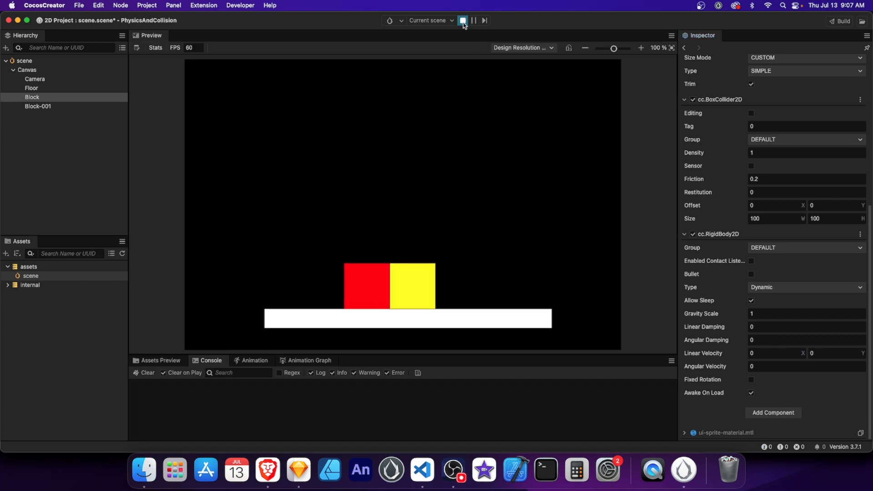
{"action": "left_click", "coordinate": [462, 21]}
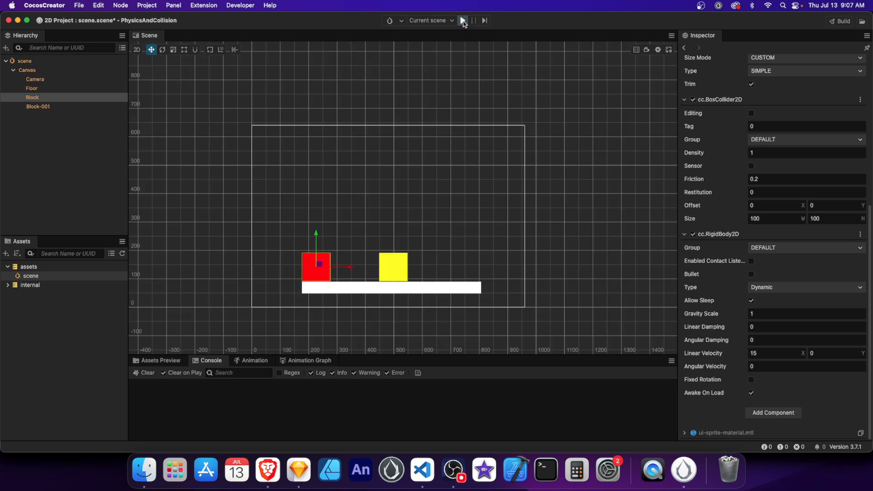
Try density 5 on the yellow block and preview the push.
{"action": "left_click", "coordinate": [462, 21]}
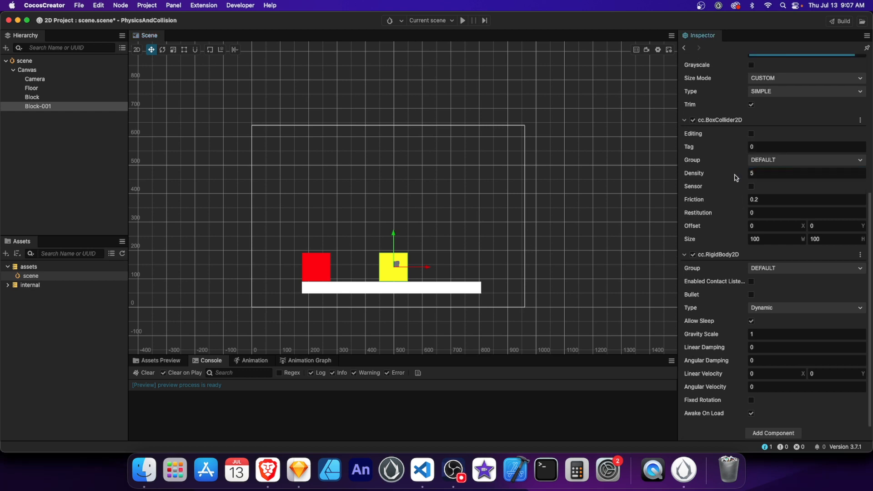
{"action": "left_click", "coordinate": [462, 21]}
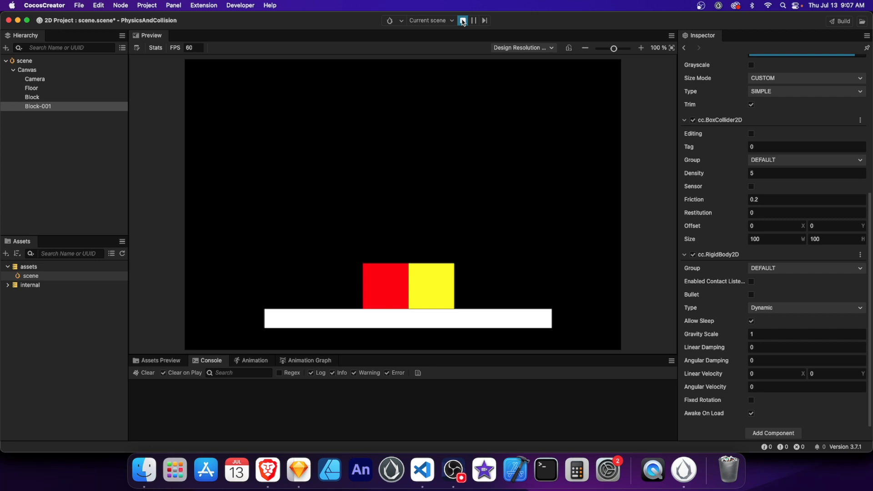
{"action": "left_click", "coordinate": [461, 21]}
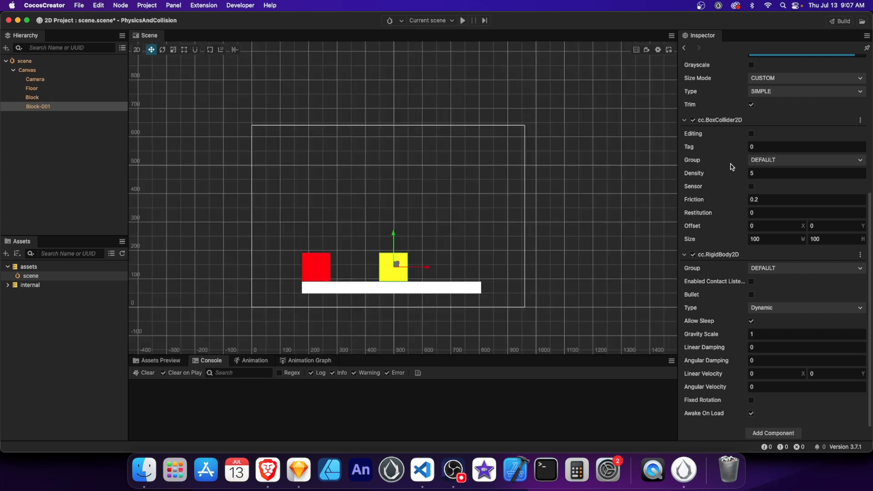
Lower the yellow block's density to 1 and preview the red block shoving it aside.
{"action": "left_click", "coordinate": [804, 172]}
{"action": "type", "text": "1"}
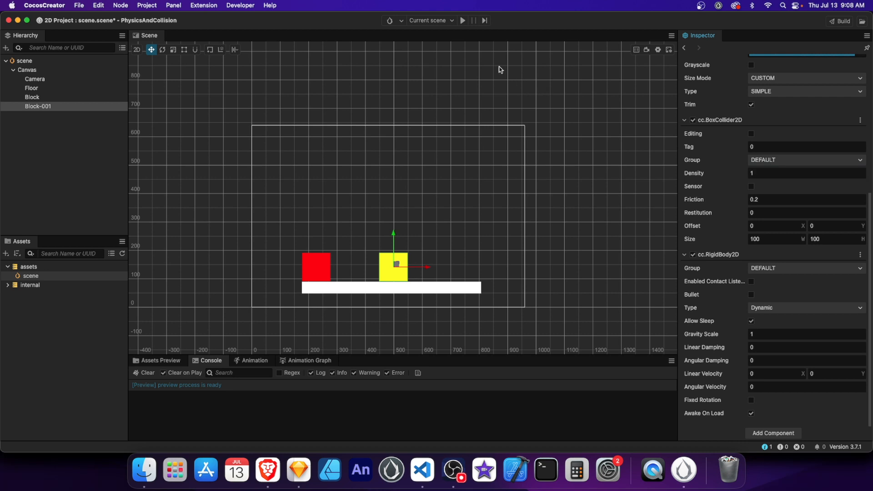
{"action": "left_click", "coordinate": [462, 21]}
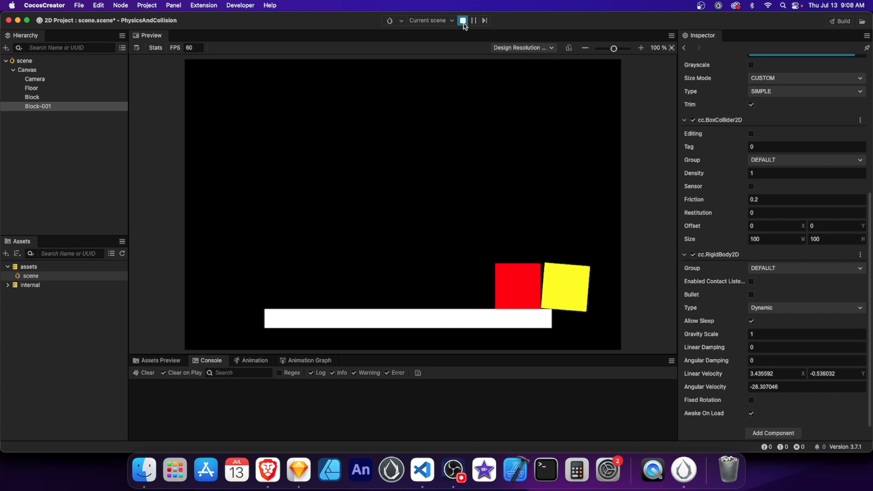
{"action": "left_click", "coordinate": [462, 21]}
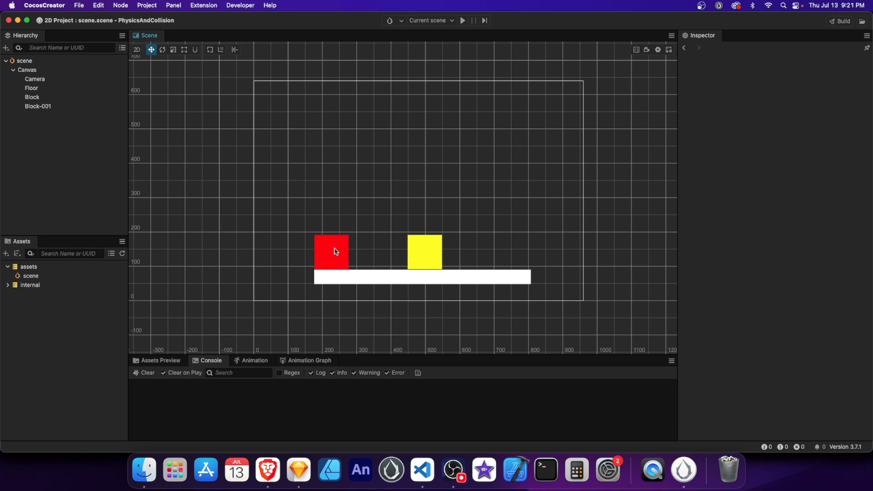
Enable Contact Listener on the red block and create a new TypeScript component script.
{"action": "left_click", "coordinate": [31, 97]}
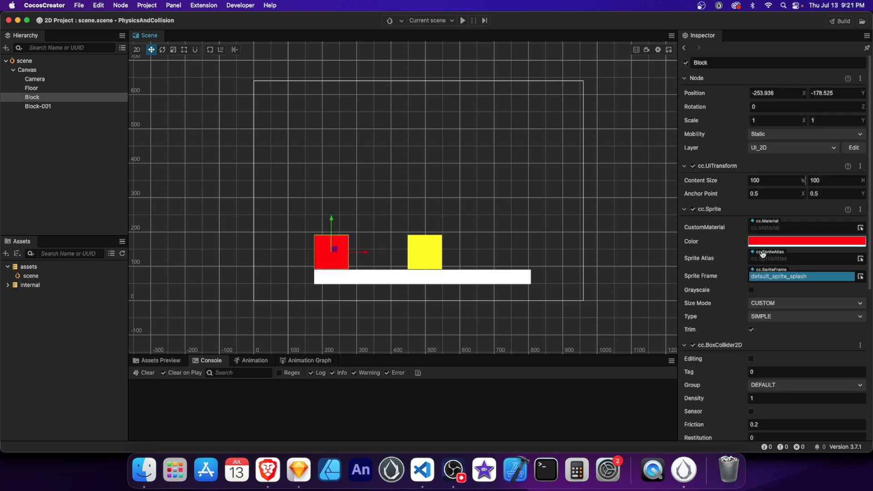
{"action": "scroll", "scroll_direction": "down", "scroll_amount": 3}
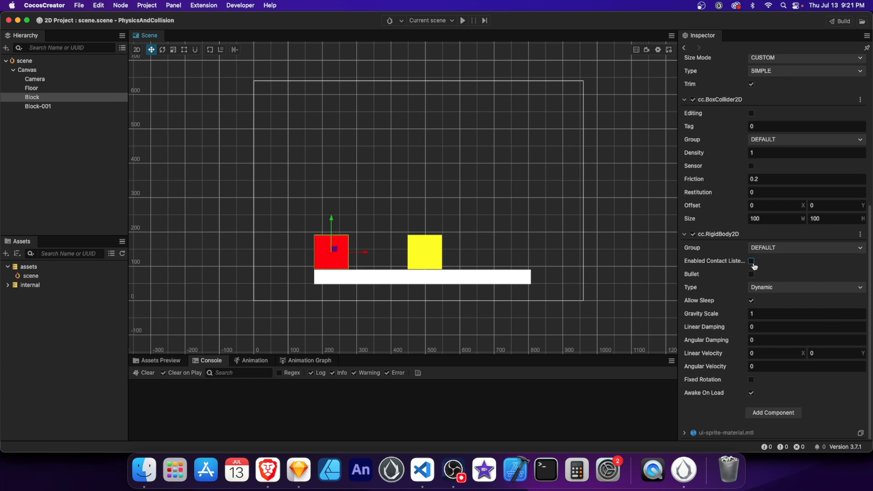
{"action": "left_click", "coordinate": [751, 261]}
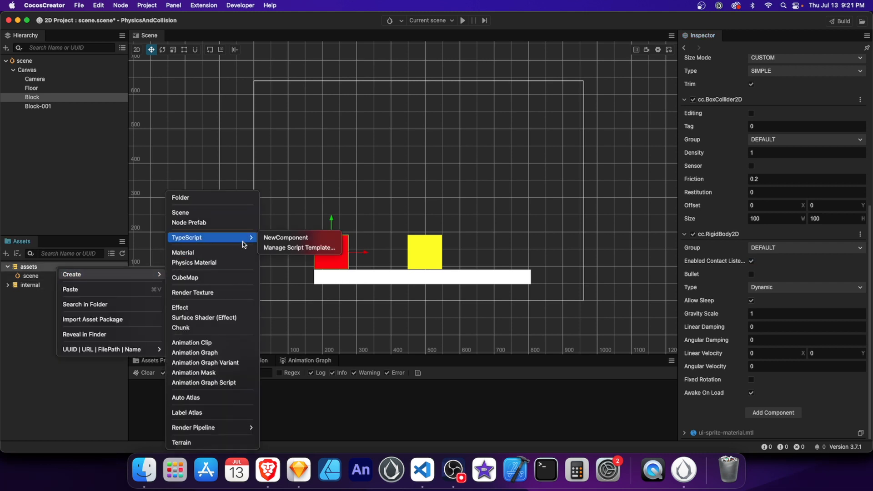
{"action": "left_click", "coordinate": [284, 237]}
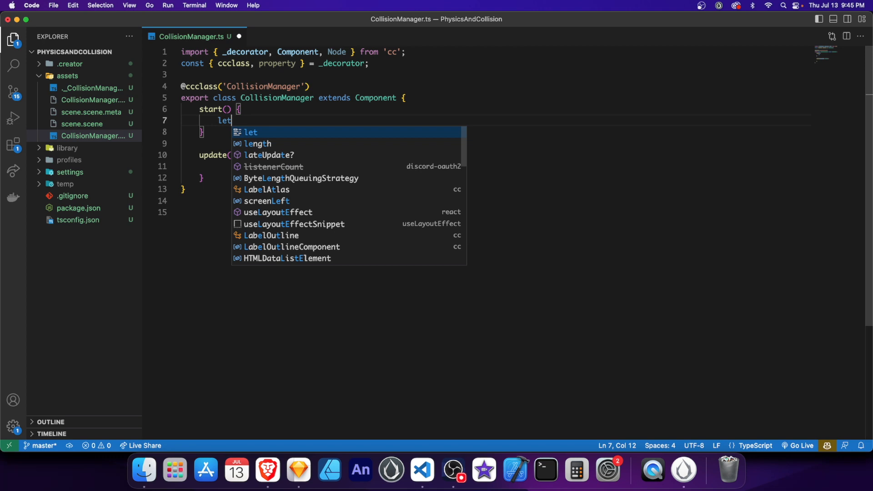
In start, get the Collider2D and register a BEGIN_CONTACT listener for onBeginContact.
{"action": "type", "text": "collide"}
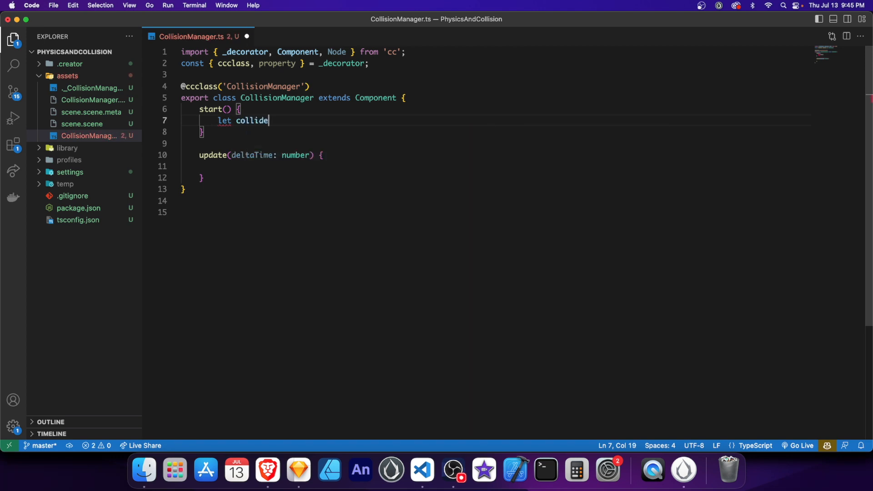
{"action": "type", "text": "r ="}
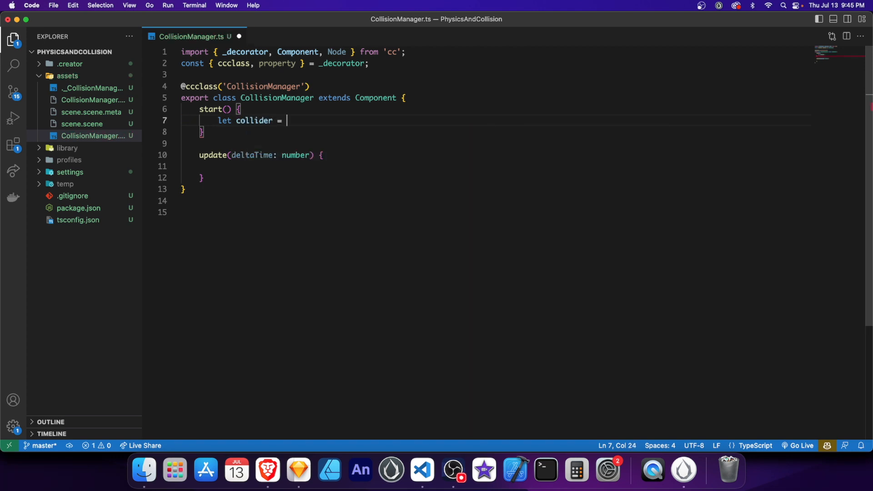
{"action": "type", "text": "this.getComponent(Collider2D"}
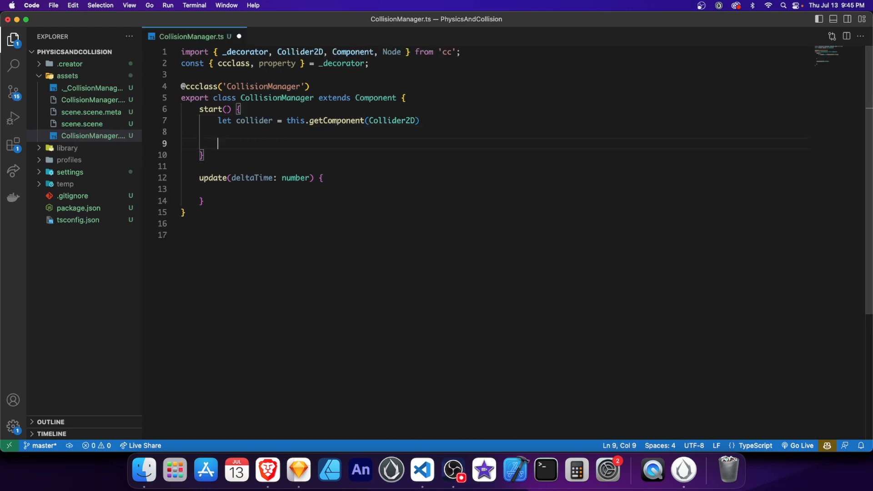
{"action": "type", "text": "collider.on(Contact2DType.BEGIN_CONTACT"}
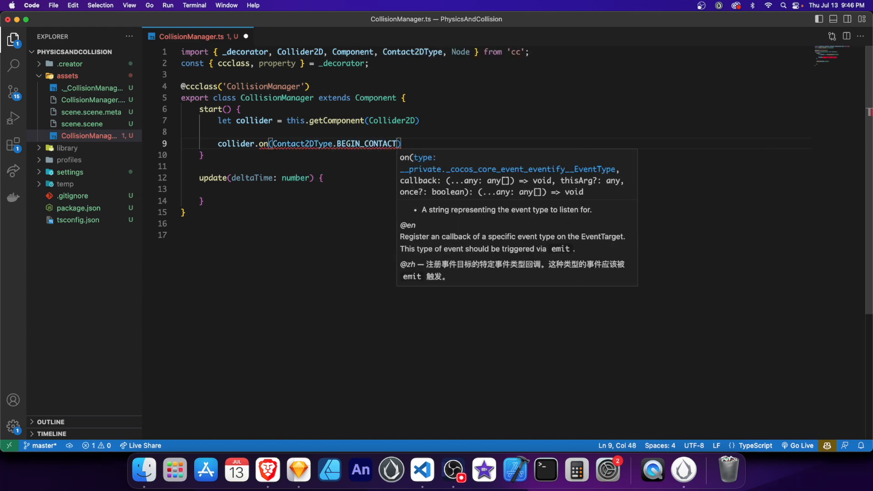
{"action": "type", "text": ", this.onBeginContact, this"}
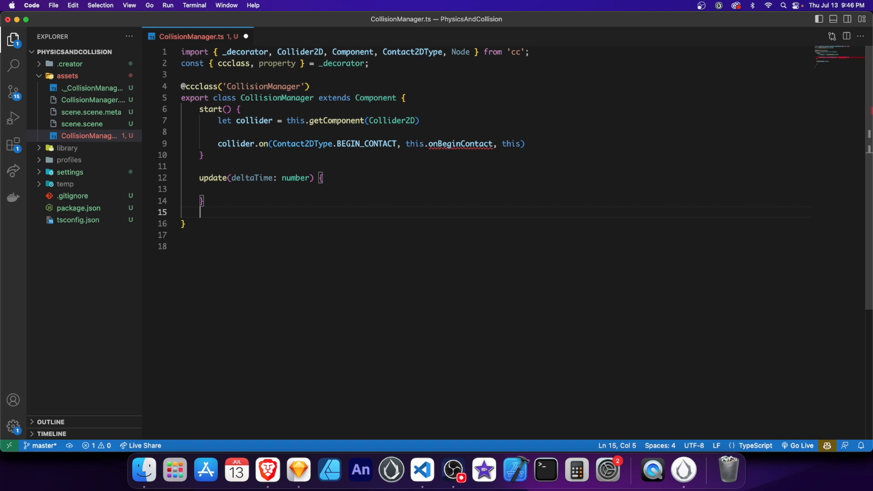
Insert the onBeginContact handler that logs to console and fix the IPhysics2DContact import.
{"action": "key", "text": "enter"}
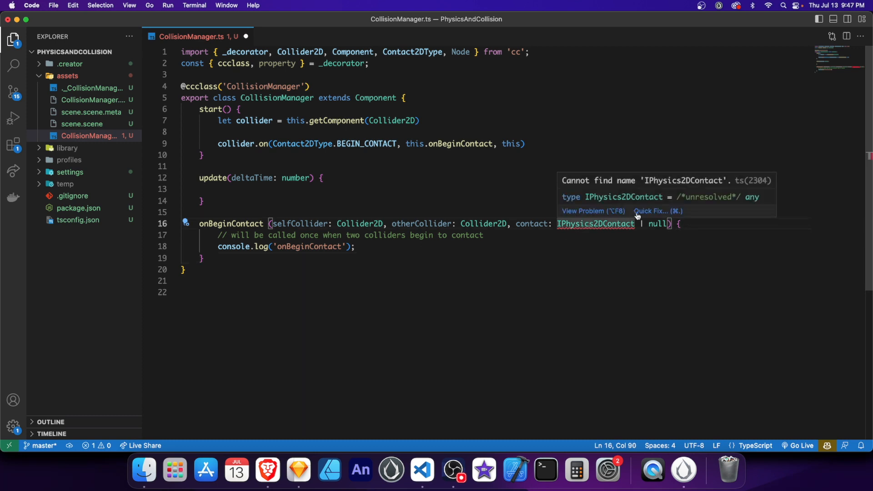
{"action": "left_click", "coordinate": [657, 210]}
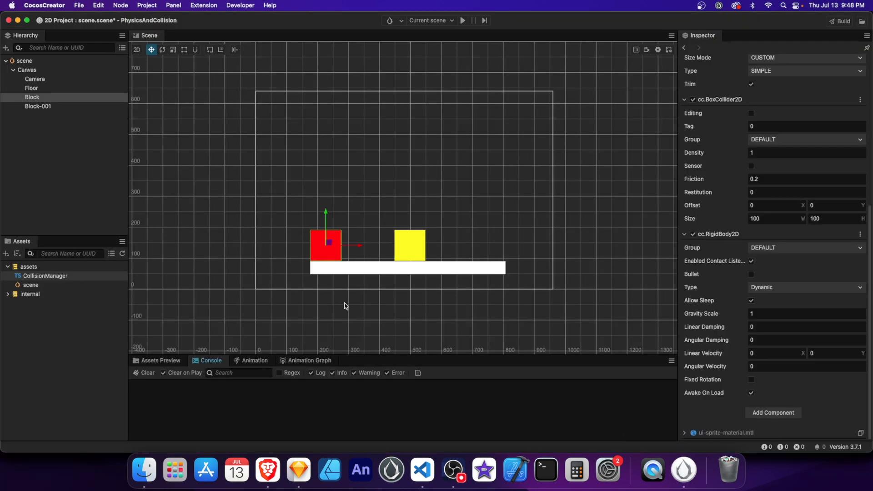
Attach CollisionManager to the red block, raise it higher, and preview the drop.
{"action": "left_click", "coordinate": [773, 413]}
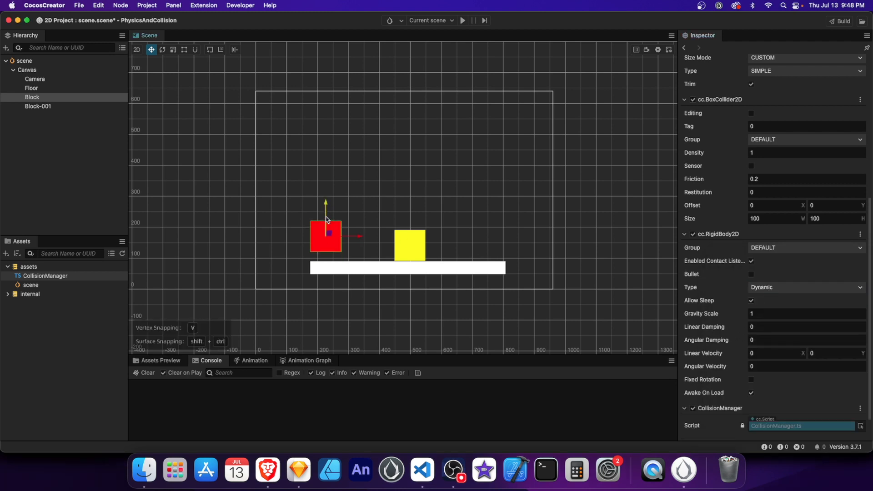
{"action": "left_click_drag", "start_coordinate": [325, 236], "coordinate": [326, 217]}
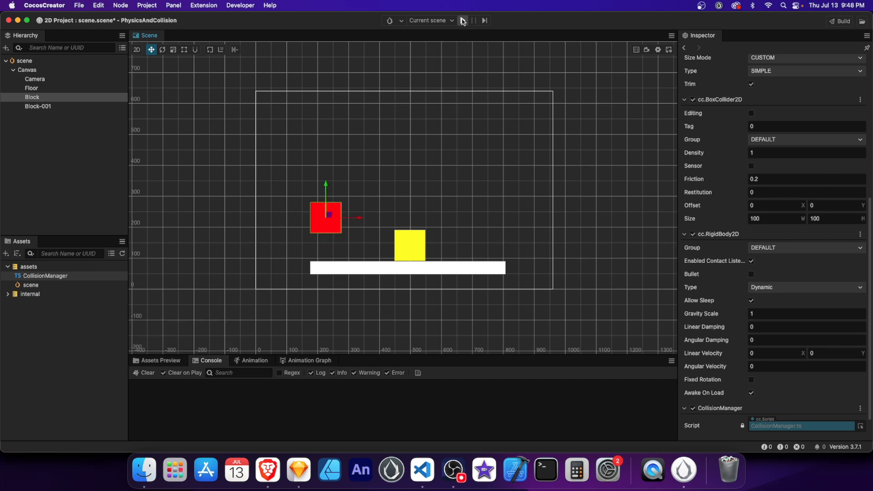
{"action": "left_click", "coordinate": [462, 21]}
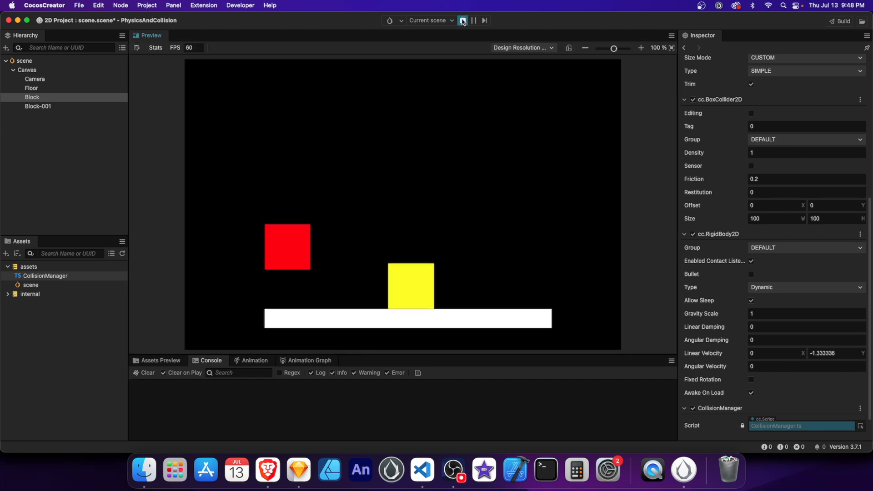
{"action": "left_click", "coordinate": [462, 21]}
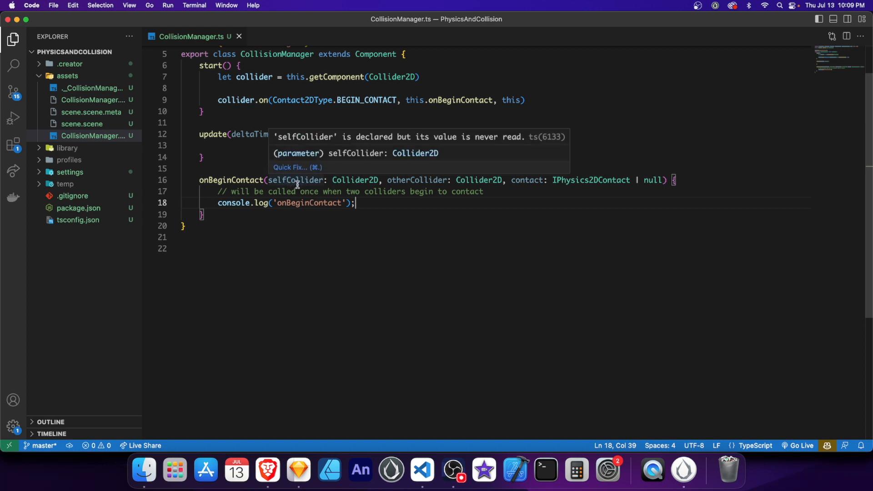
{"action": "mouse_move", "coordinate": [404, 180]}
{"action": "type", "text": ": "}
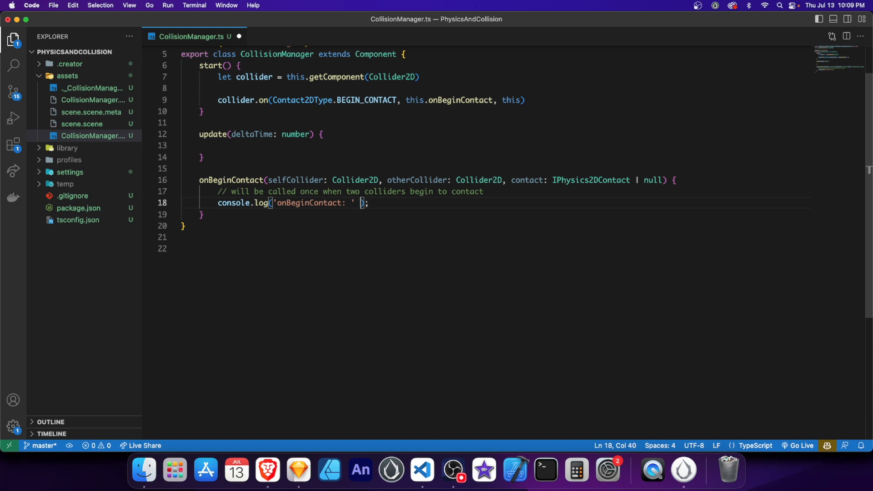
Append otherCollider.name to the onBeginContact console log.
{"action": "type", "text": "+ oth.name"}
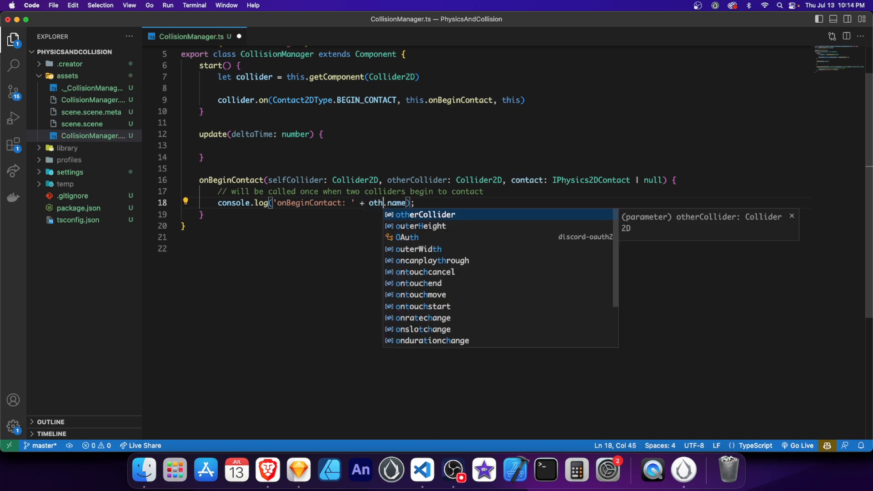
{"action": "key", "text": "Tab"}
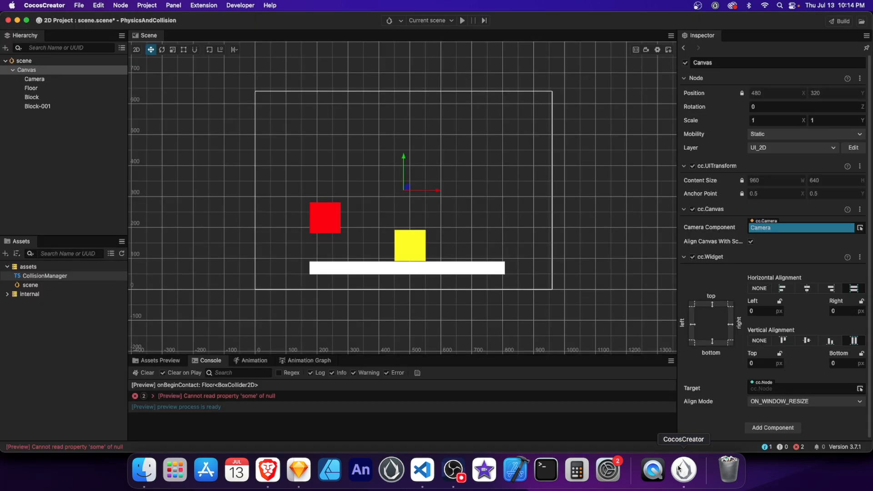
Run the preview so the console logs onBeginContact with the Floor collider, then stop it.
{"action": "left_click", "coordinate": [461, 21]}
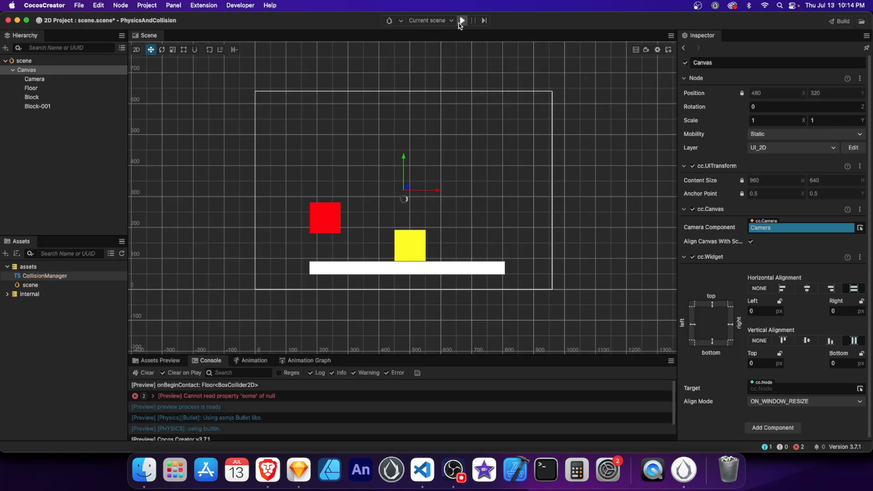
{"action": "left_click", "coordinate": [462, 21]}
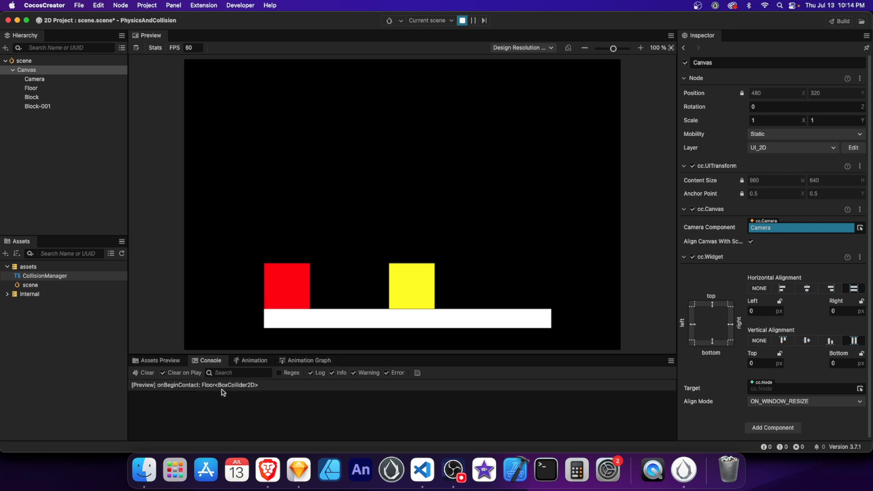
{"action": "left_click", "coordinate": [462, 21]}
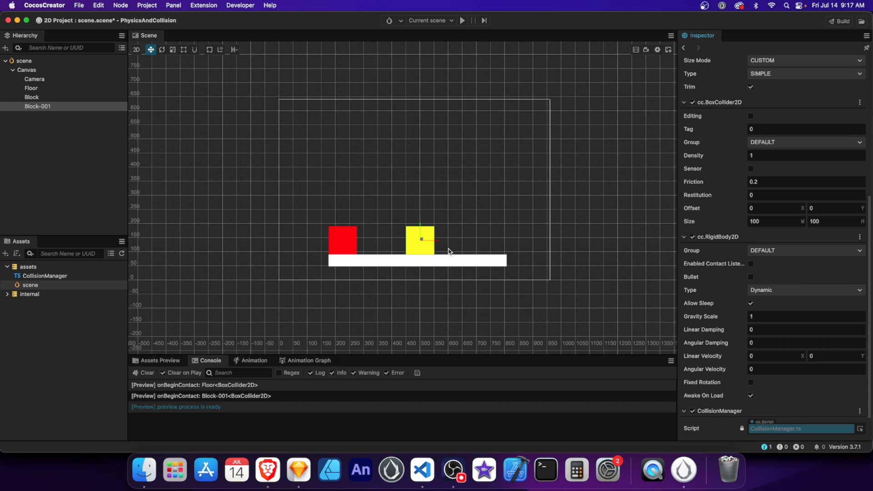
{"action": "mouse_move", "coordinate": [507, 231]}
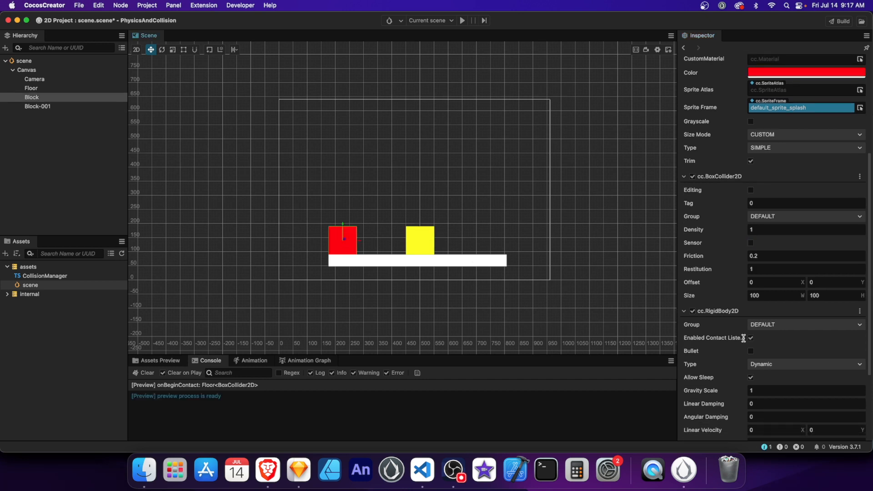
With Block at restitution 1 and X velocity 10, preview the collision into Block-001 and stop.
{"action": "scroll", "scroll_direction": "down", "scroll_amount": 3}
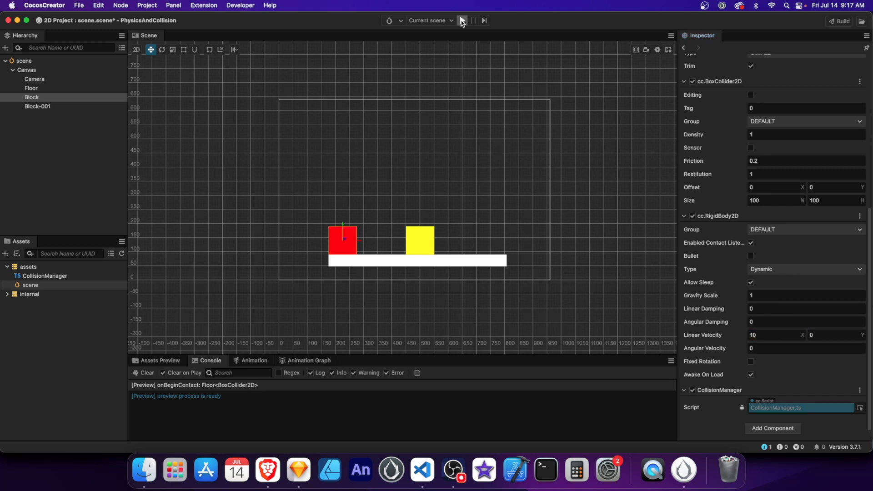
{"action": "left_click", "coordinate": [462, 21]}
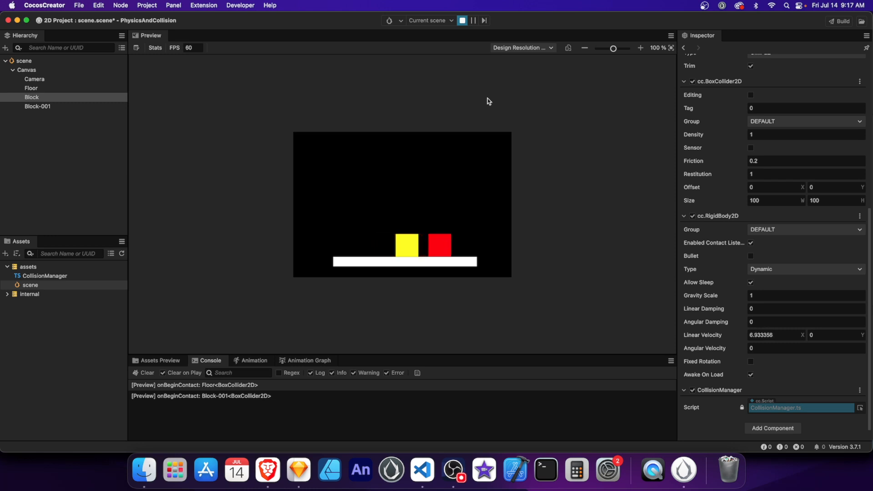
{"action": "left_click", "coordinate": [462, 21]}
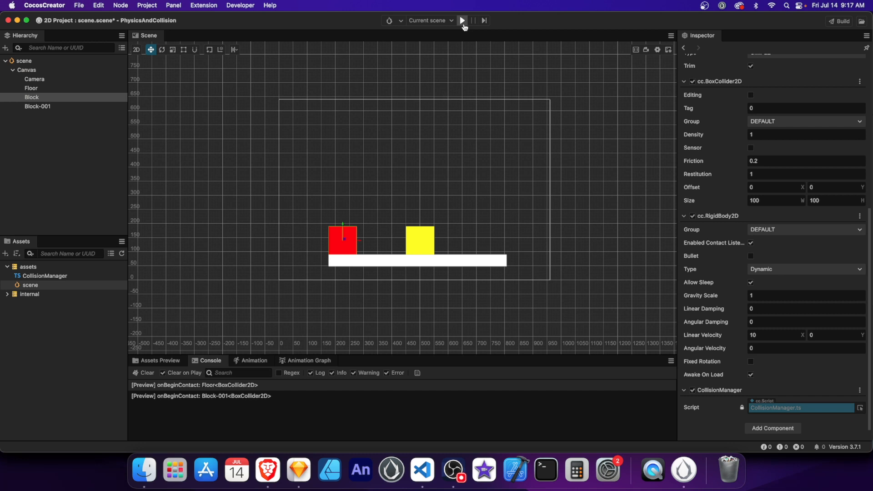
{"action": "left_click", "coordinate": [462, 21]}
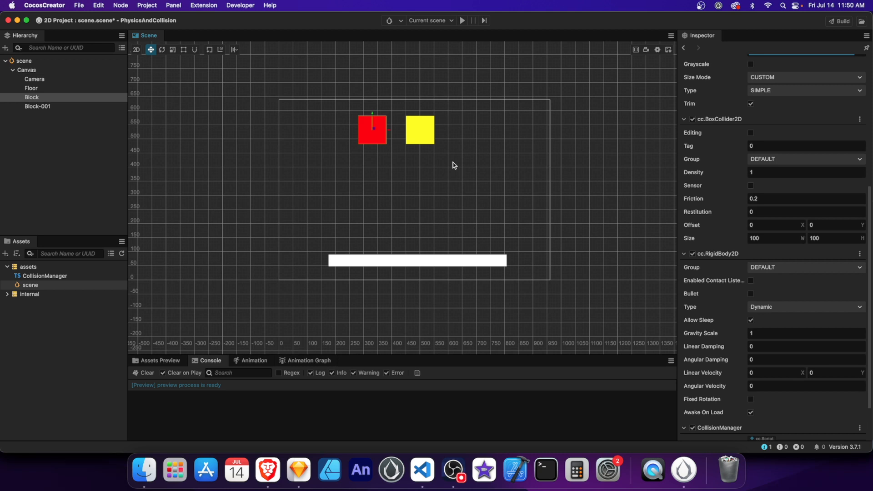
{"action": "mouse_move", "coordinate": [375, 155]}
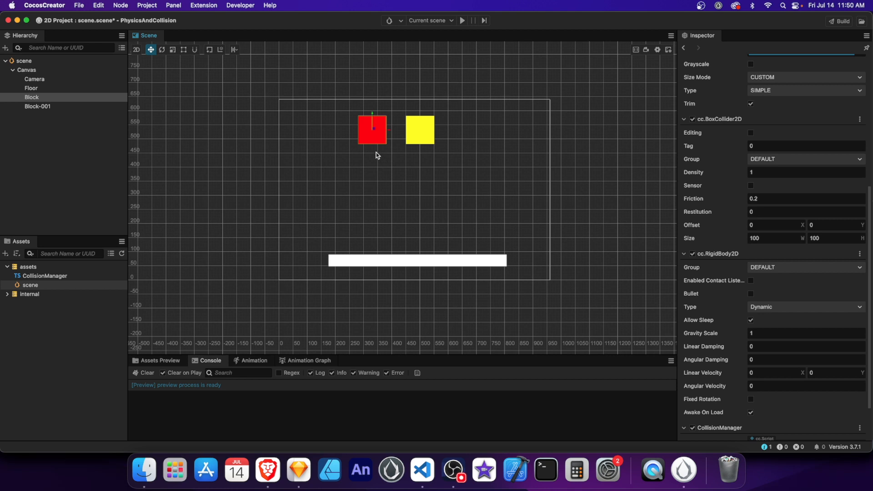
Set Block-001's RigidBody2D to Static and add a DistanceJoint2D from Physics2D > Joints.
{"action": "scroll", "scroll_direction": "down", "scroll_amount": 3}
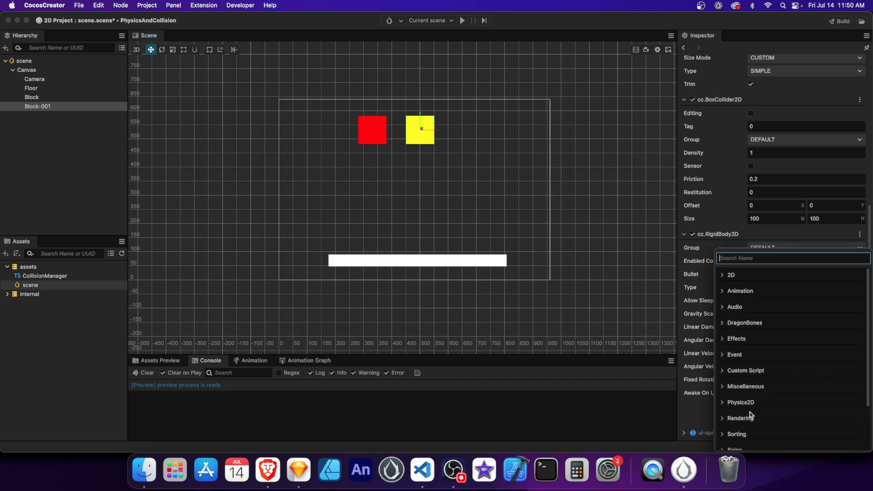
{"action": "mouse_move", "coordinate": [748, 394]}
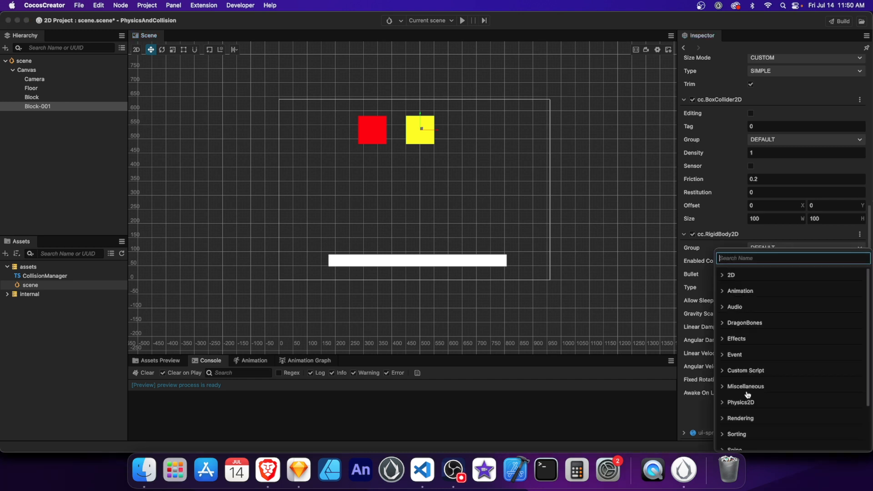
{"action": "left_click", "coordinate": [740, 402]}
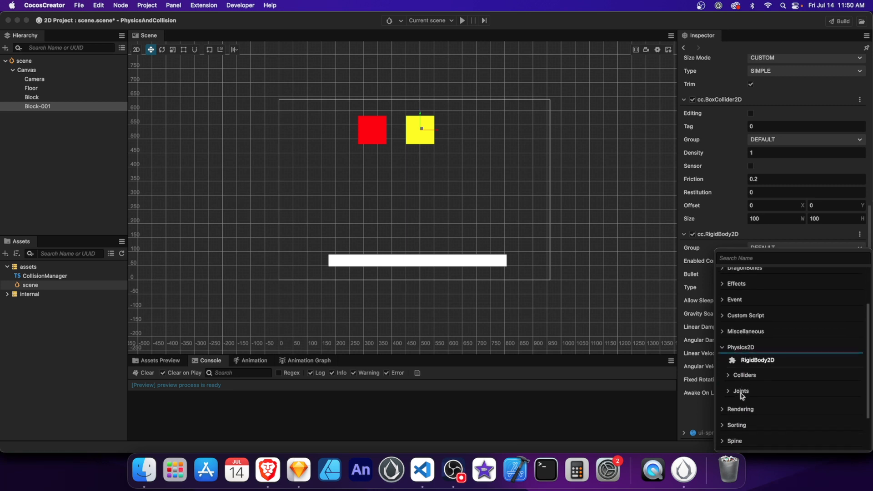
{"action": "left_click", "coordinate": [741, 391]}
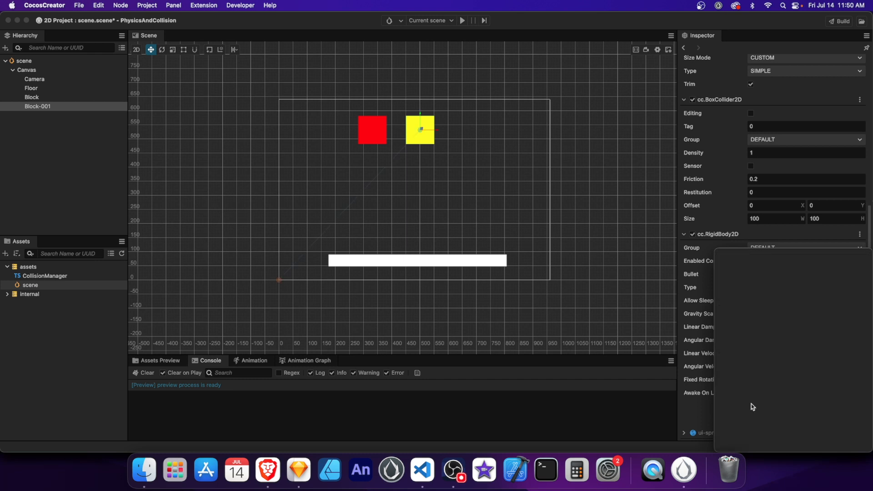
{"action": "scroll", "scroll_direction": "down", "scroll_amount": 3}
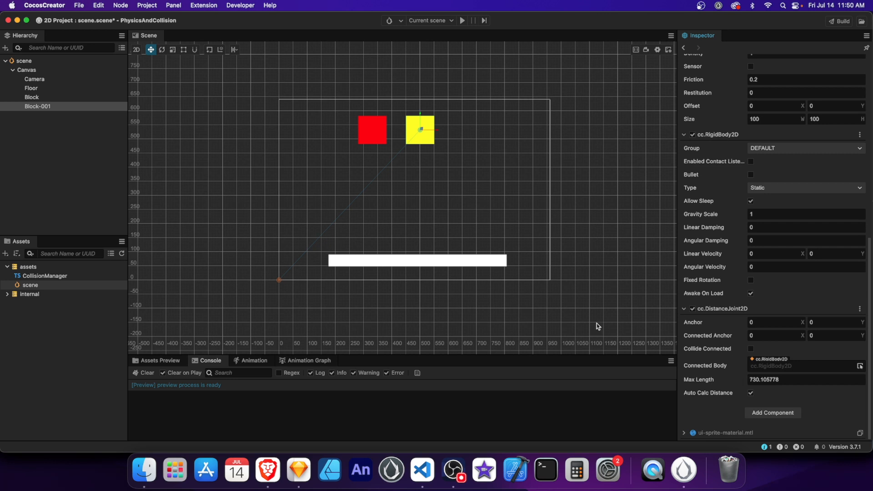
Set the joint's Connected Body to the red Block and preview it swinging, then stop.
{"action": "left_click", "coordinate": [32, 98]}
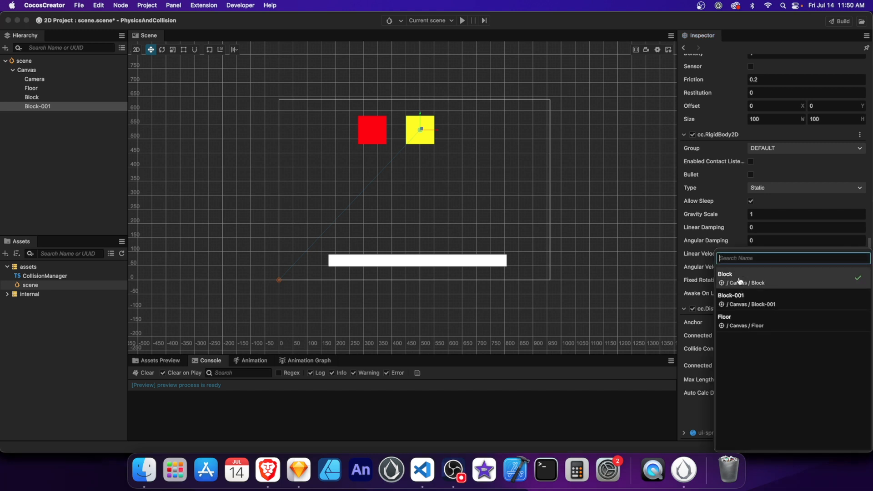
{"action": "left_click", "coordinate": [725, 273]}
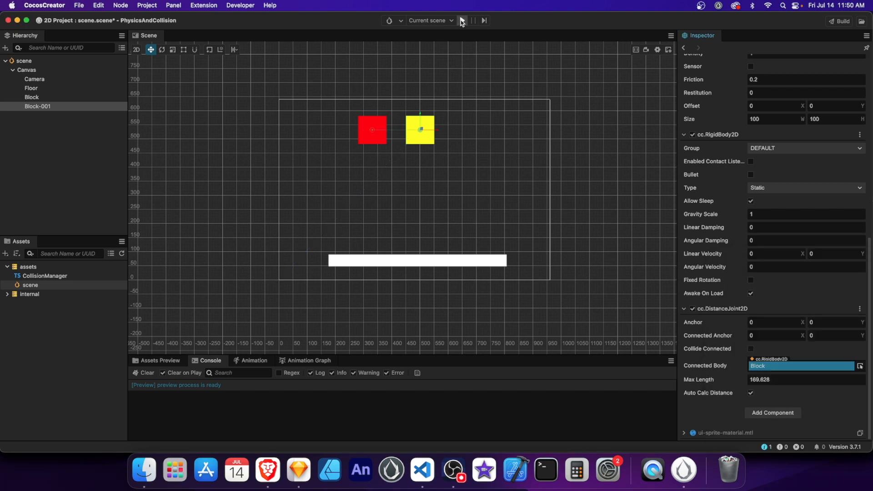
{"action": "left_click", "coordinate": [462, 21]}
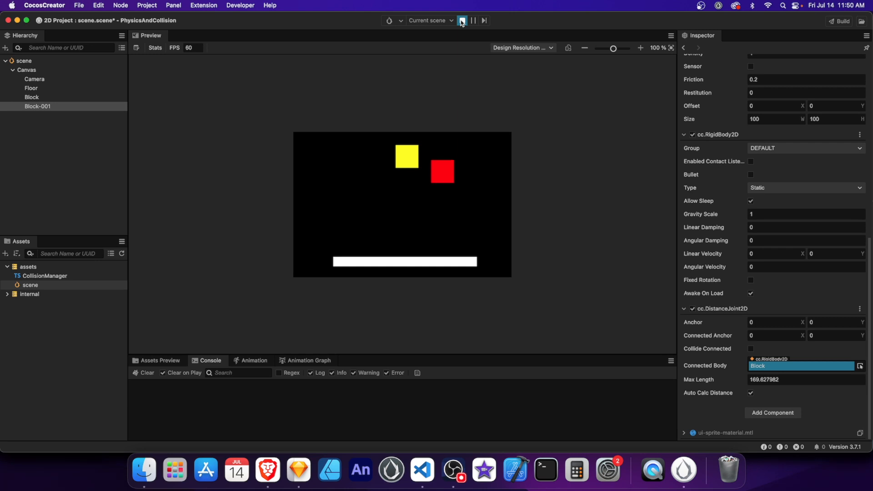
{"action": "left_click", "coordinate": [462, 21]}
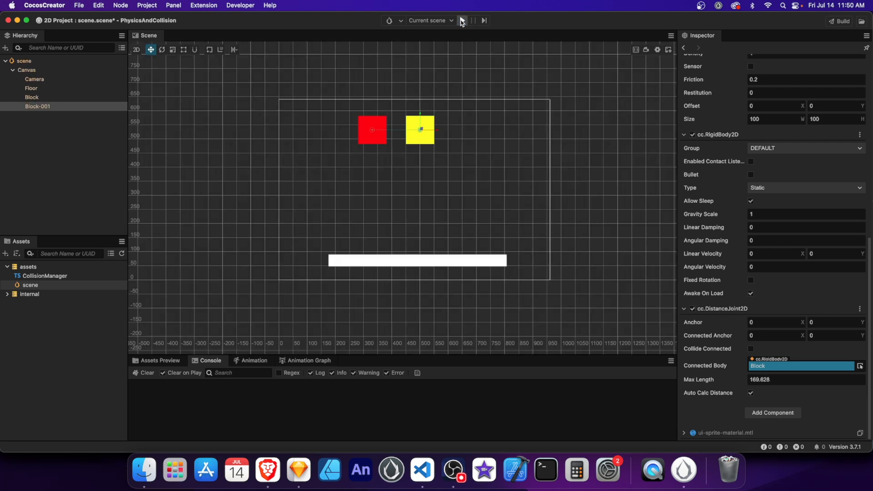
{"action": "left_click", "coordinate": [462, 21]}
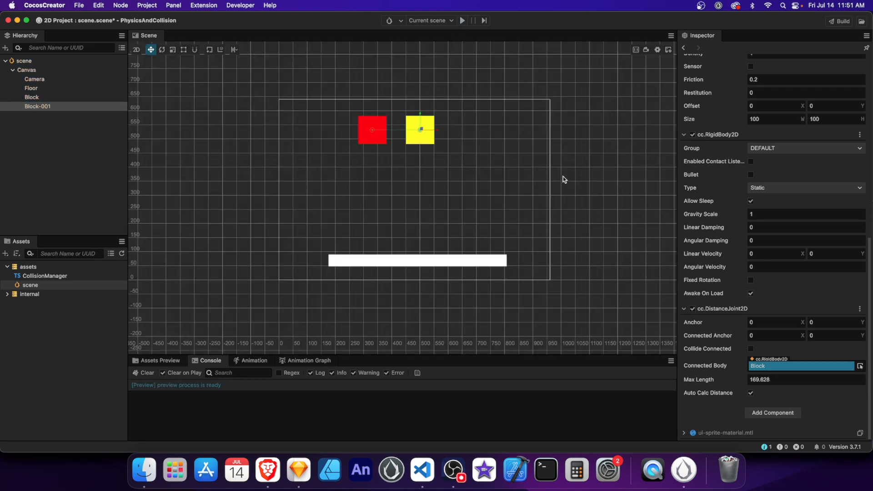
Turn off Auto Calc Distance, set Max Length 300, preview the hanging block and stop.
{"action": "left_click", "coordinate": [750, 392]}
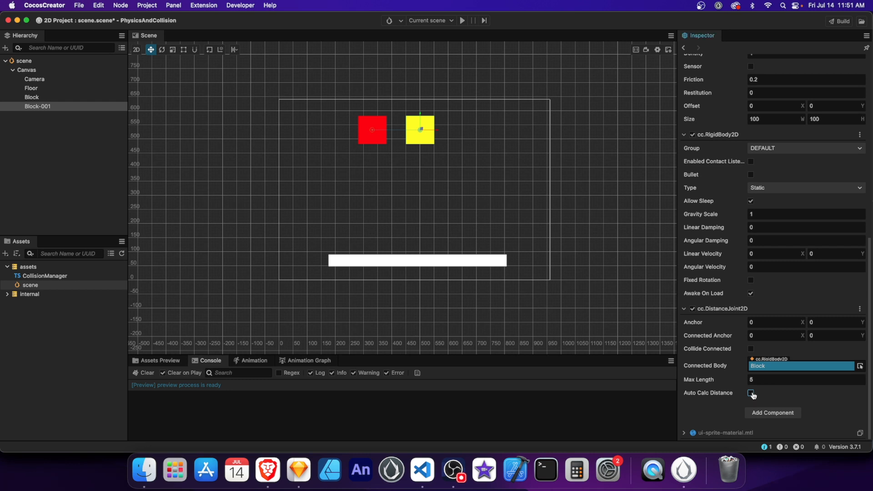
{"action": "left_click", "coordinate": [805, 379]}
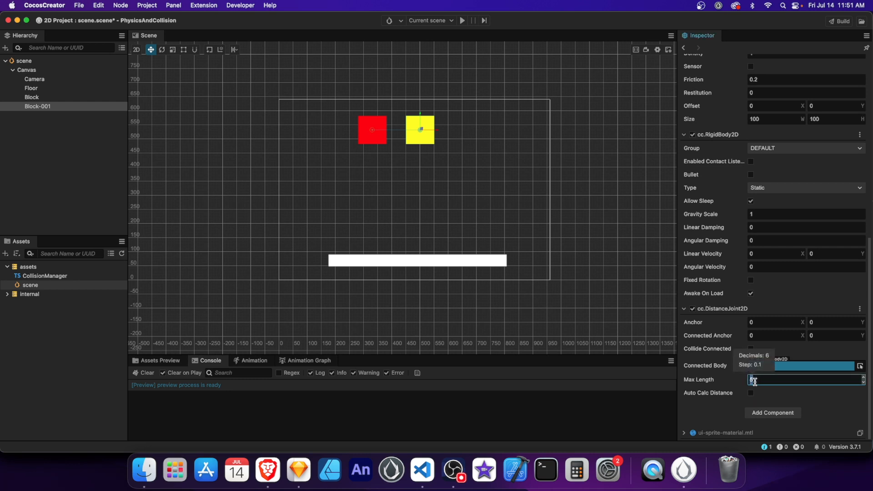
{"action": "type", "text": "300"}
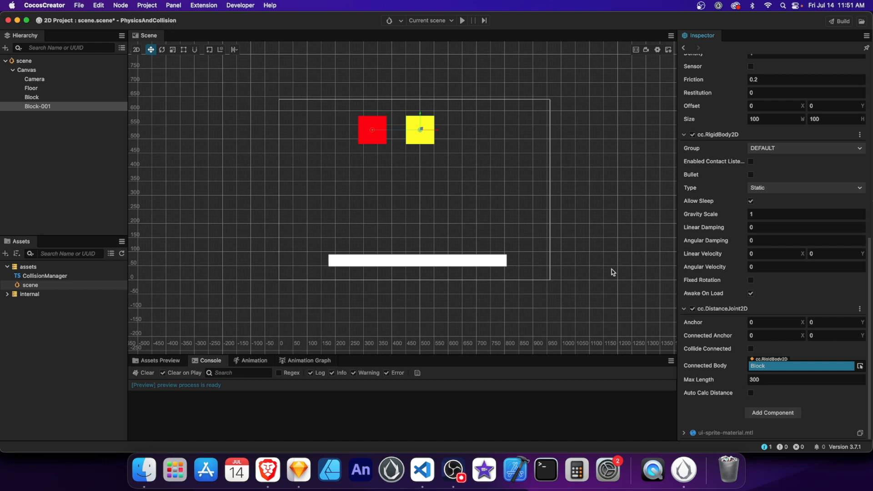
{"action": "left_click", "coordinate": [461, 21]}
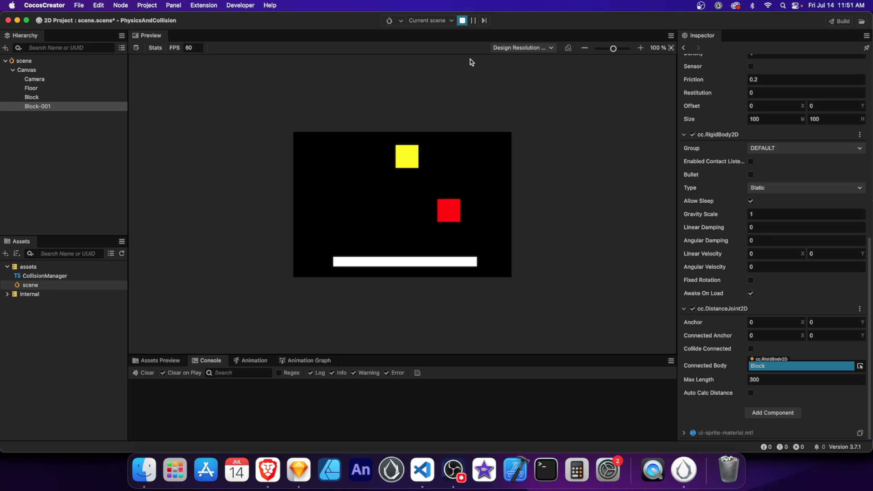
{"action": "left_click", "coordinate": [462, 21]}
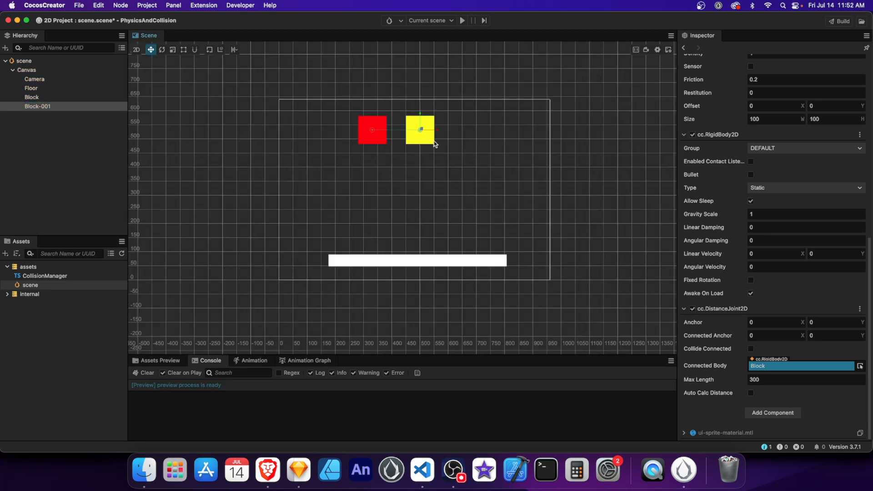
Select the red block and run the jointed-blocks preview, then stop it.
{"action": "left_click", "coordinate": [750, 393]}
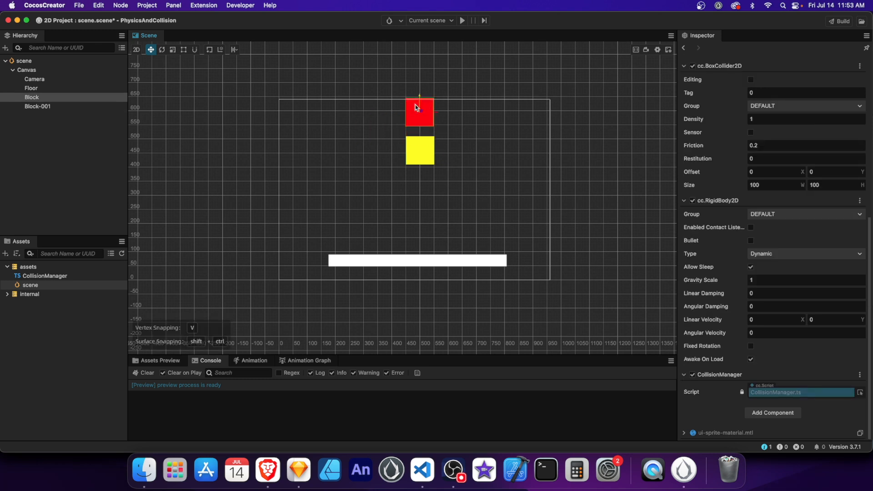
{"action": "left_click", "coordinate": [462, 21]}
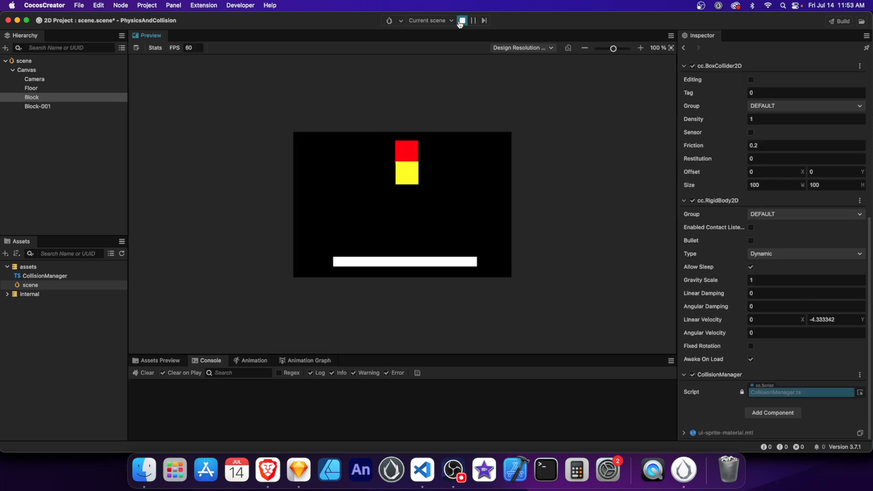
{"action": "left_click", "coordinate": [462, 21]}
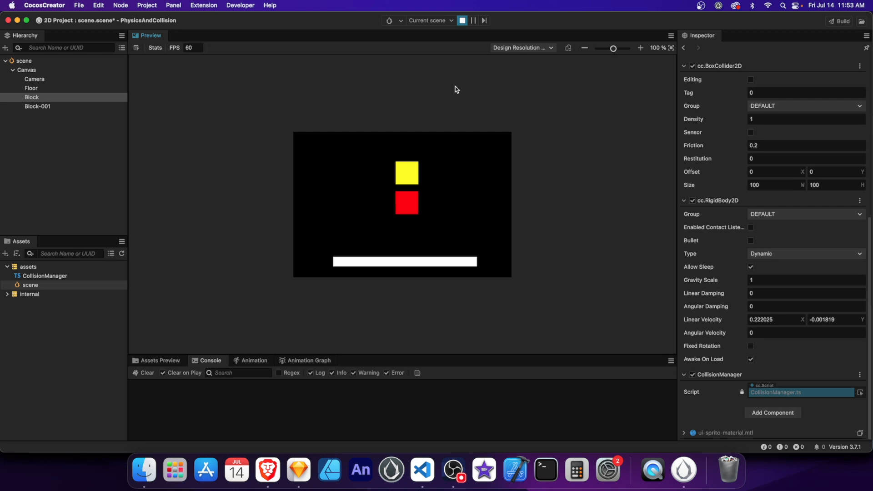
{"action": "left_click", "coordinate": [462, 20]}
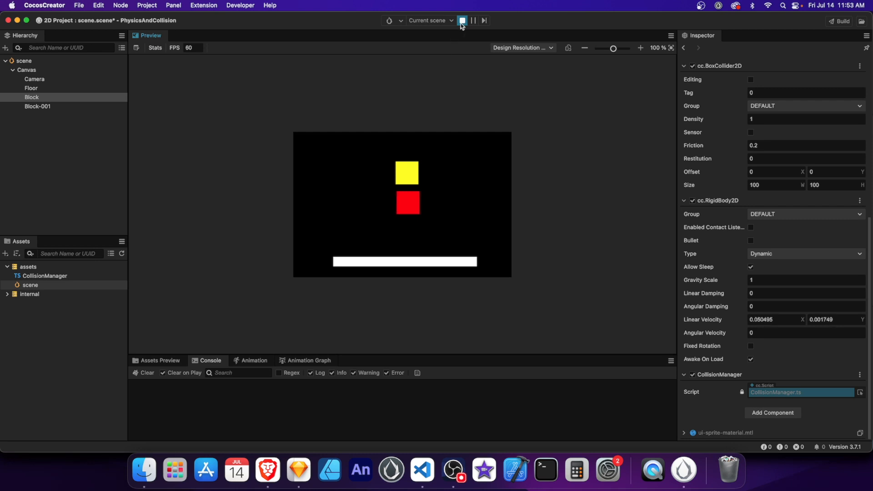
{"action": "left_click", "coordinate": [461, 21]}
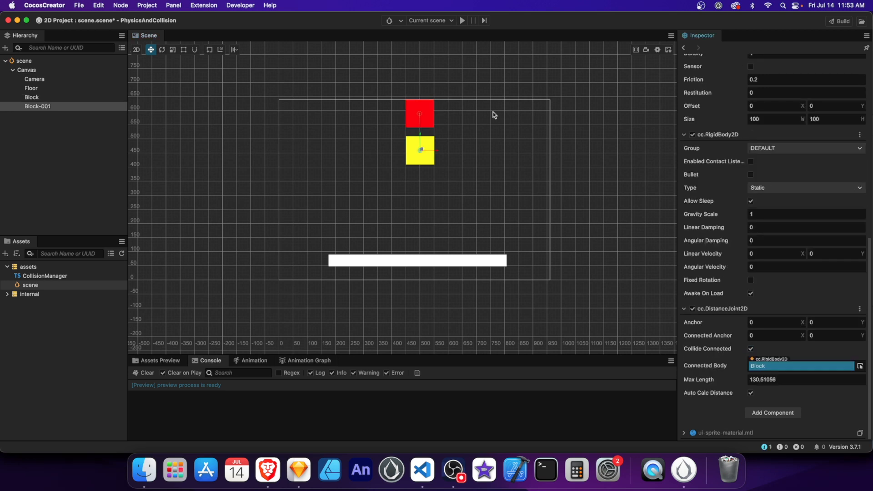
Run the preview a second time to watch the joint behaviour, then stop.
{"action": "left_click", "coordinate": [461, 21]}
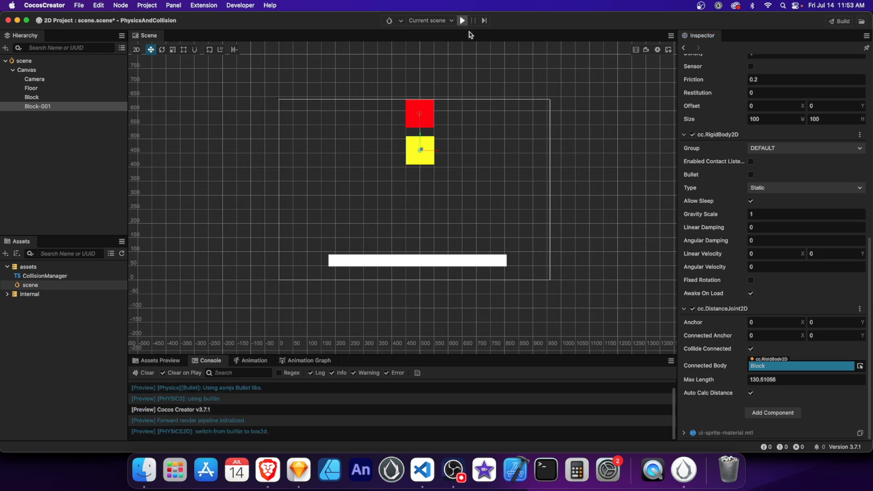
{"action": "left_click", "coordinate": [461, 21]}
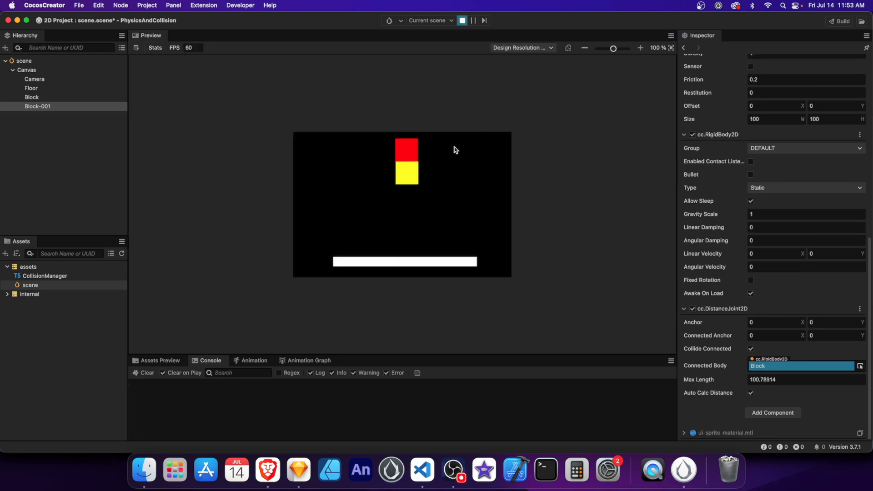
{"action": "left_click", "coordinate": [462, 20]}
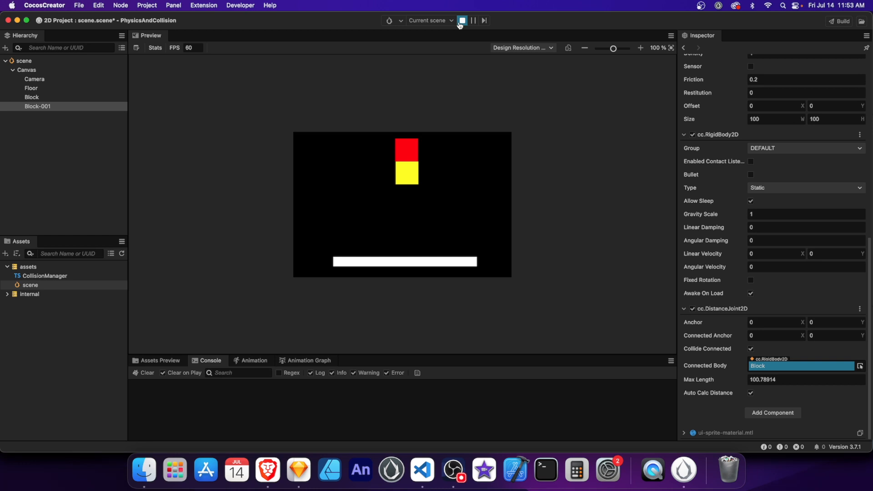
{"action": "left_click", "coordinate": [460, 21]}
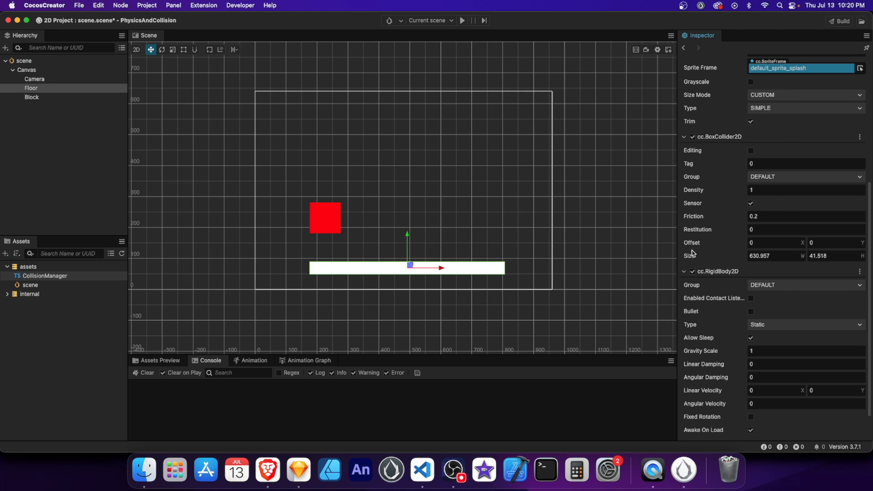
Check the Floor's collider, then edit the red Block's BoxCollider2D Restitution so it bounces.
{"action": "left_click", "coordinate": [750, 202]}
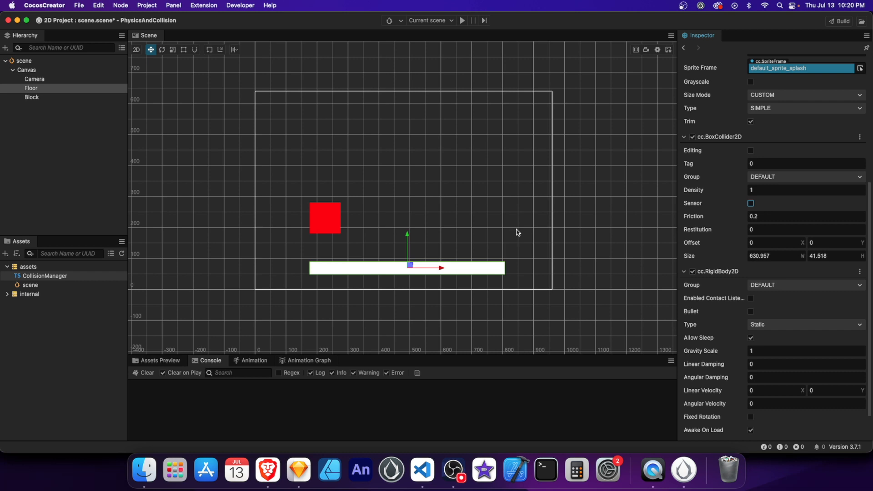
{"action": "left_click", "coordinate": [31, 98]}
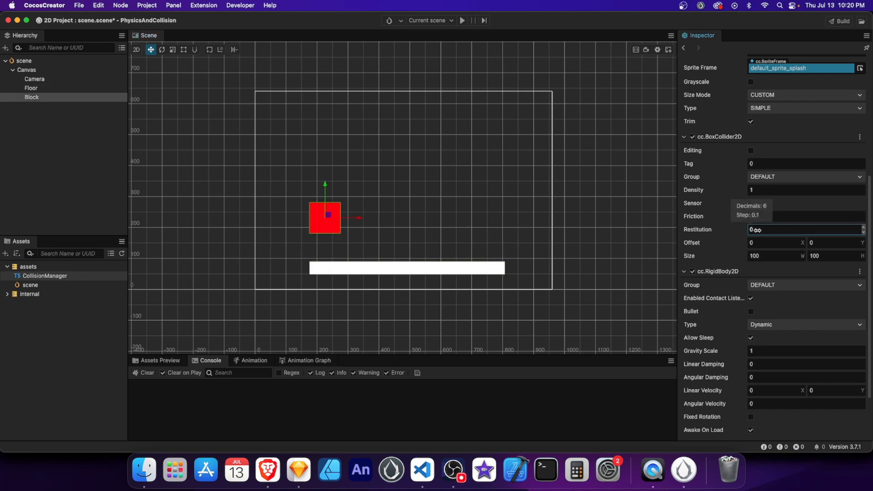
{"action": "left_click", "coordinate": [802, 229]}
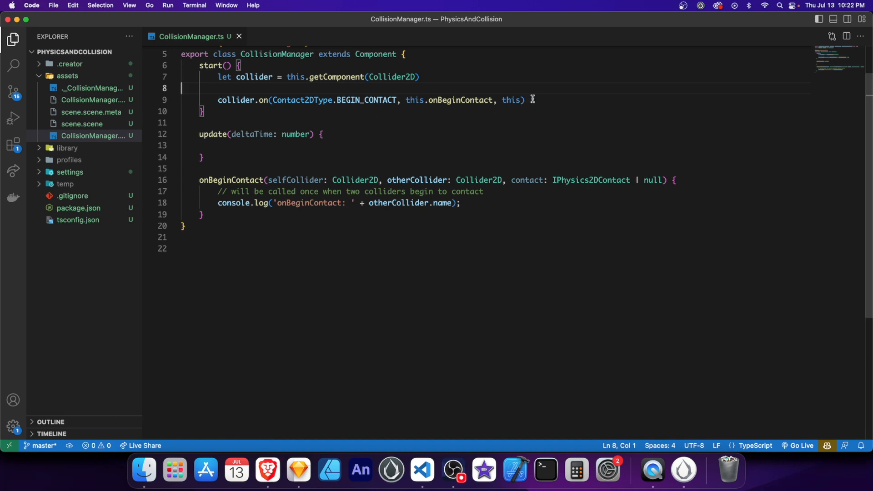
Register a POST_SOLVE listener and write onPostSolve logging contact.getImpulse().normalImpulses[0].
{"action": "type", "text": "collider.on(Contact2DType.POST_SOLVE, this.onPostSolve, this);"}
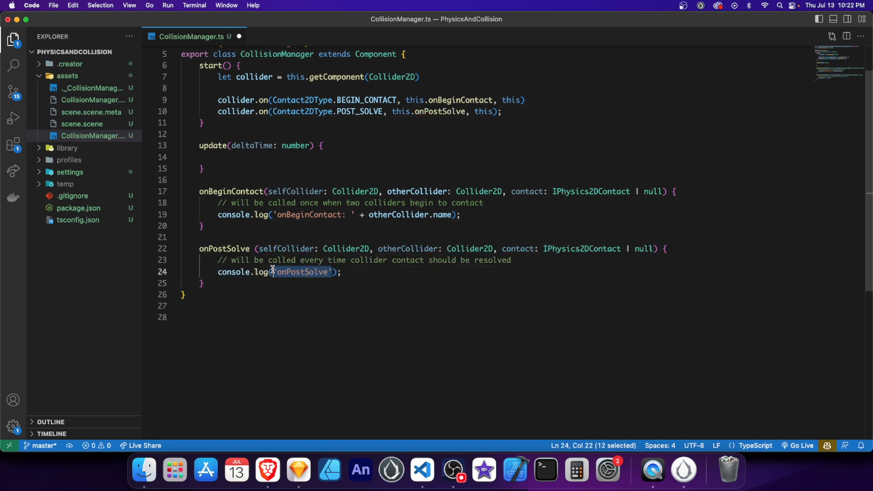
{"action": "type", "text": "onPostSolve:"}
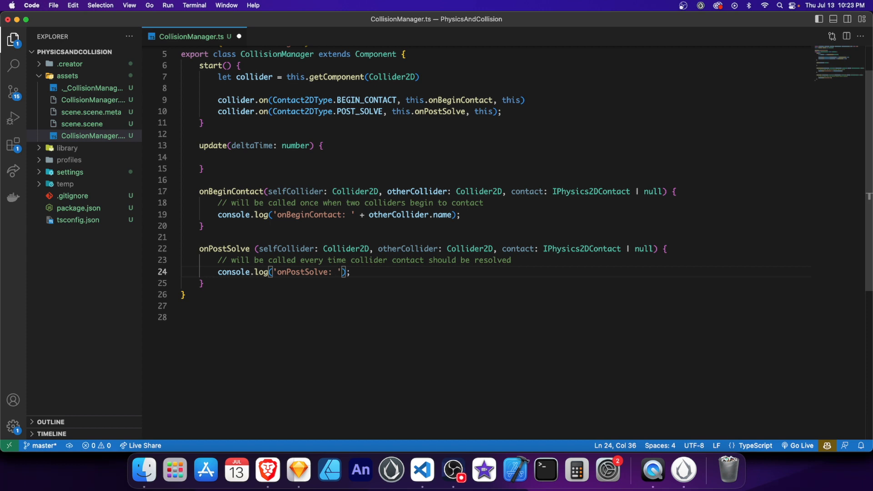
{"action": "type", "text": "+"}
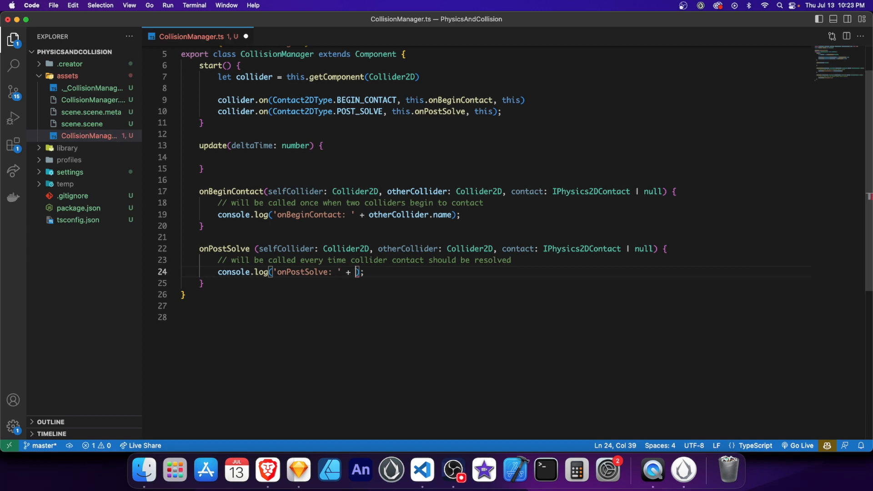
{"action": "type", "text": "c"}
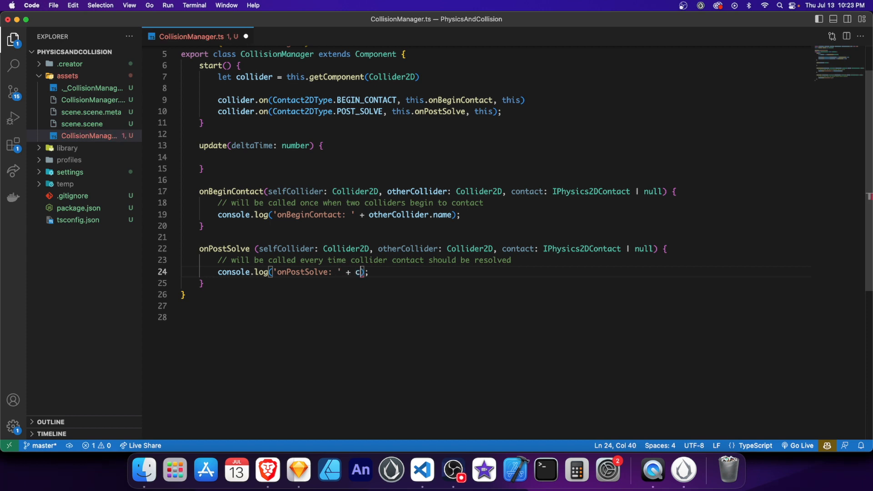
{"action": "type", "text": "ontact"}
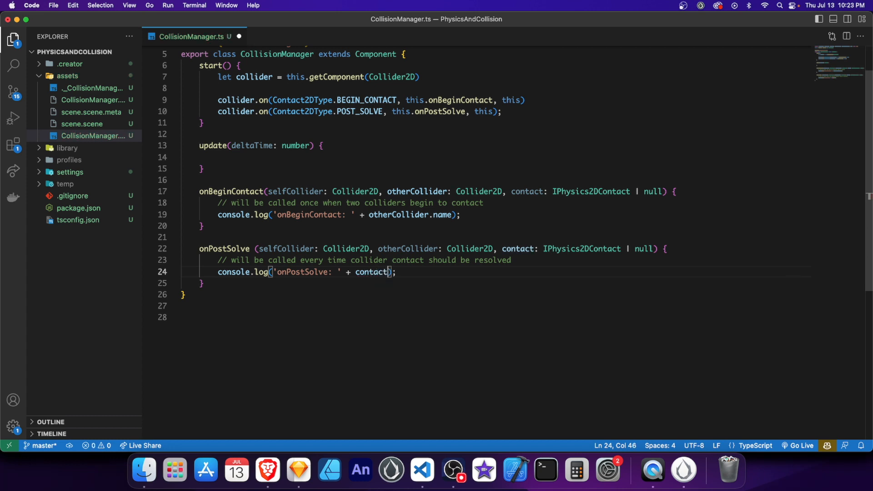
{"action": "type", "text": ".getImpulse().normalImpulses["}
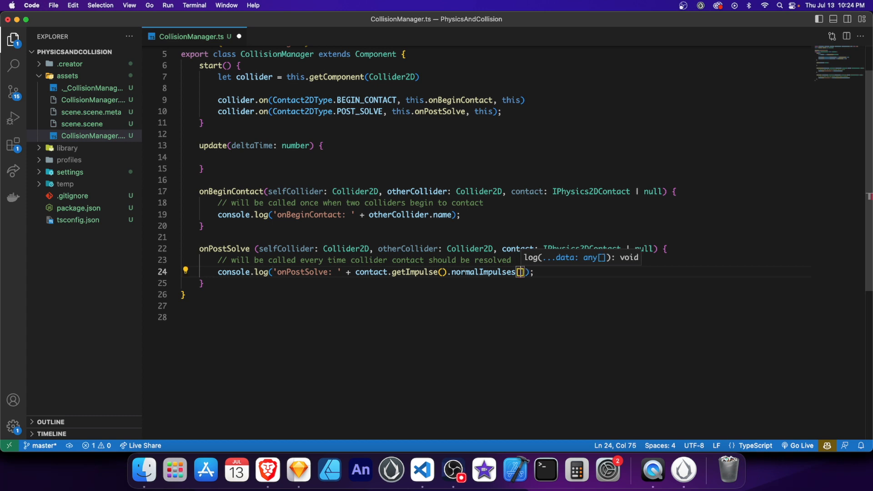
{"action": "type", "text": "0]"}
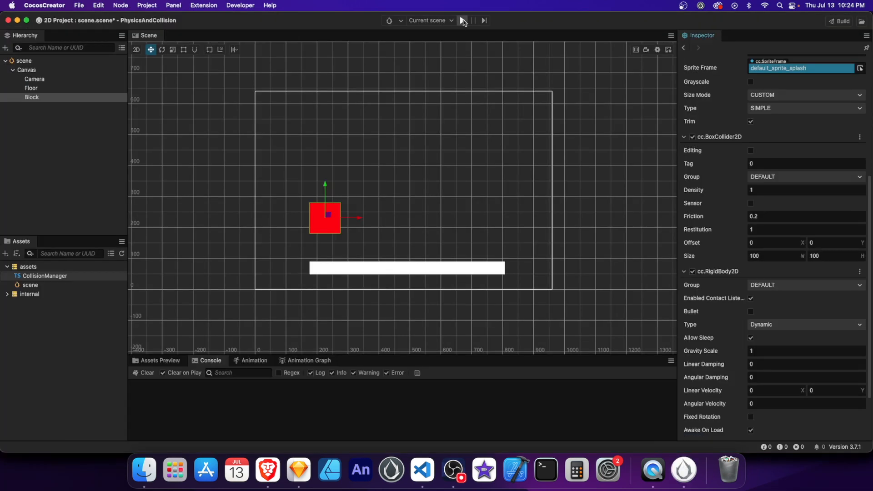
Run the preview so the console logs the Floor contact and onPostSolve impulses, then stop.
{"action": "left_click", "coordinate": [462, 21]}
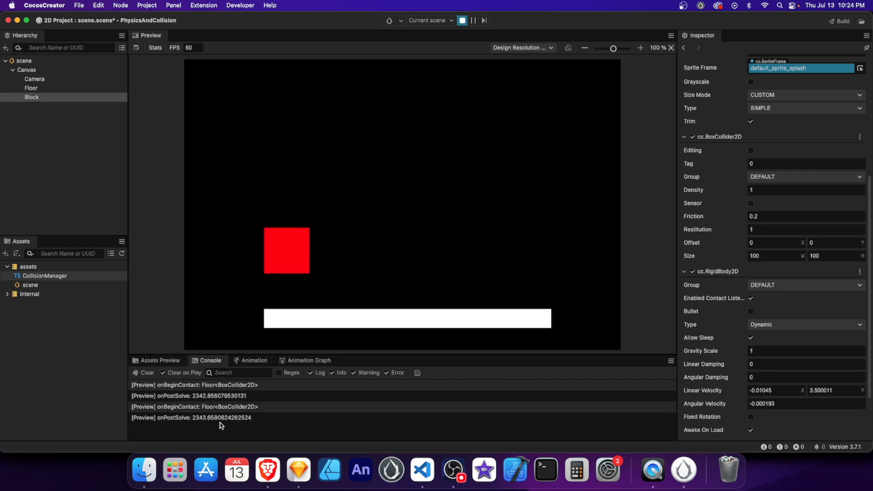
{"action": "left_click", "coordinate": [461, 20]}
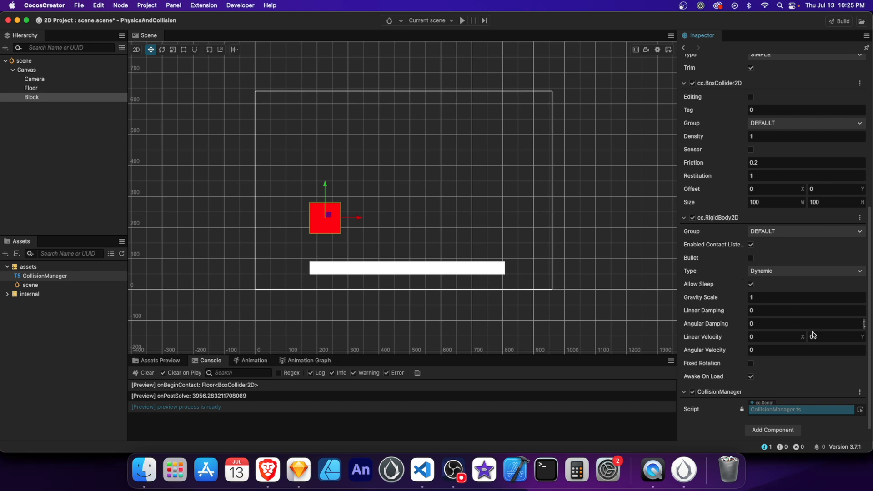
Set the block's Linear Velocity Y to -10 and rerun, logging a larger impulse, then stop.
{"action": "left_click", "coordinate": [834, 336]}
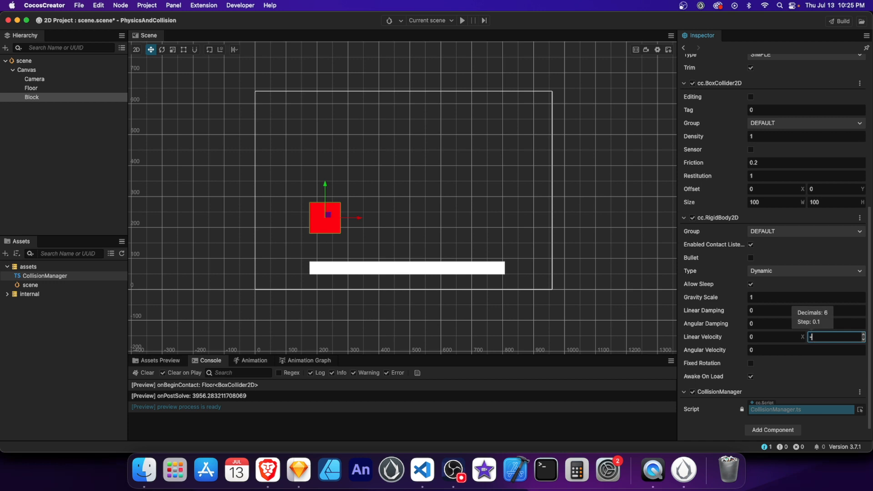
{"action": "type", "text": "10"}
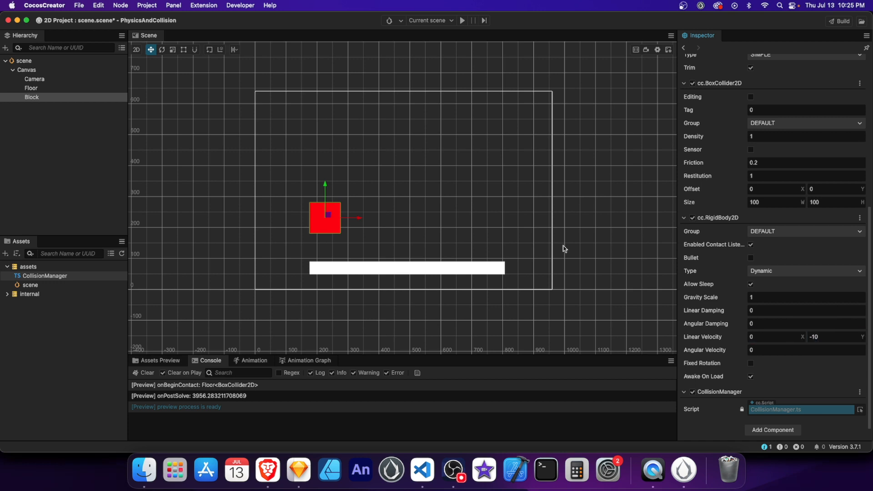
{"action": "left_click", "coordinate": [462, 21]}
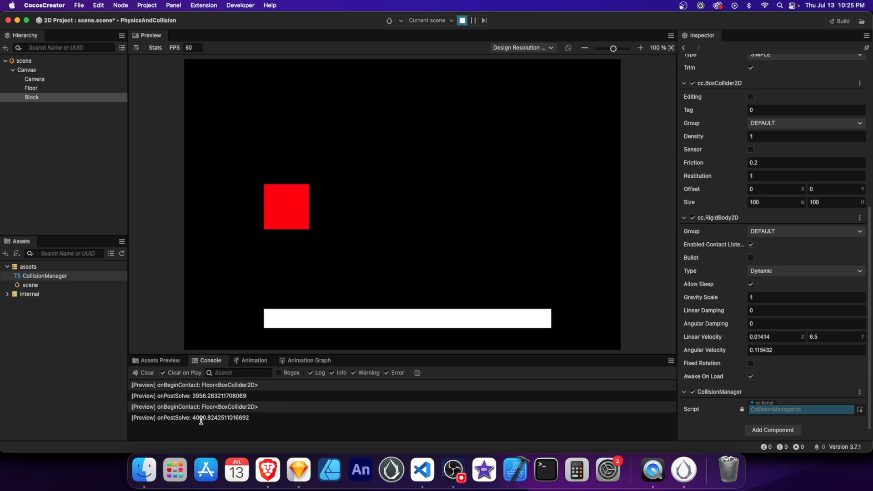
{"action": "left_click", "coordinate": [462, 21]}
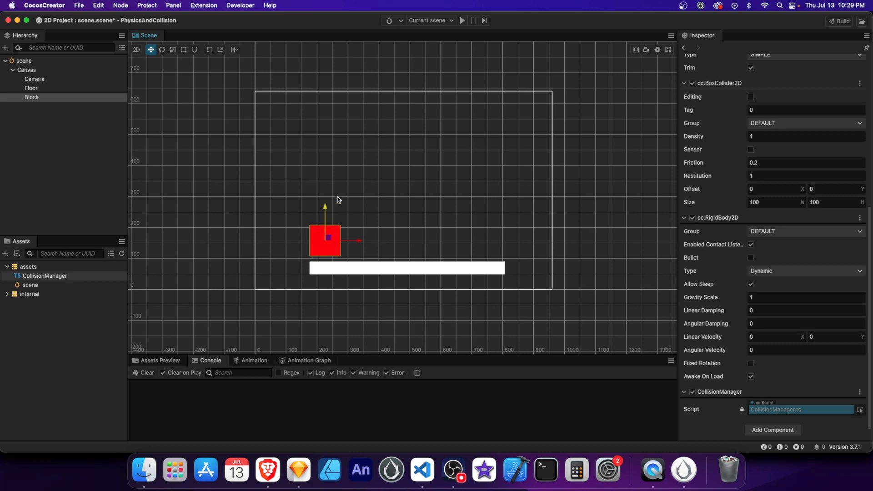
Preview the scene with the block near the floor, logging impulses around 1041–1093, then stop.
{"action": "left_click", "coordinate": [462, 21]}
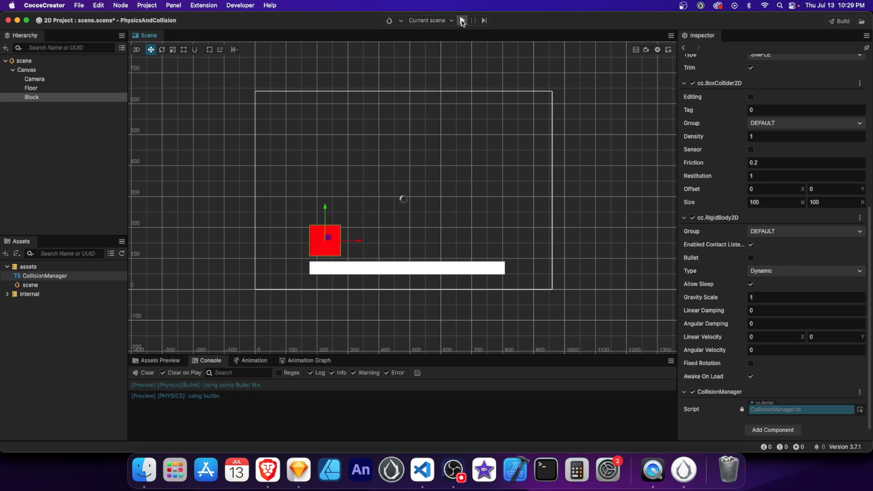
{"action": "left_click", "coordinate": [462, 21]}
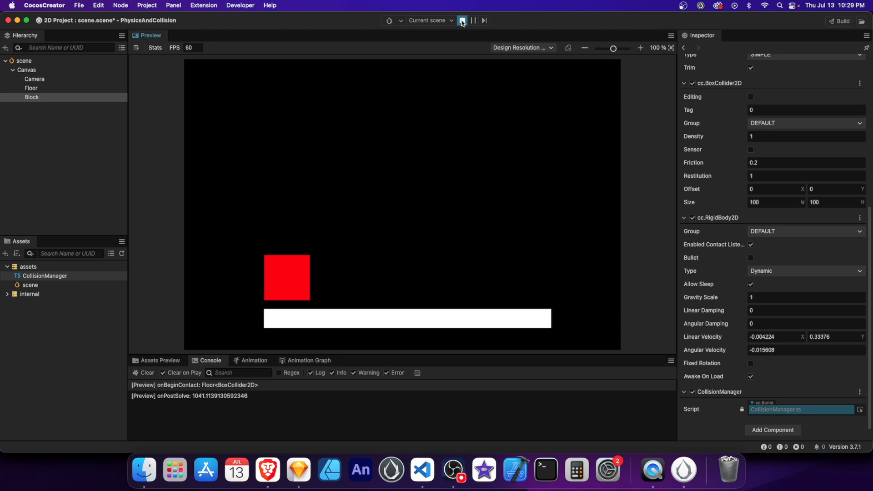
{"action": "left_click", "coordinate": [461, 21]}
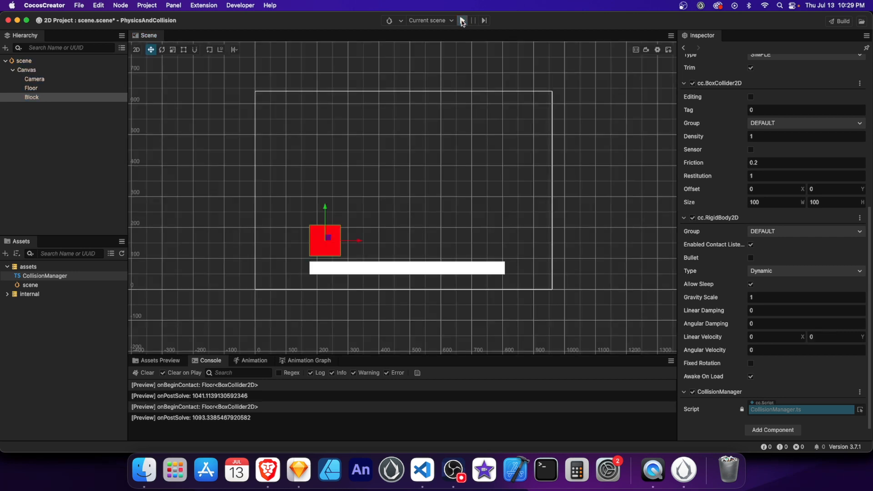